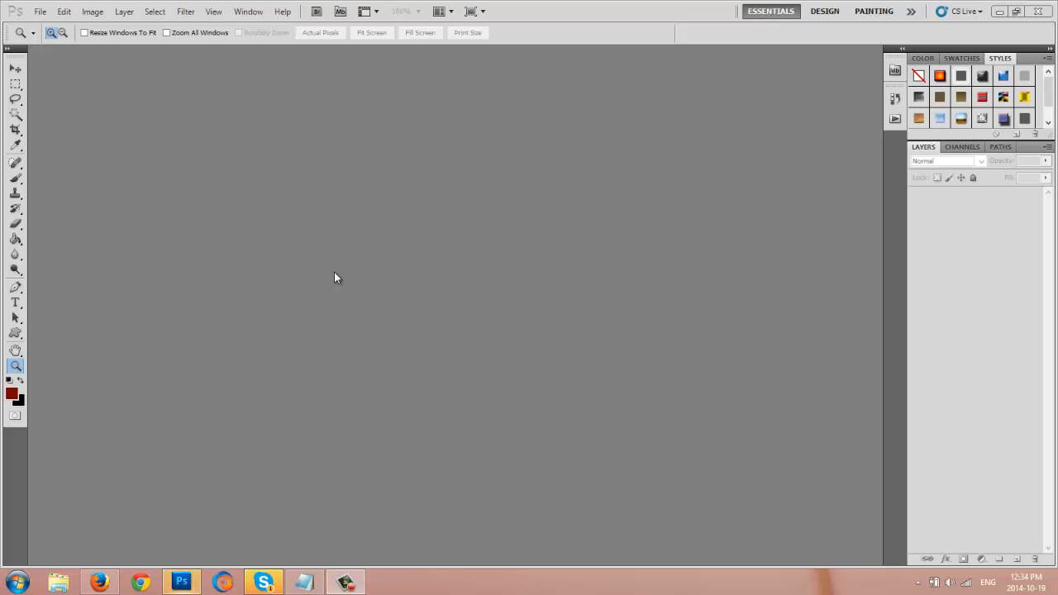
{"action": "mouse_move", "coordinate": [311, 275]}
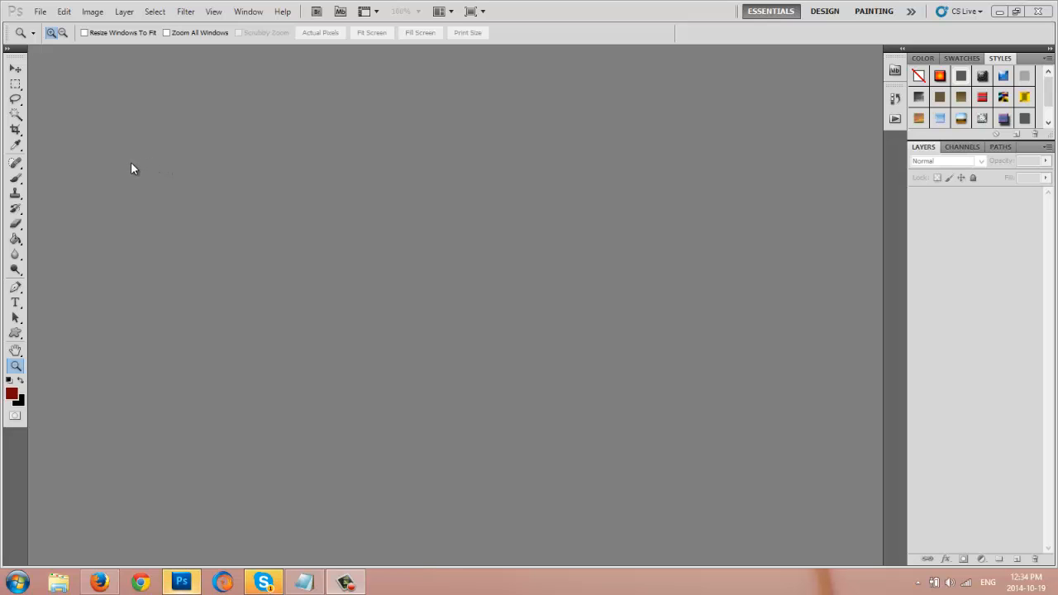
{"action": "mouse_move", "coordinate": [78, 171]}
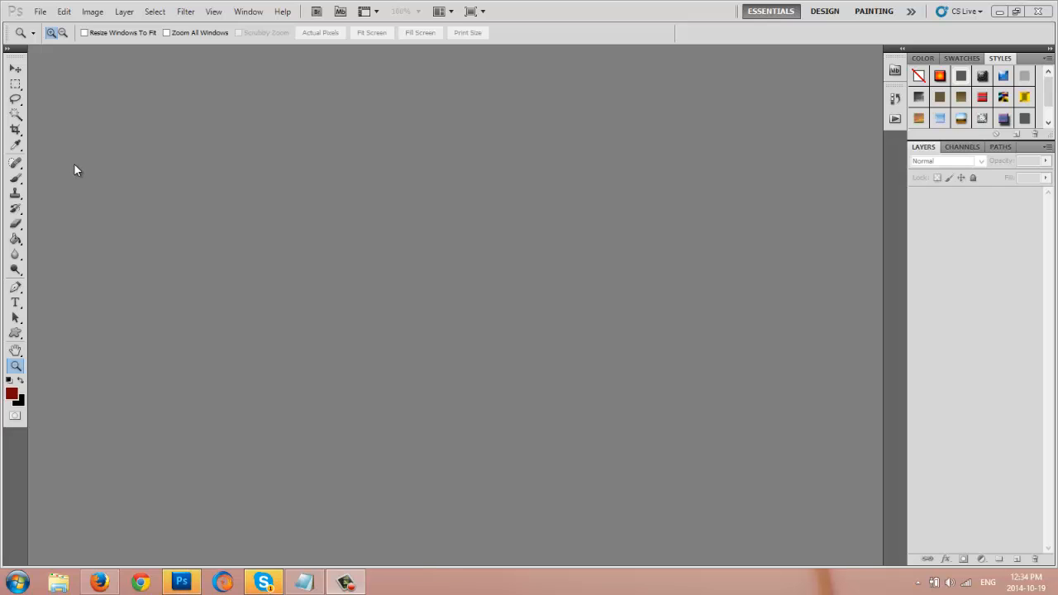
{"action": "mouse_move", "coordinate": [54, 160]}
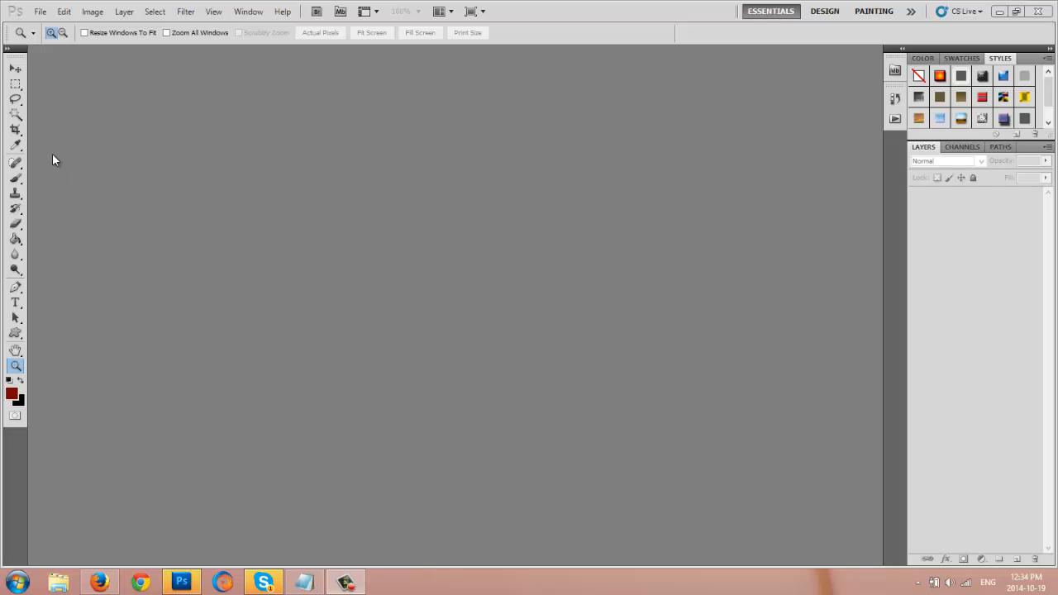
{"action": "mouse_move", "coordinate": [44, 164]}
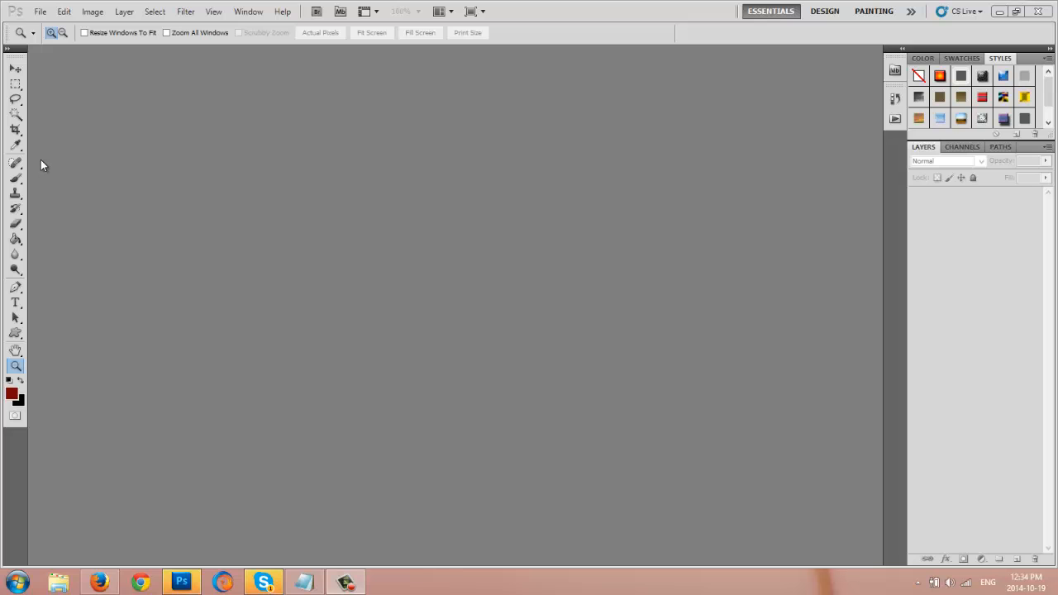
{"action": "mouse_move", "coordinate": [31, 21]}
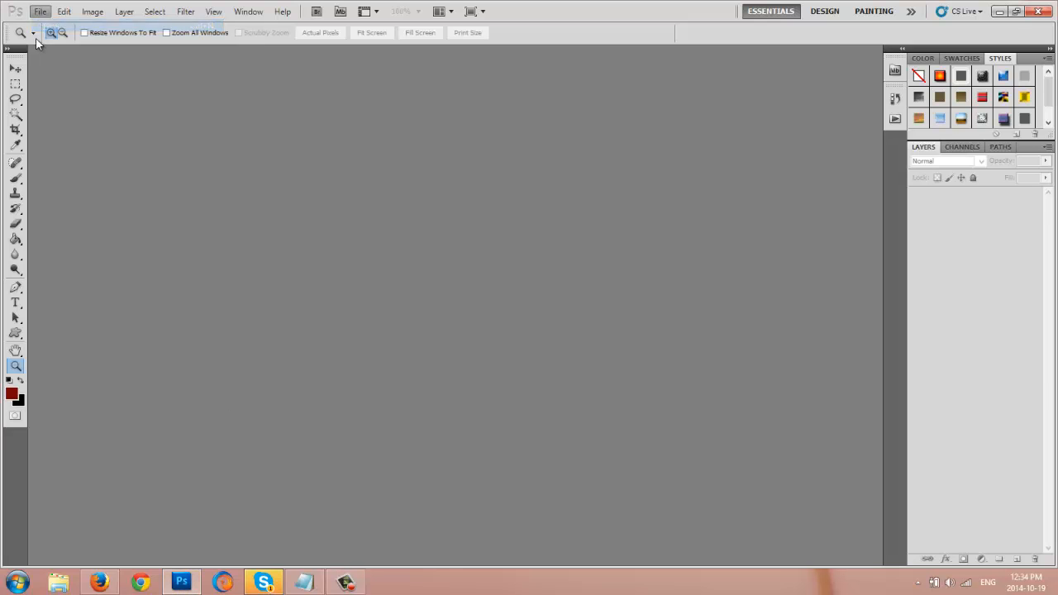
Step: Create Untitled-1, a 256×256 pixel document with a transparent background
{"action": "left_click", "coordinate": [40, 11]}
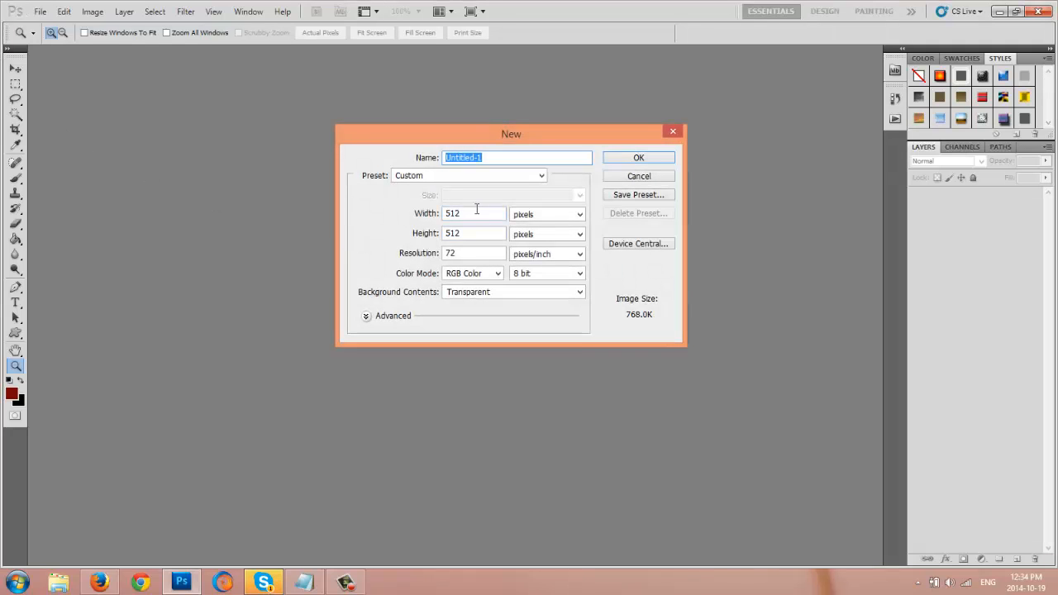
{"action": "type", "text": "2"}
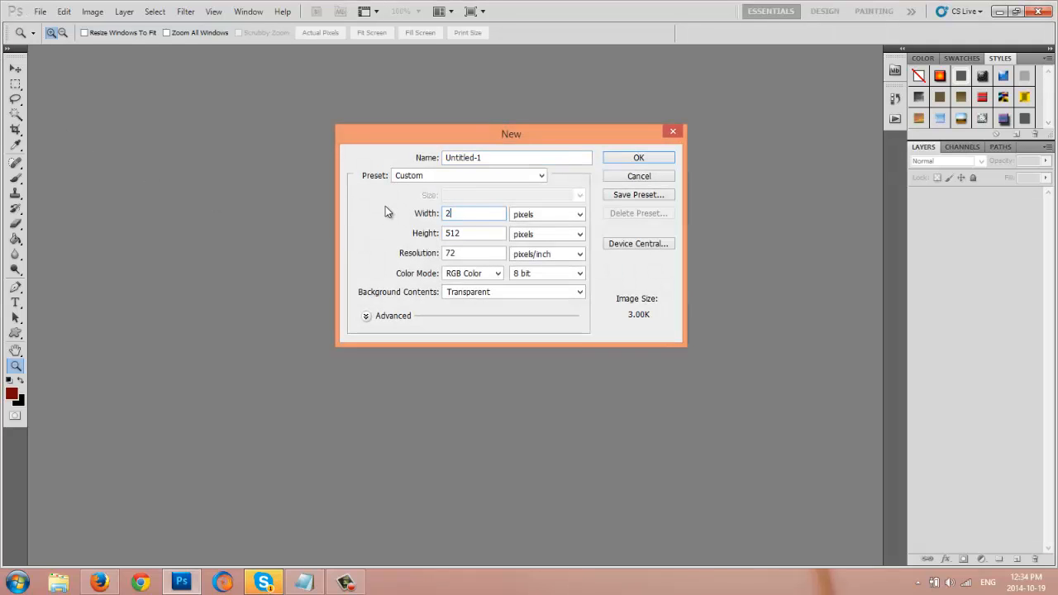
{"action": "type", "text": "56"}
{"action": "left_click", "coordinate": [474, 233]}
{"action": "type", "text": "256"}
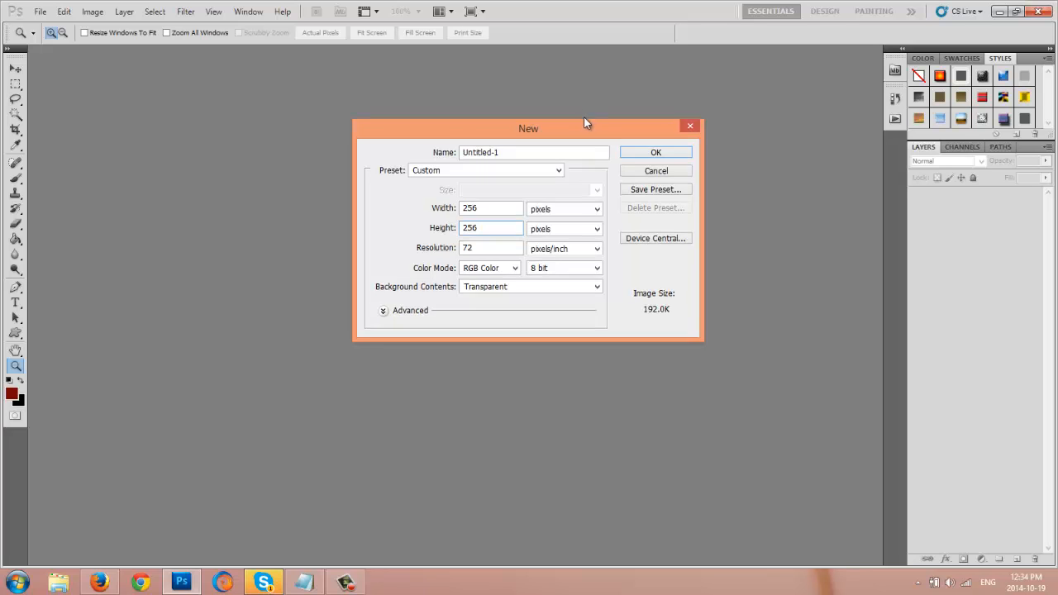
{"action": "left_click_drag", "start_coordinate": [529, 129], "coordinate": [432, 77]}
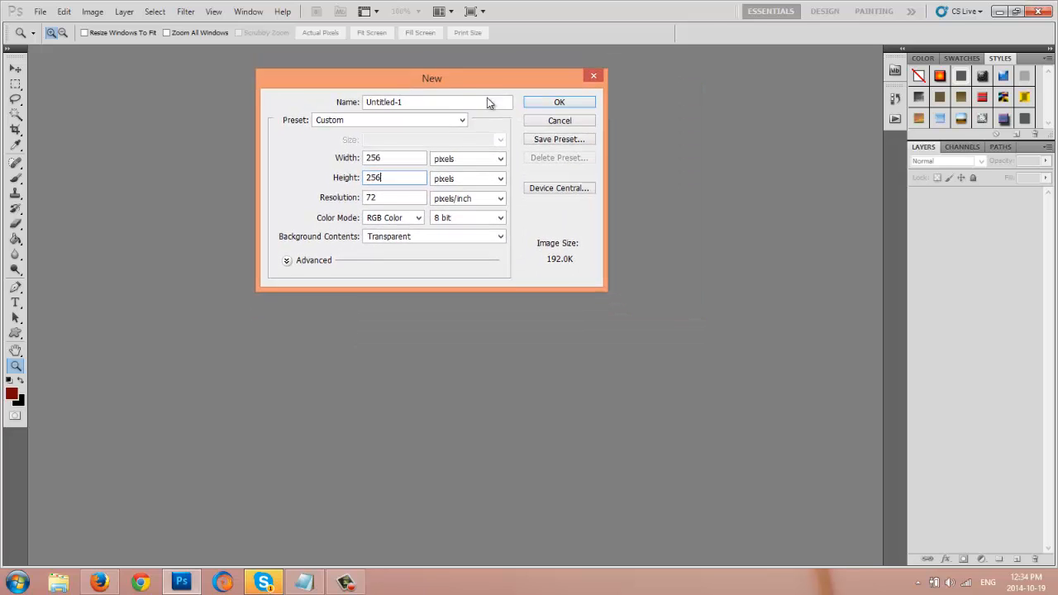
{"action": "left_click_drag", "start_coordinate": [431, 78], "coordinate": [493, 90]}
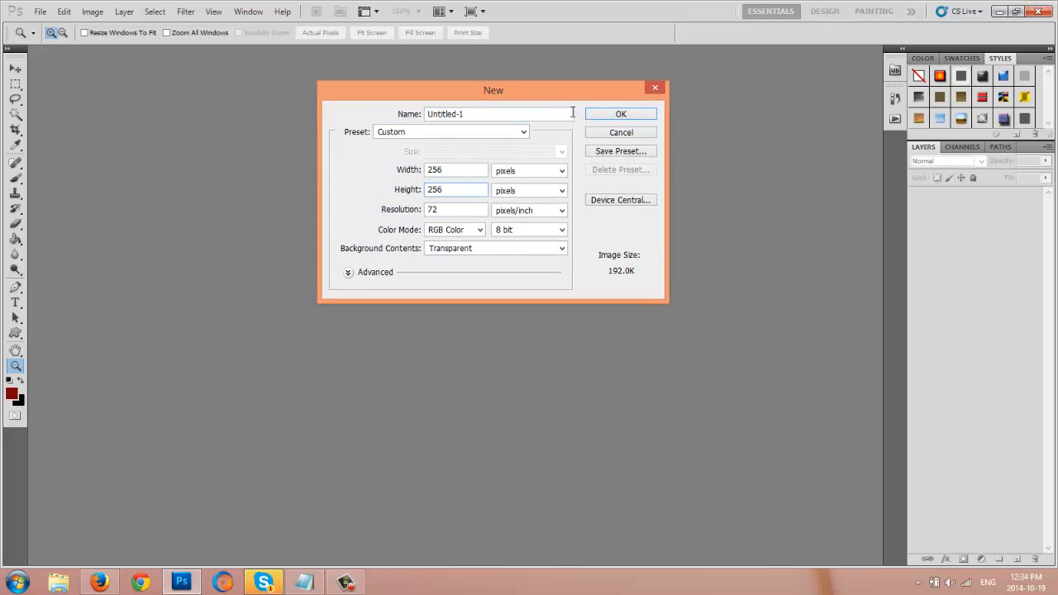
{"action": "mouse_move", "coordinate": [573, 106]}
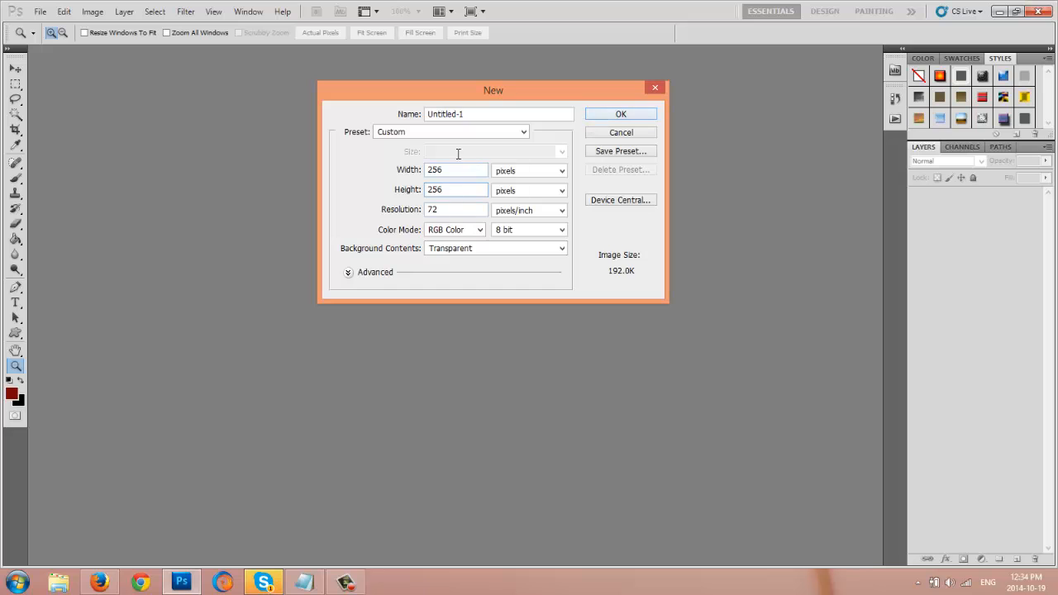
{"action": "left_click", "coordinate": [621, 113]}
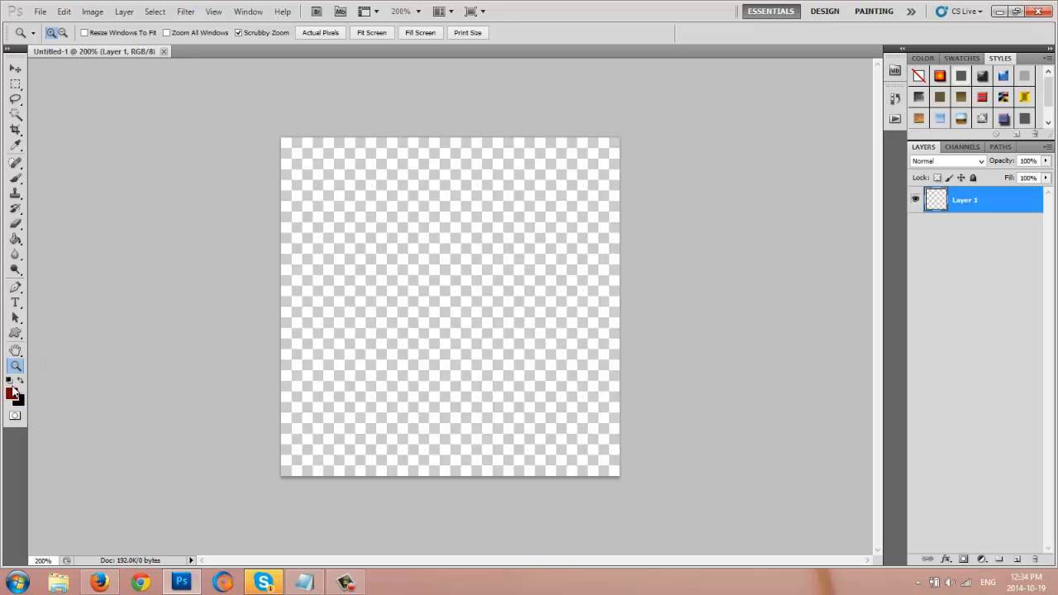
Step: Swap the colour swatches and pick pale beige #dbcfa0 as the foreground colour
{"action": "left_click", "coordinate": [11, 393]}
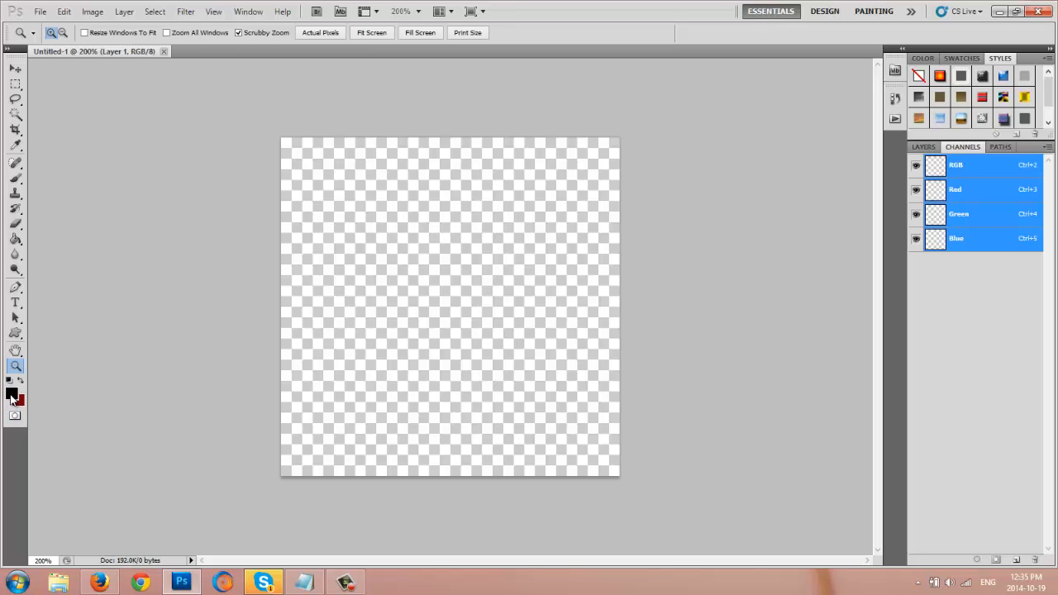
{"action": "left_click", "coordinate": [11, 396]}
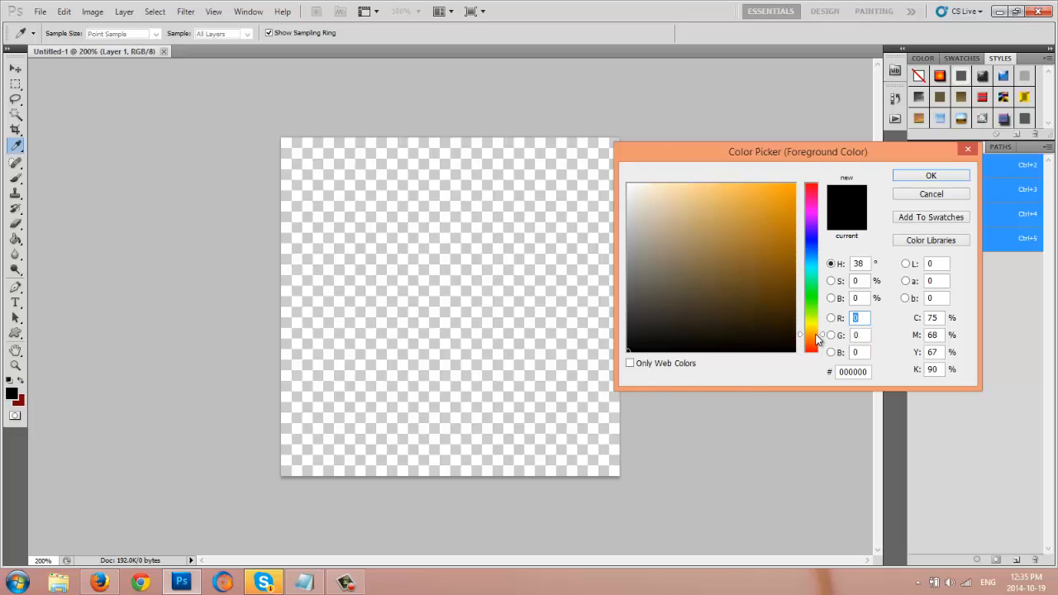
{"action": "left_click", "coordinate": [680, 218]}
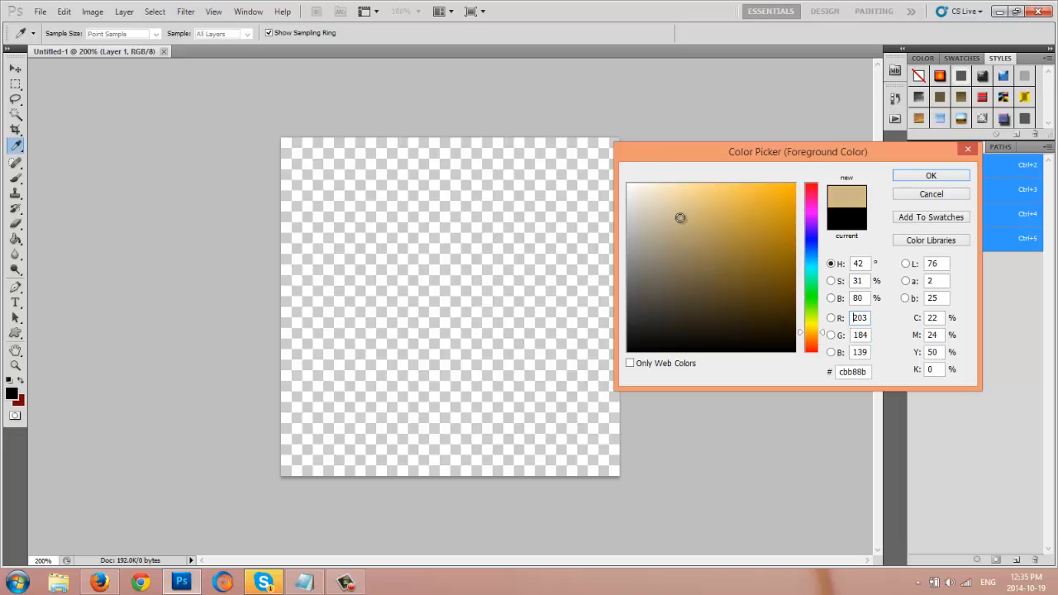
{"action": "left_click", "coordinate": [683, 208]}
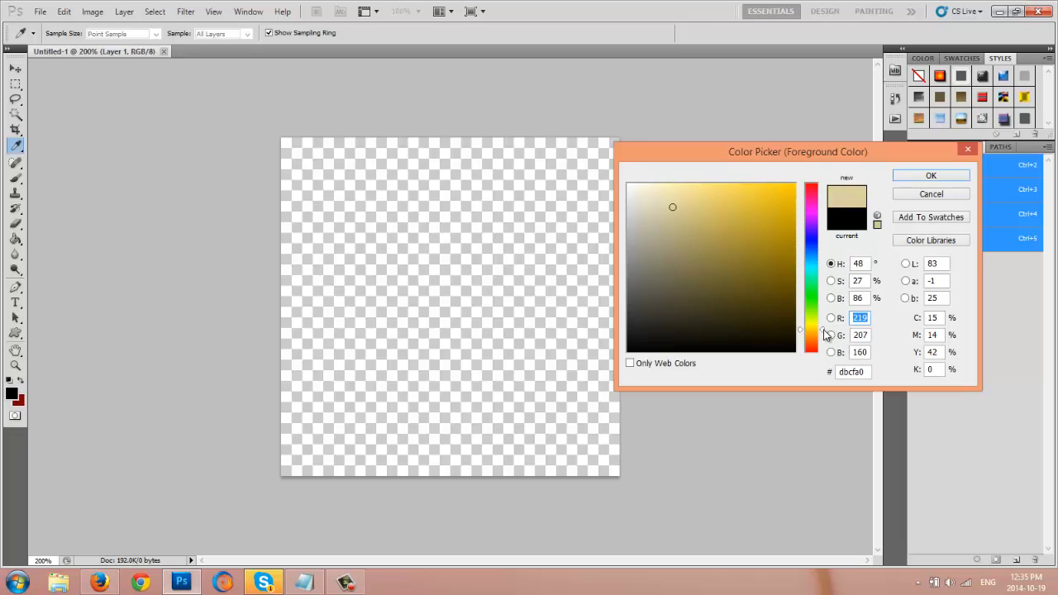
{"action": "mouse_move", "coordinate": [878, 358]}
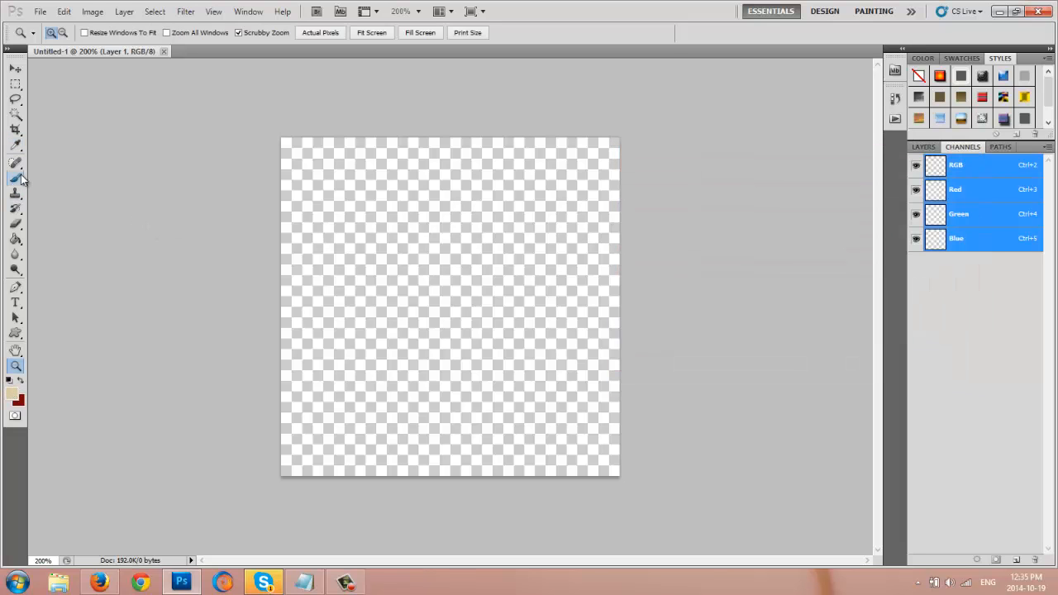
Step: Paint a pale beige band across the top with a 128-pixel, 0% hardness brush
{"action": "left_click", "coordinate": [15, 177]}
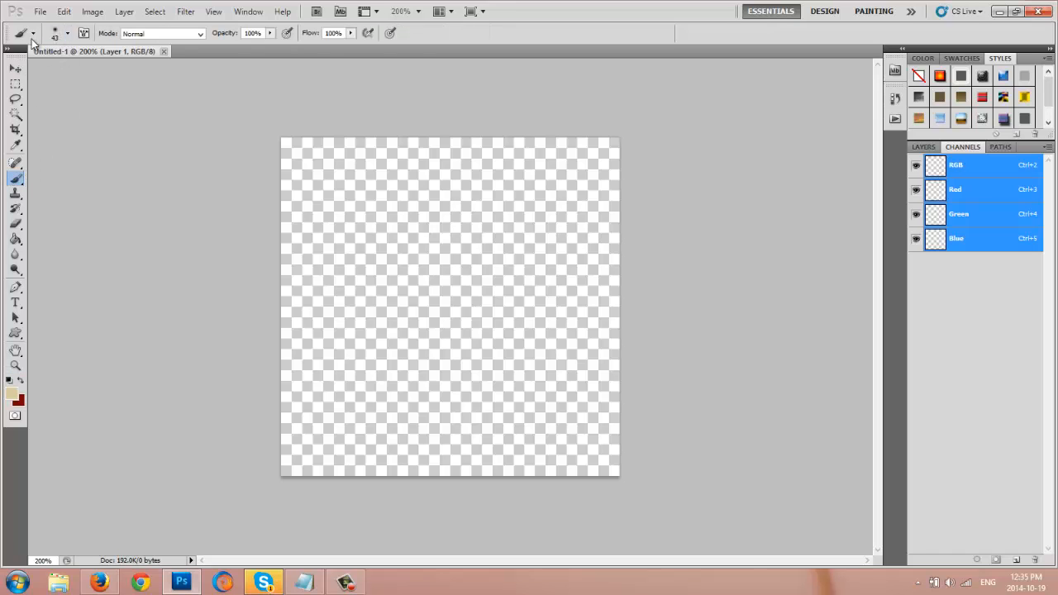
{"action": "left_click", "coordinate": [34, 34]}
{"action": "type", "text": "128"}
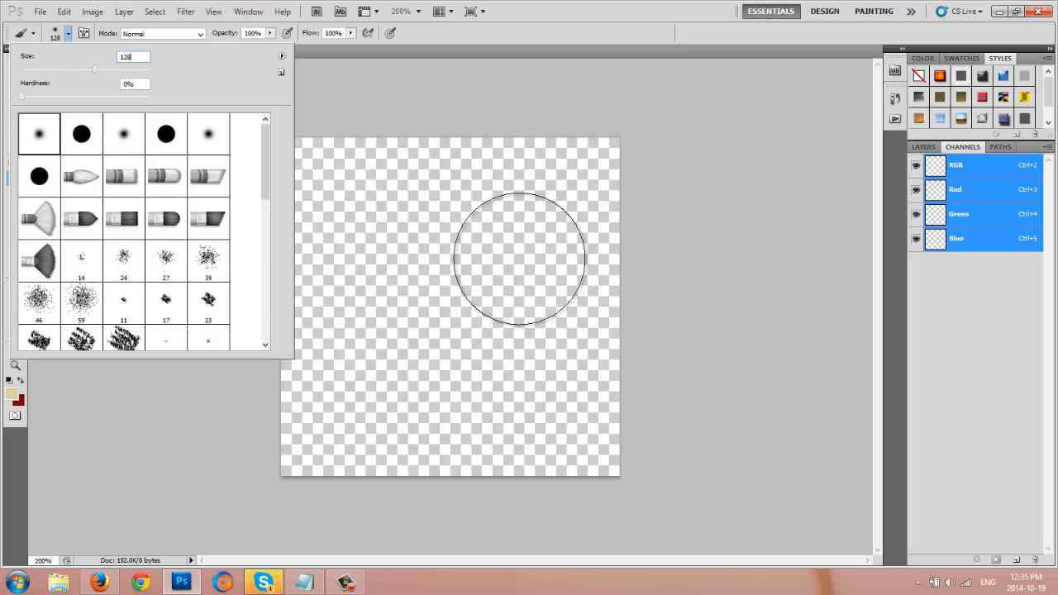
{"action": "mouse_move", "coordinate": [649, 174]}
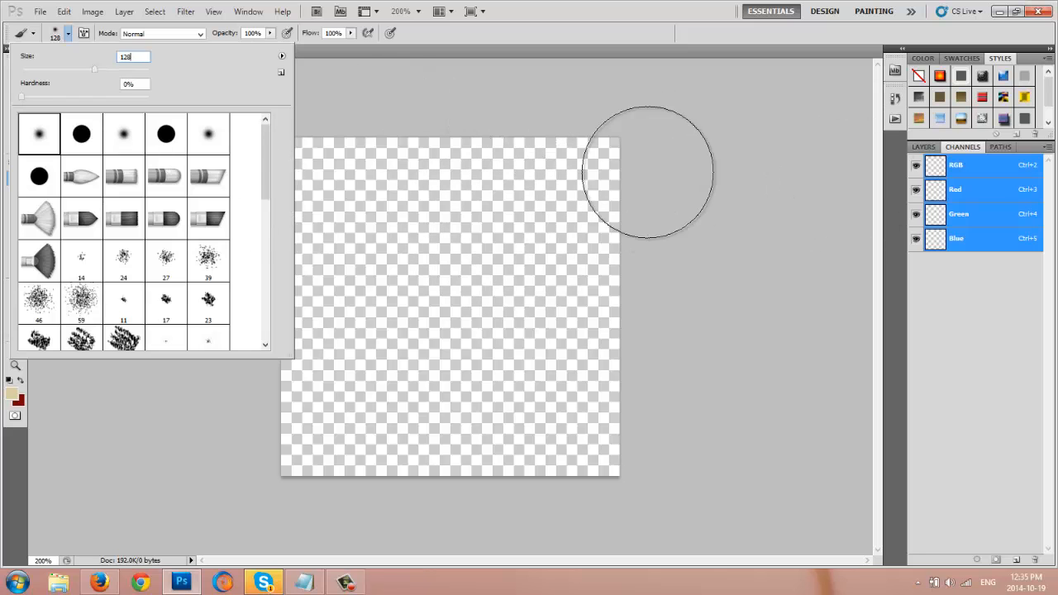
{"action": "mouse_move", "coordinate": [273, 277]}
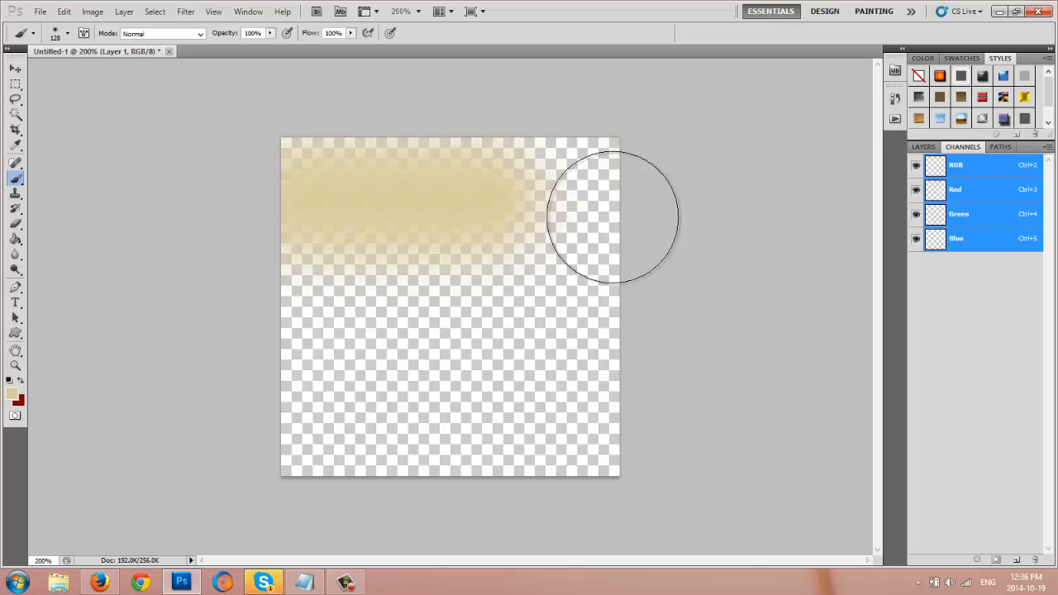
{"action": "left_click_drag", "start_coordinate": [611, 215], "coordinate": [231, 162]}
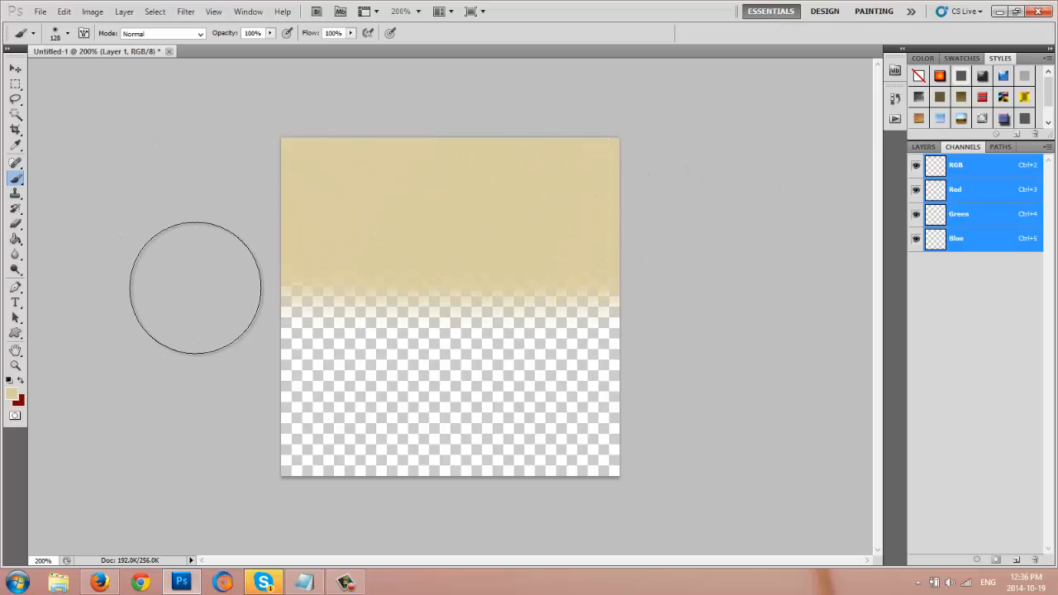
{"action": "mouse_move", "coordinate": [244, 285]}
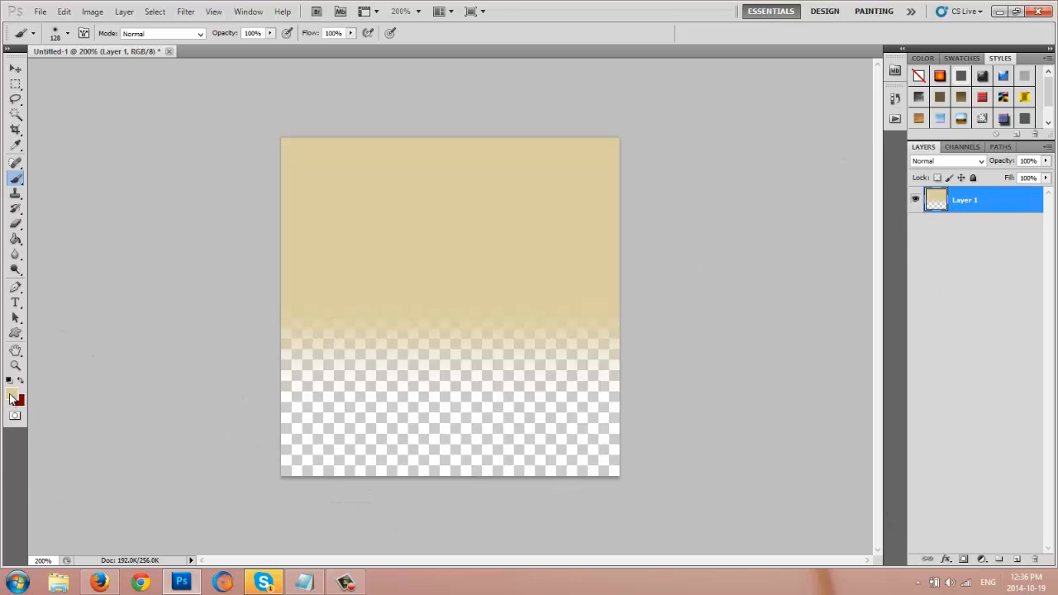
Step: Set the foreground colour to a deep dark brown
{"action": "left_click", "coordinate": [15, 146]}
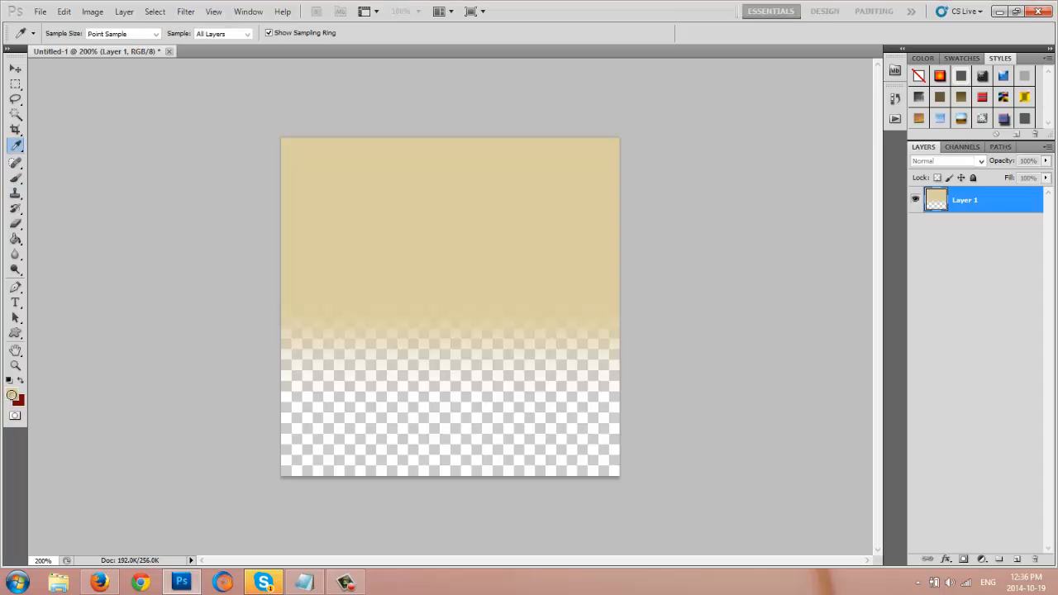
{"action": "left_click", "coordinate": [12, 395]}
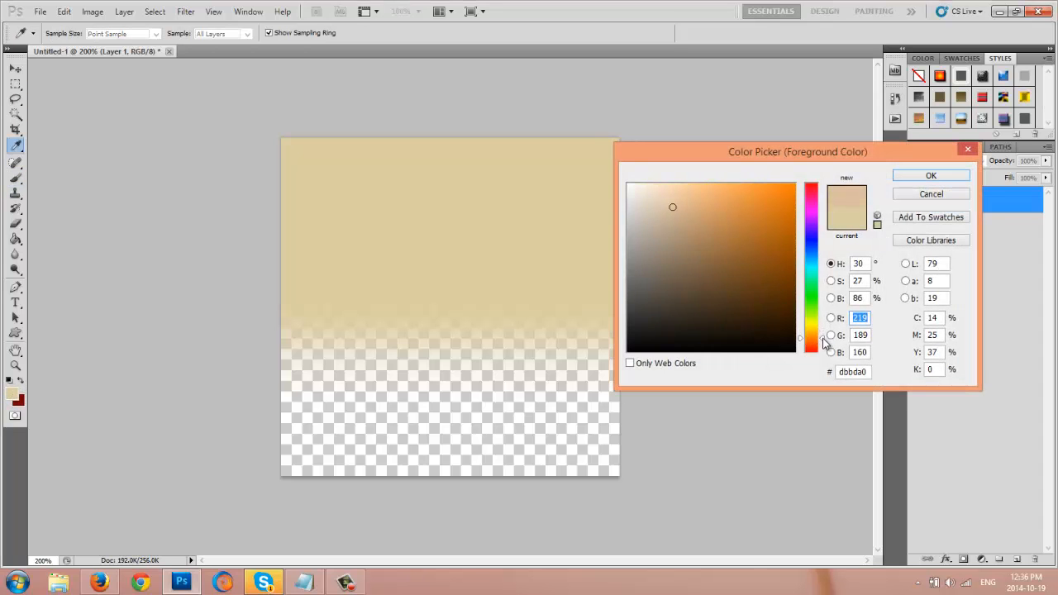
{"action": "left_click", "coordinate": [759, 309]}
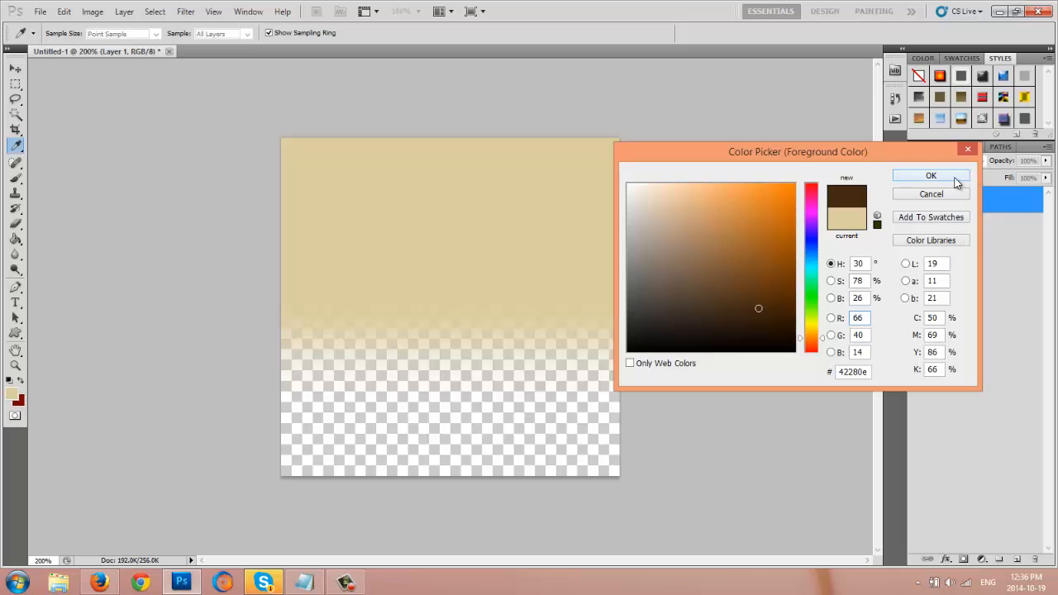
{"action": "left_click", "coordinate": [931, 175]}
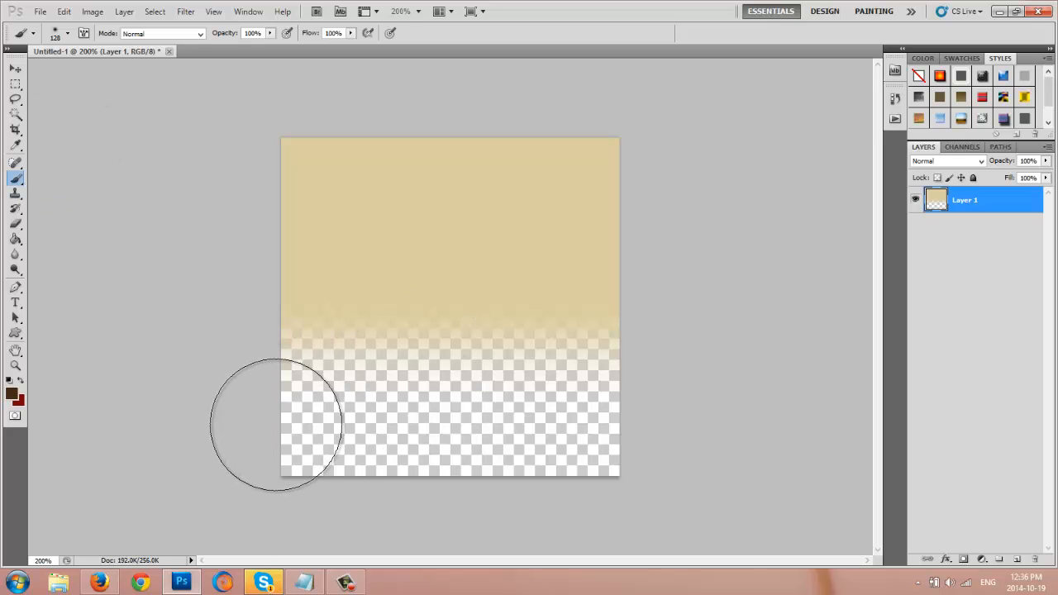
Step: Paint dark brown over the transparent lower half and along the bottom edge
{"action": "left_click", "coordinate": [298, 421]}
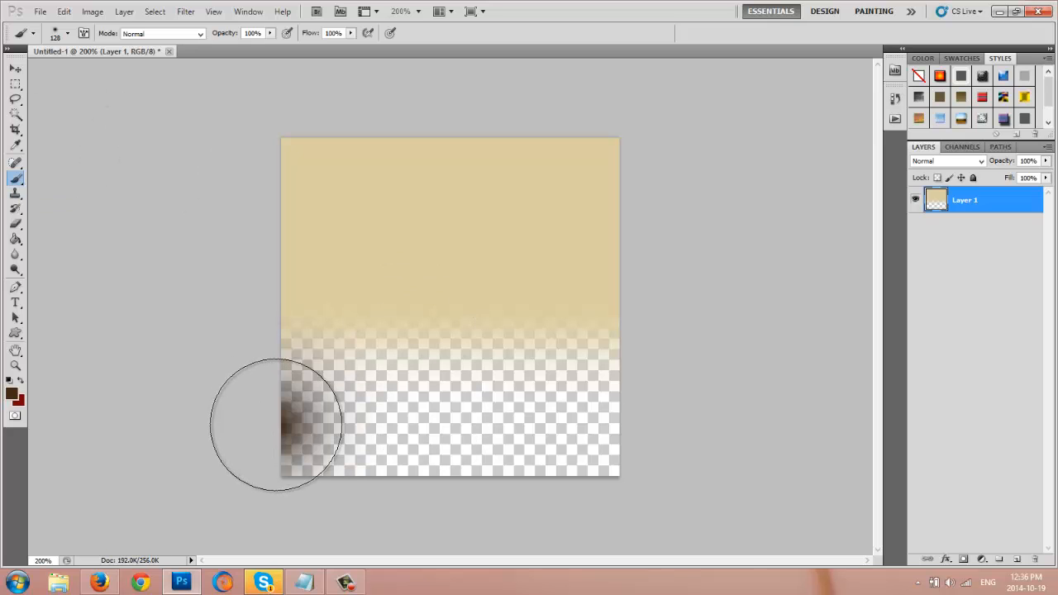
{"action": "left_click_drag", "start_coordinate": [277, 426], "coordinate": [546, 480]}
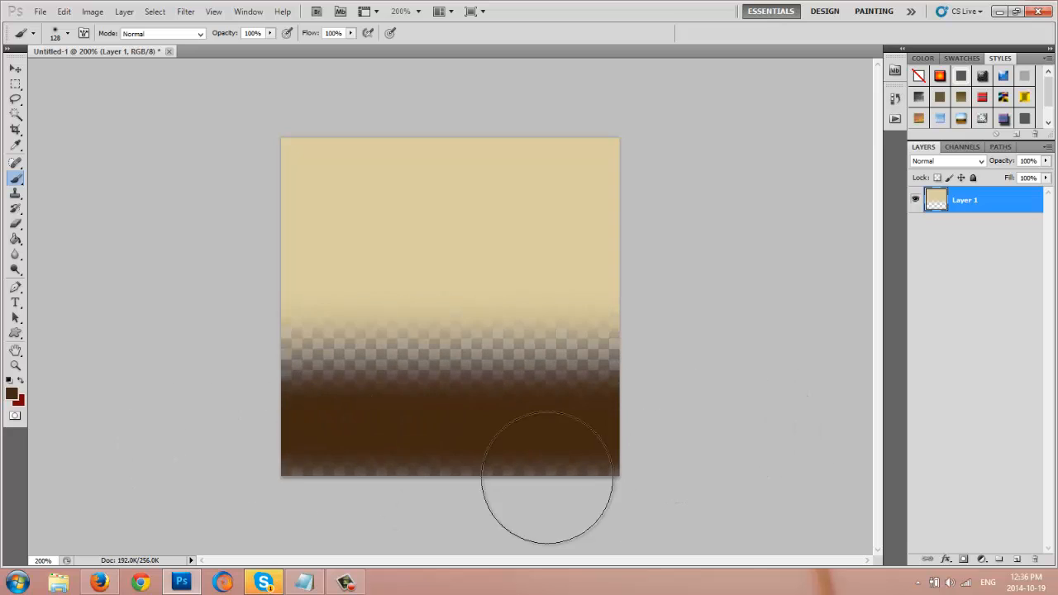
{"action": "left_click_drag", "start_coordinate": [545, 480], "coordinate": [263, 475]}
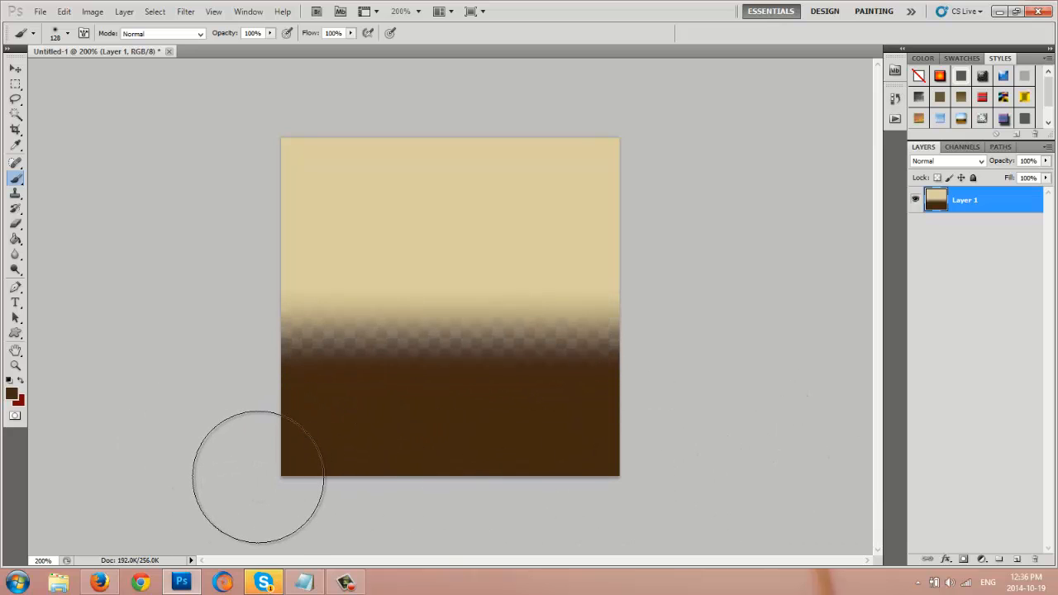
{"action": "left_click", "coordinate": [63, 11]}
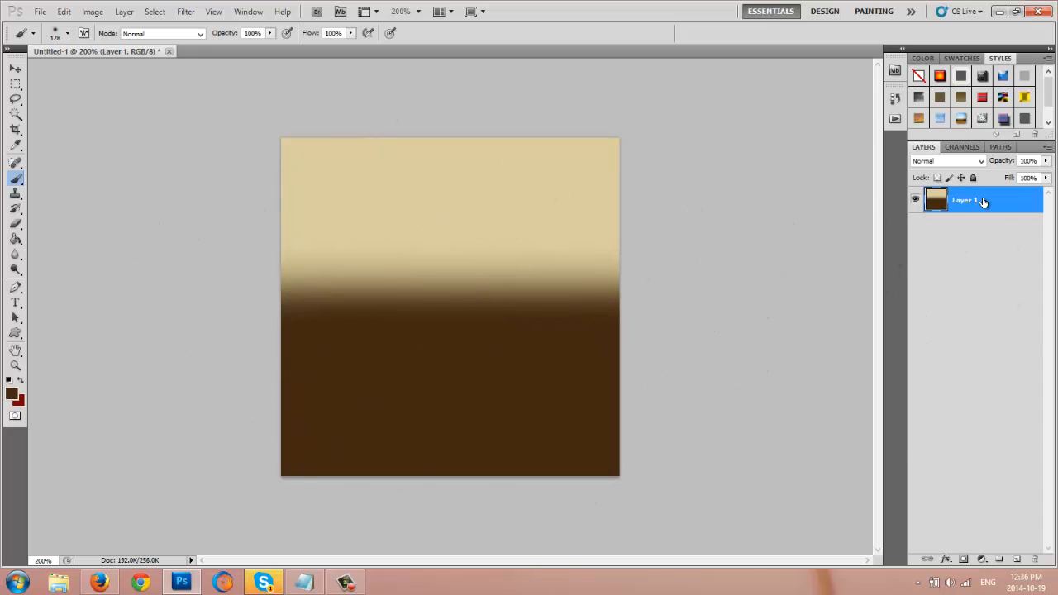
{"action": "right_click", "coordinate": [968, 201]}
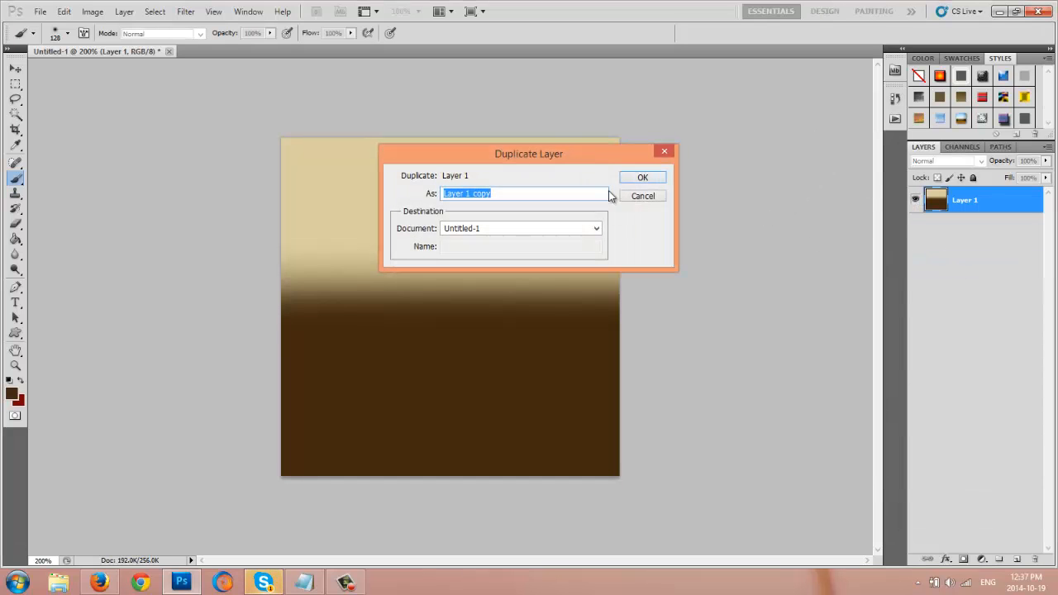
{"action": "left_click", "coordinate": [642, 177]}
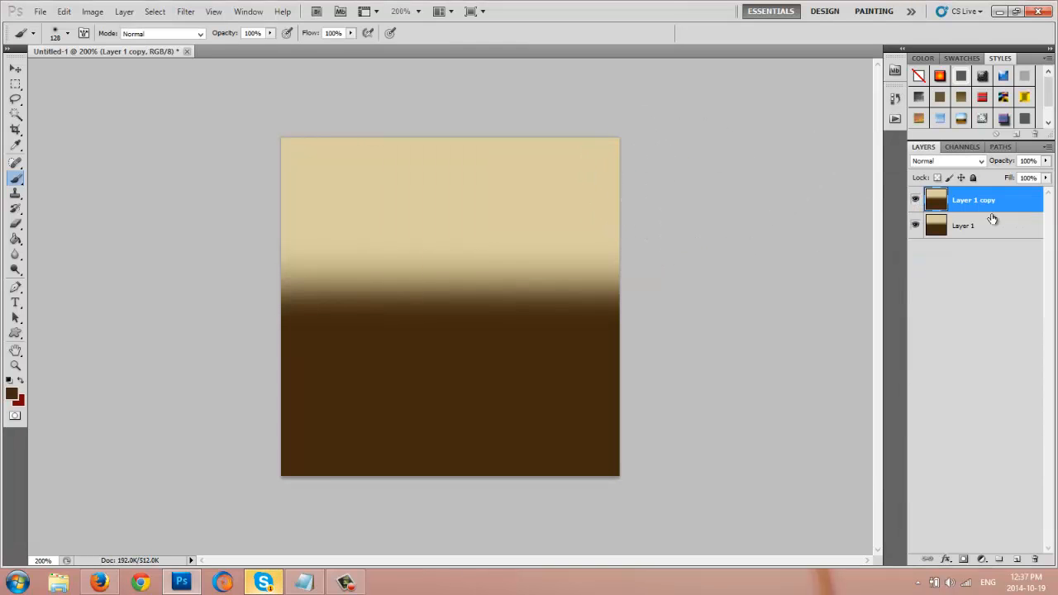
{"action": "right_click", "coordinate": [974, 200]}
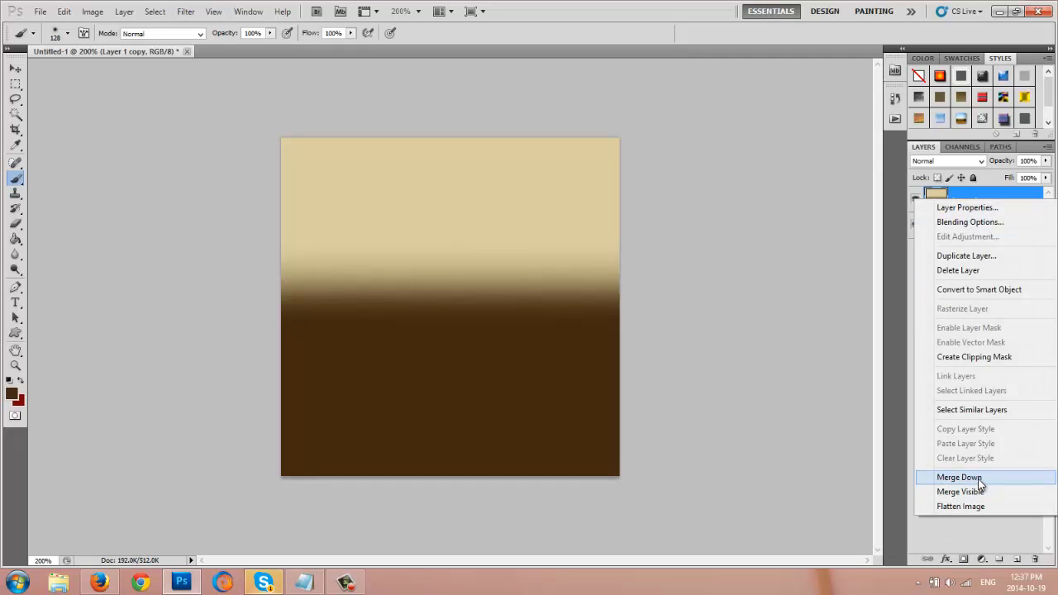
{"action": "left_click", "coordinate": [959, 477]}
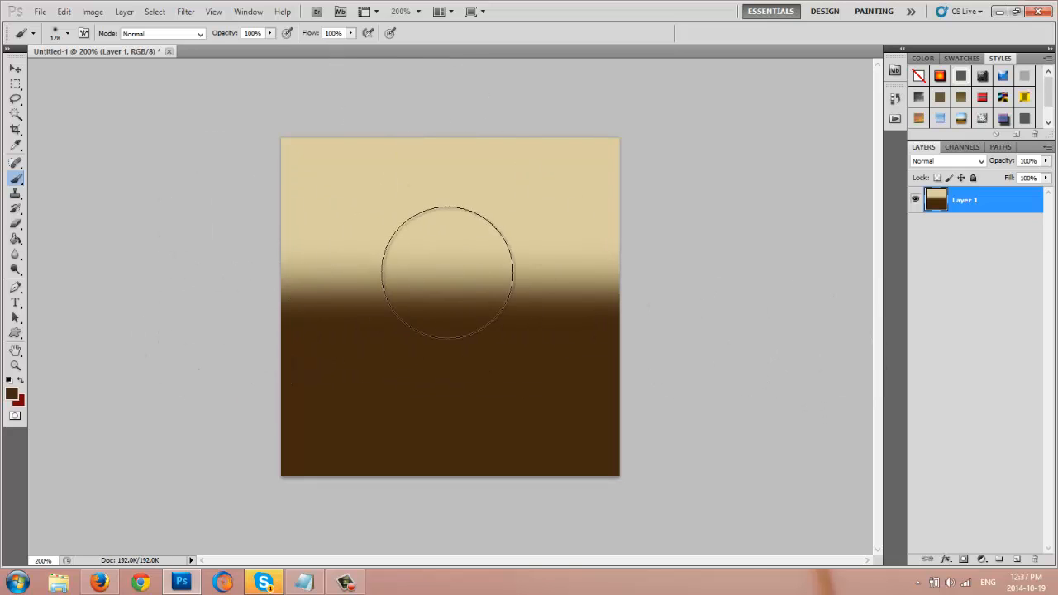
{"action": "mouse_move", "coordinate": [694, 297]}
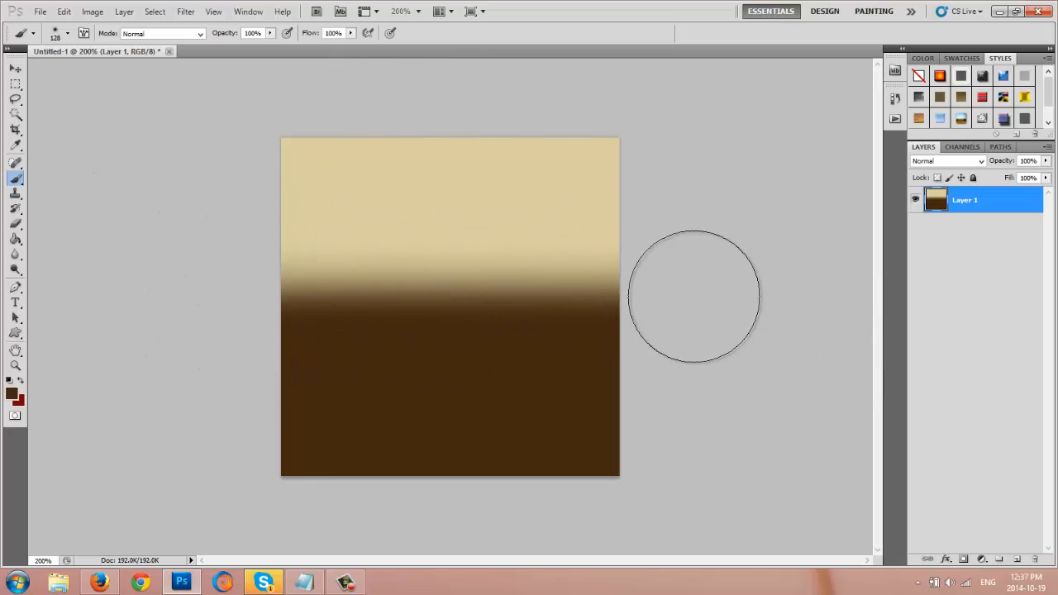
{"action": "mouse_move", "coordinate": [106, 263]}
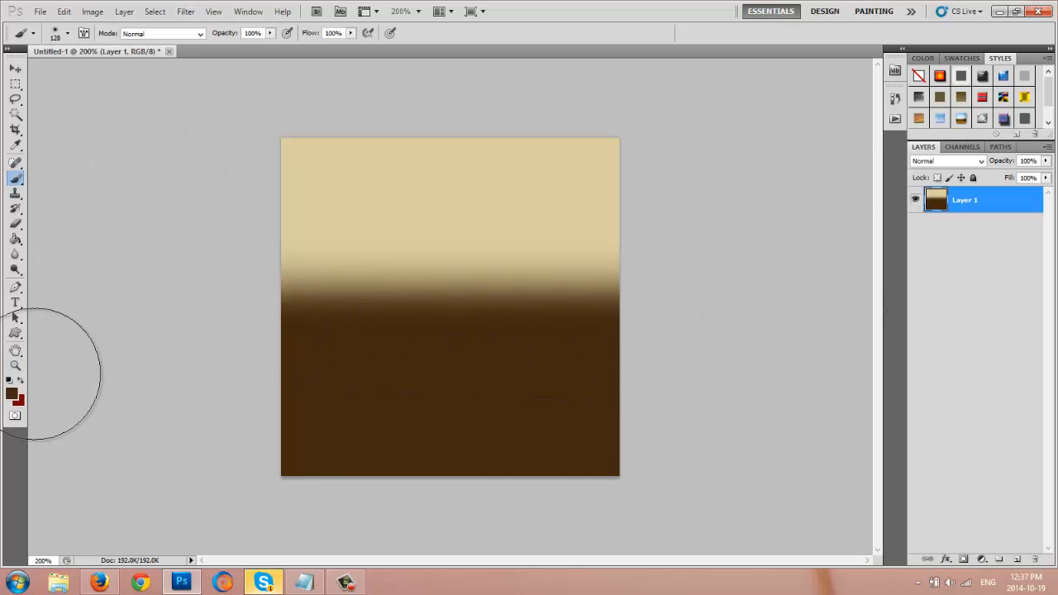
{"action": "mouse_move", "coordinate": [62, 414]}
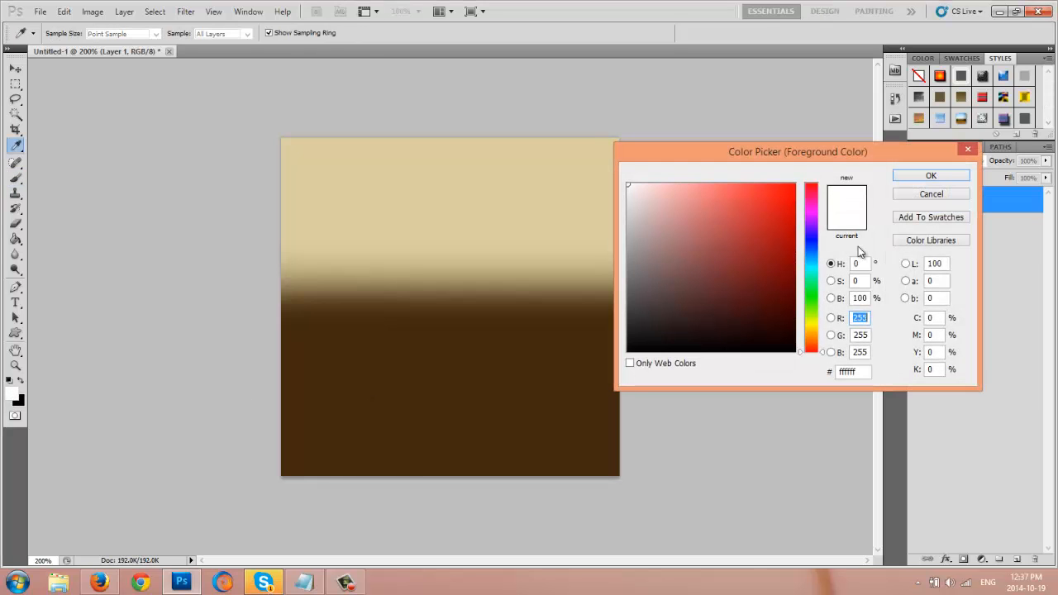
Step: Confirm white as the painting colour and reduce the brush to 50 pixels
{"action": "left_click", "coordinate": [931, 194]}
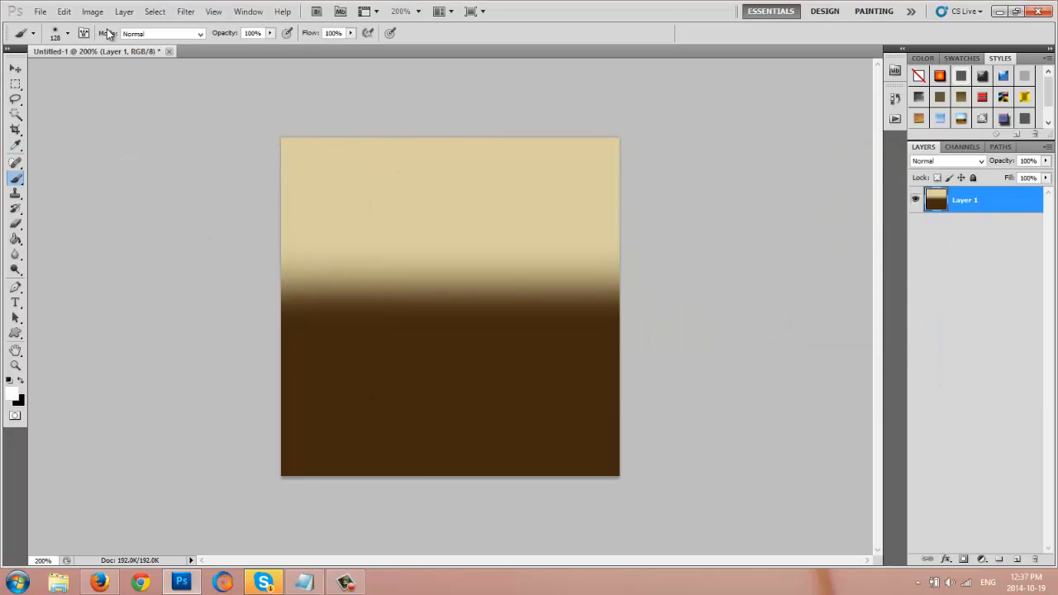
{"action": "left_click", "coordinate": [69, 33]}
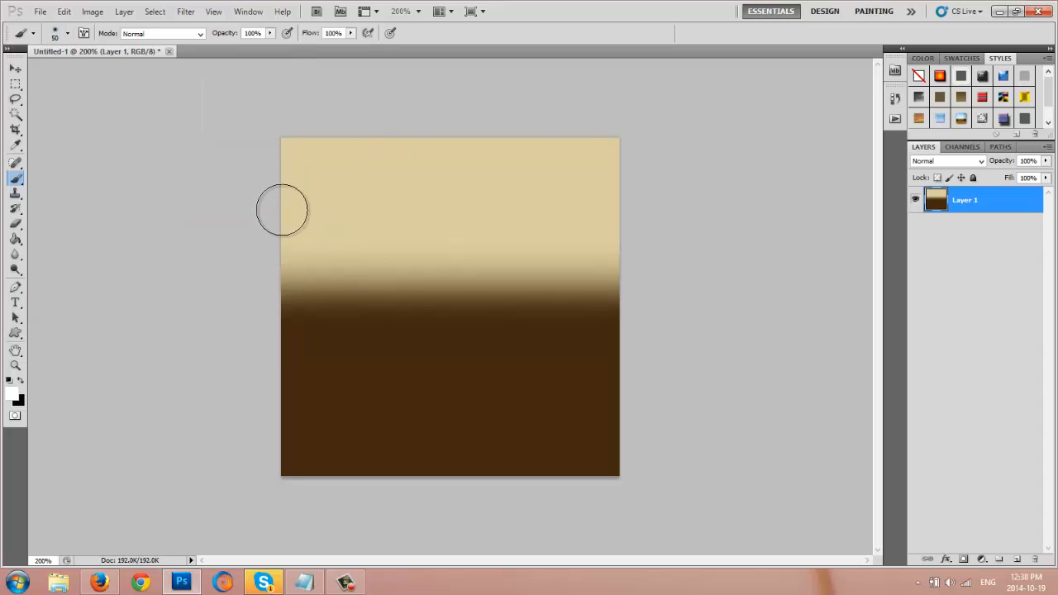
{"action": "mouse_move", "coordinate": [276, 199]}
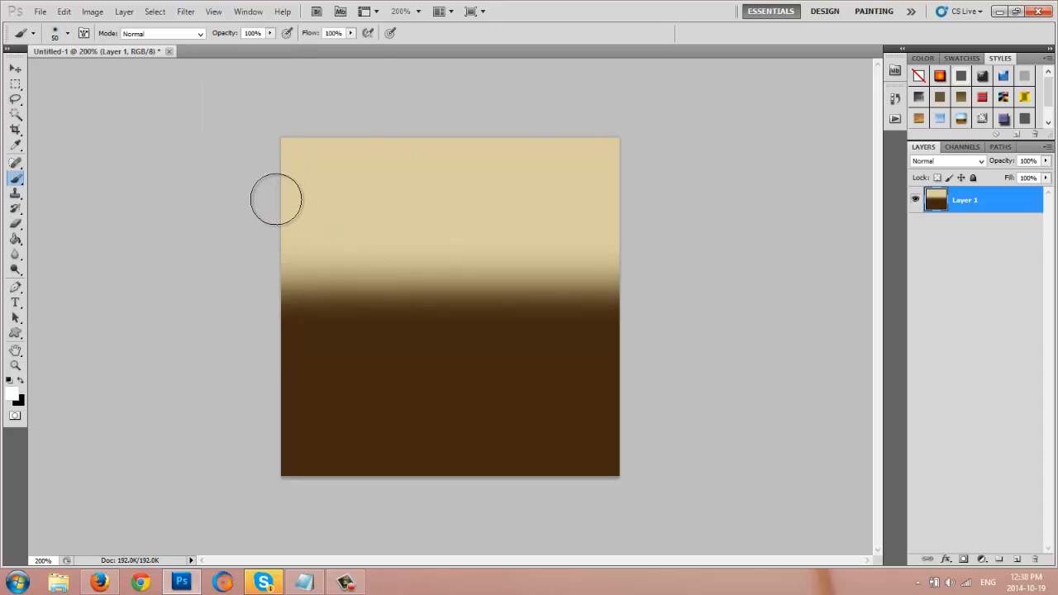
{"action": "mouse_move", "coordinate": [277, 209]}
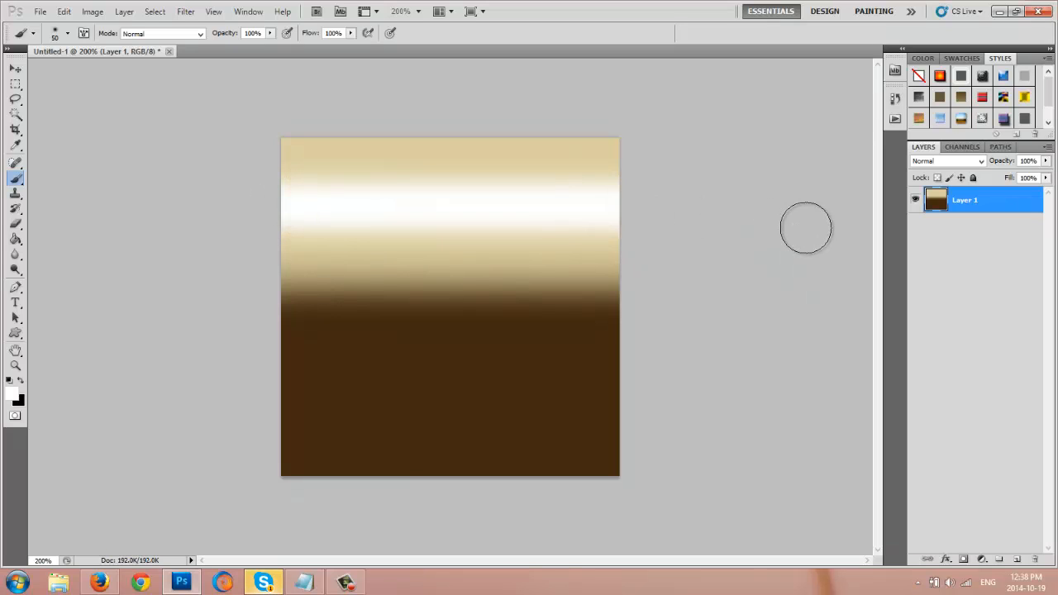
{"action": "mouse_move", "coordinate": [254, 396]}
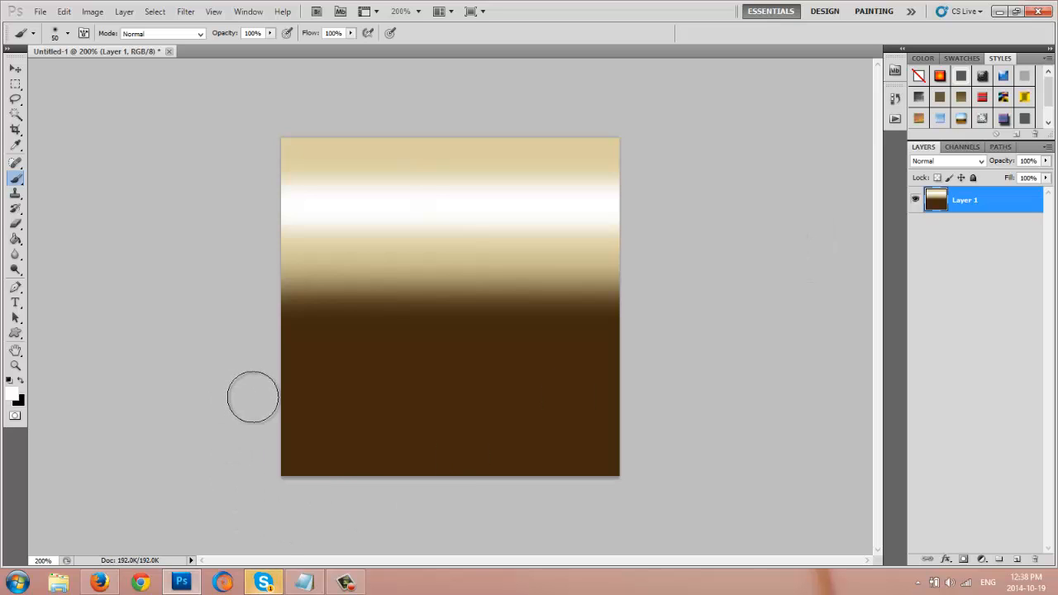
{"action": "mouse_move", "coordinate": [254, 403]}
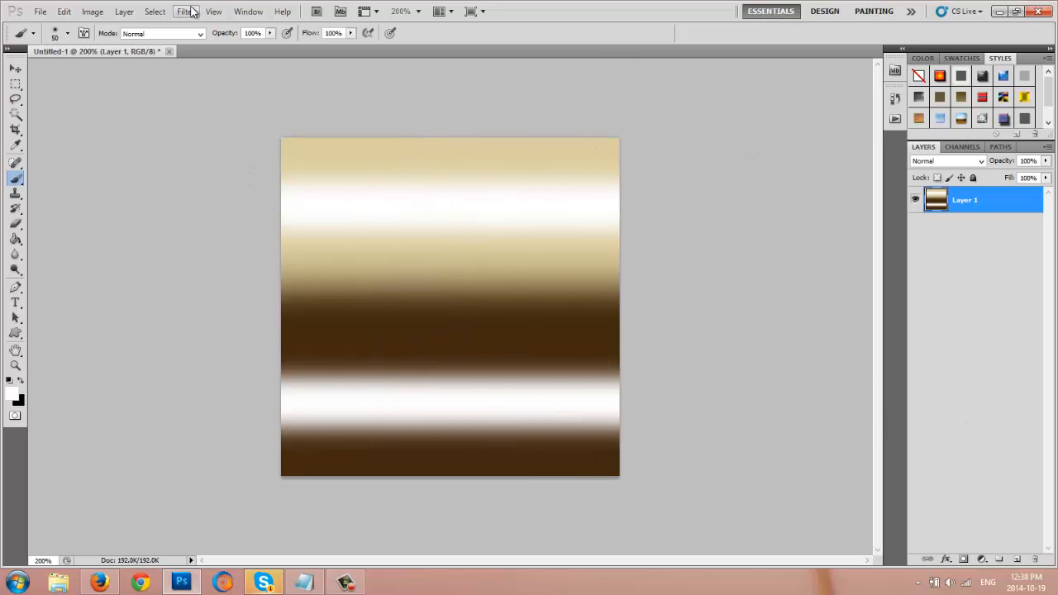
Step: Apply Add Noise at 14%, Gaussian distribution, monochromatic
{"action": "left_click", "coordinate": [186, 11]}
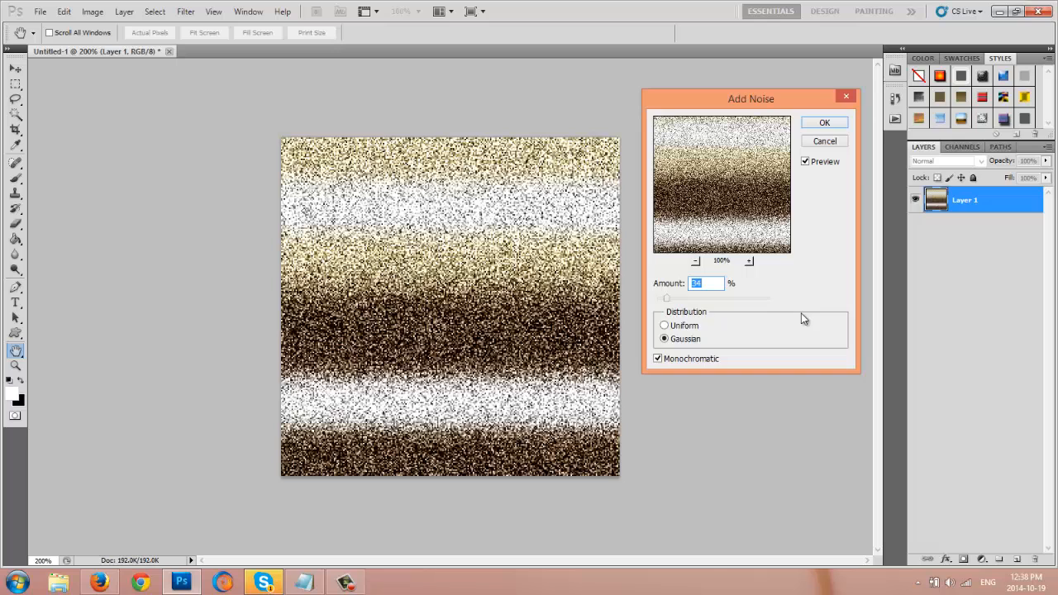
{"action": "type", "text": "25"}
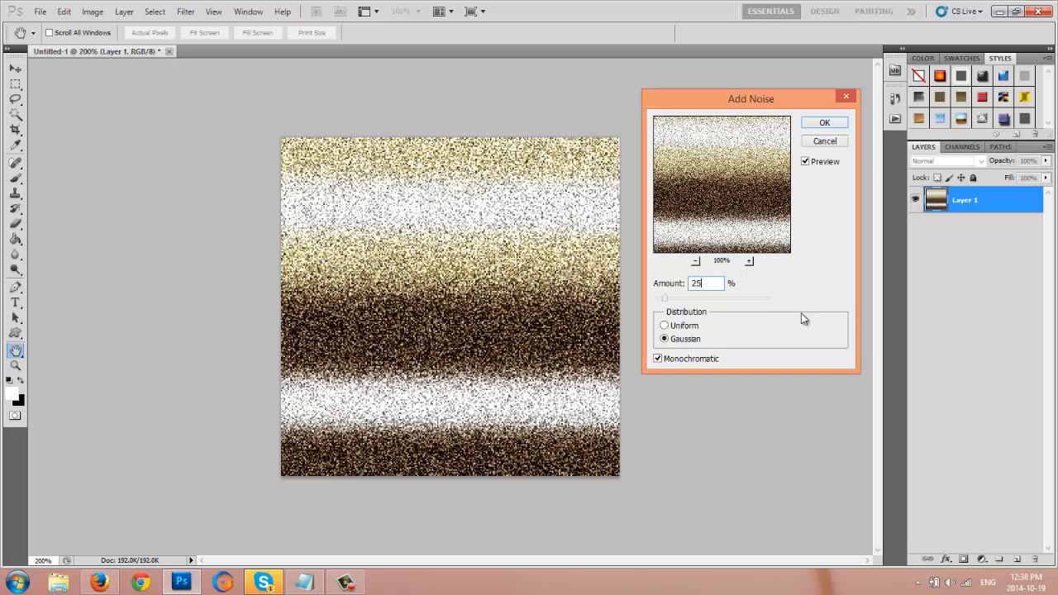
{"action": "type", "text": "14"}
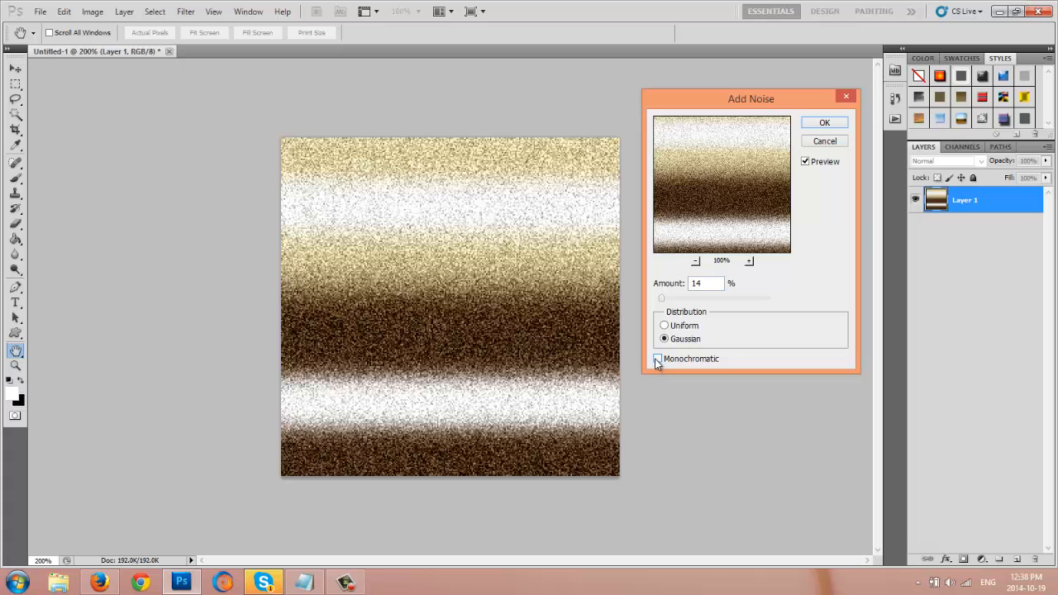
{"action": "left_click", "coordinate": [657, 359]}
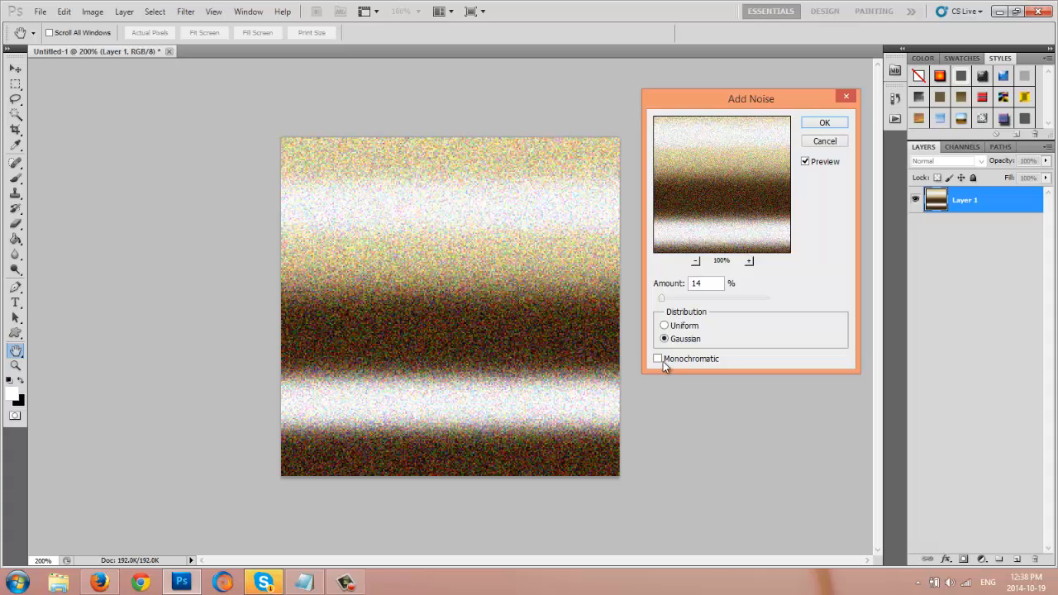
{"action": "left_click", "coordinate": [658, 358]}
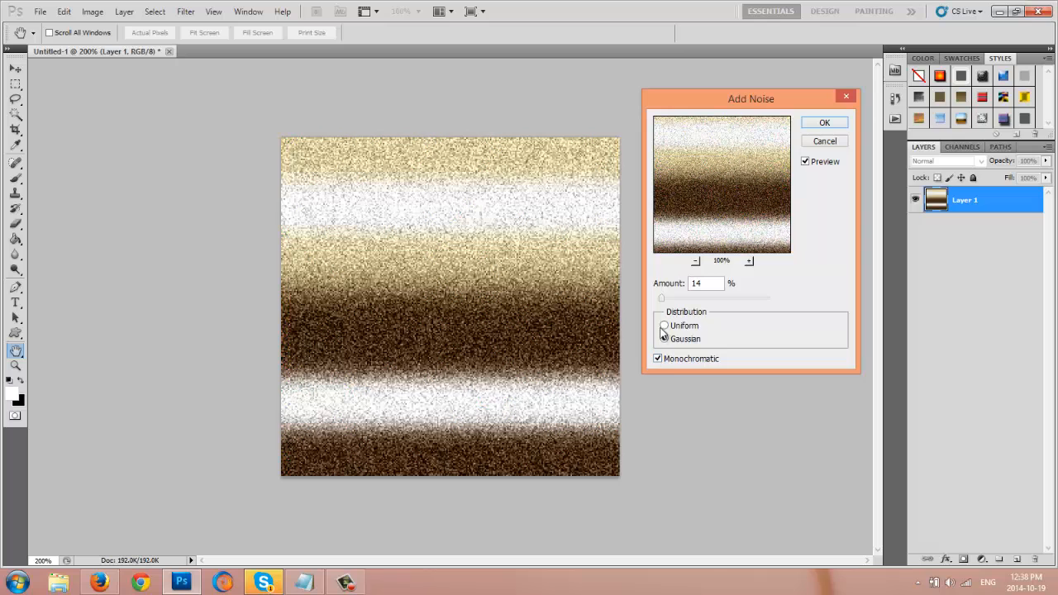
{"action": "left_click", "coordinate": [665, 325]}
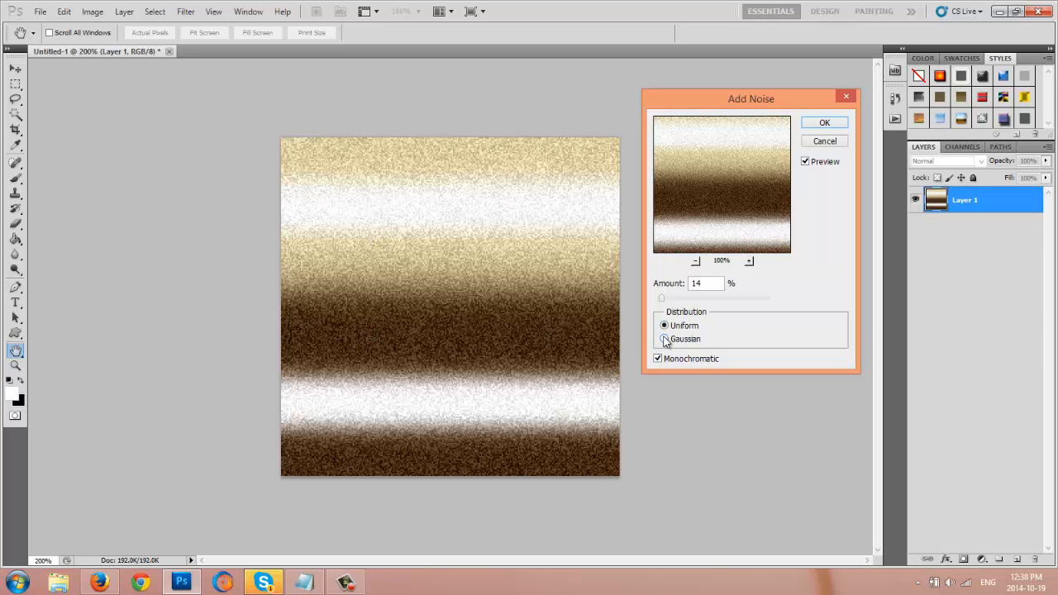
{"action": "left_click", "coordinate": [665, 339]}
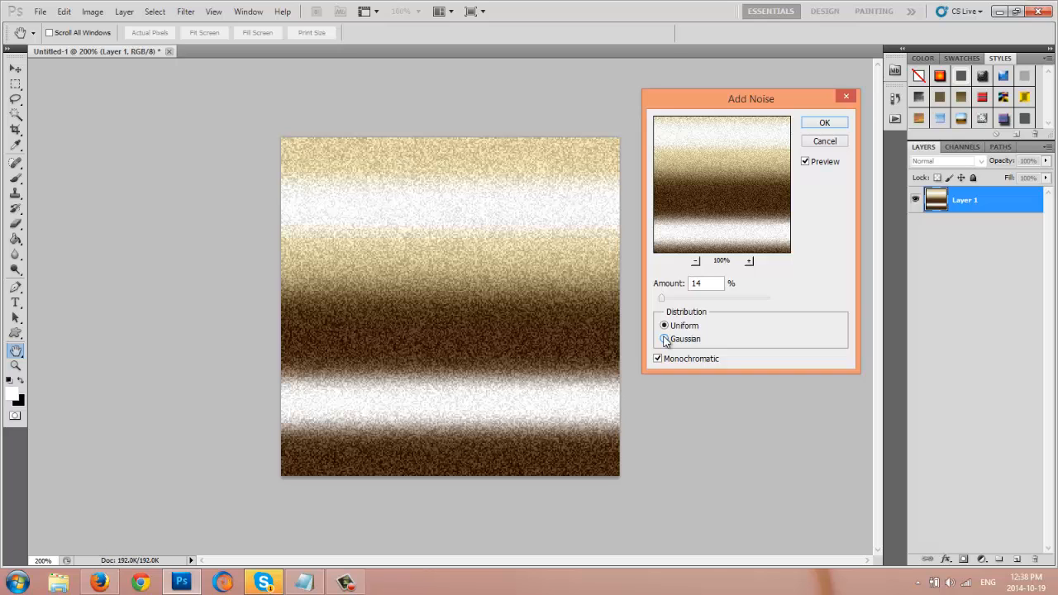
{"action": "left_click", "coordinate": [664, 339]}
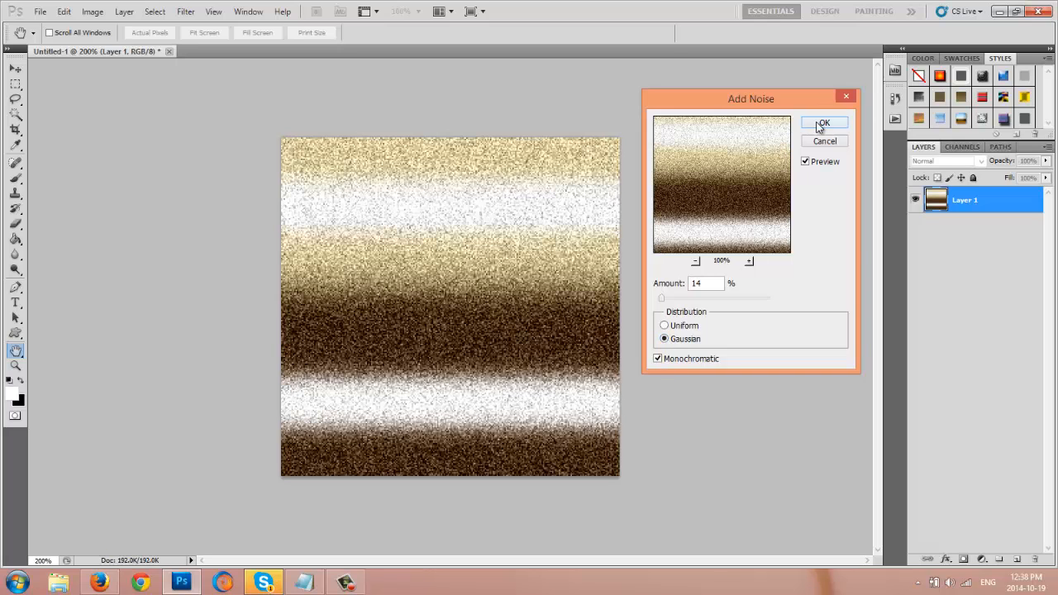
{"action": "left_click", "coordinate": [823, 122]}
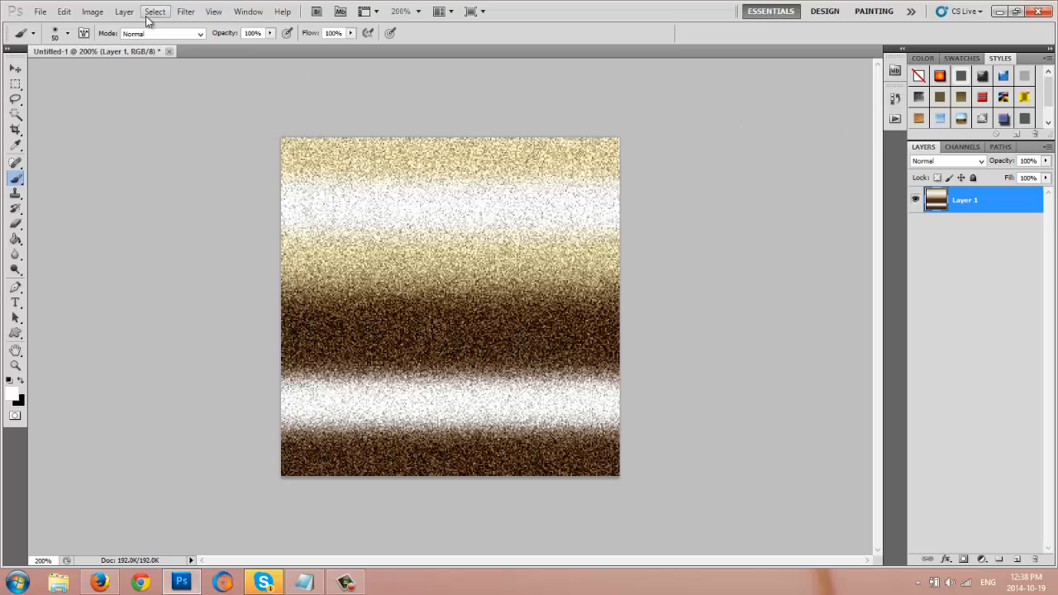
Step: Apply the Spatter filter with Spray Radius 25 and Smoothness 15
{"action": "left_click", "coordinate": [183, 10]}
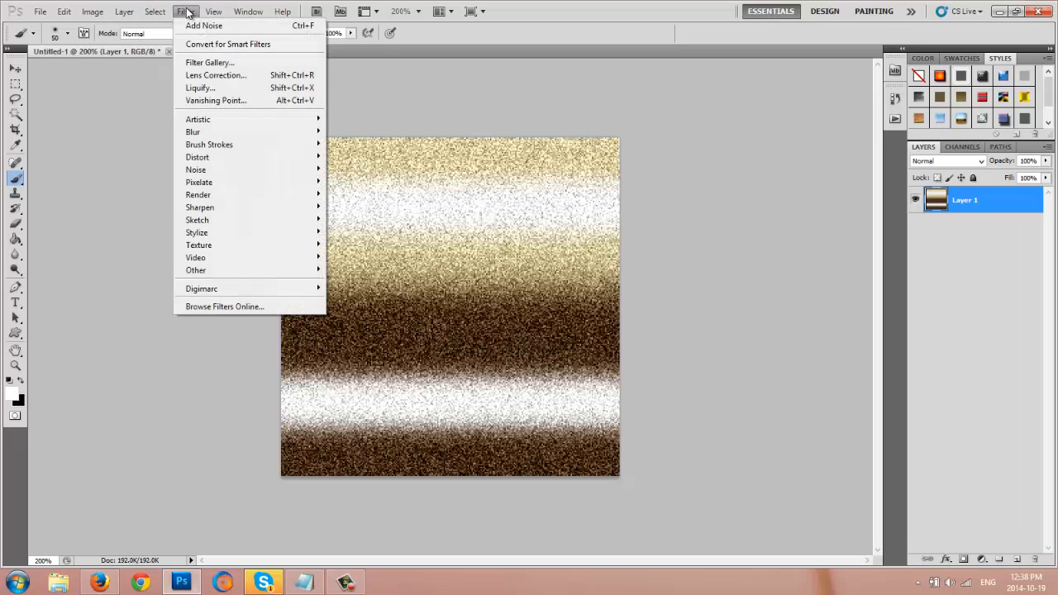
{"action": "mouse_move", "coordinate": [198, 156]}
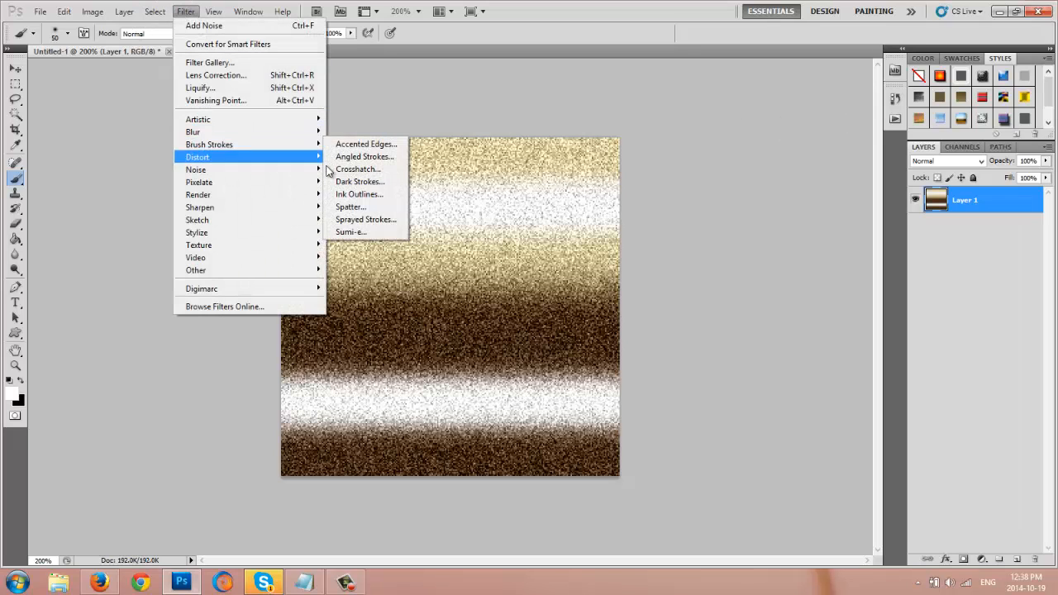
{"action": "left_click", "coordinate": [349, 207]}
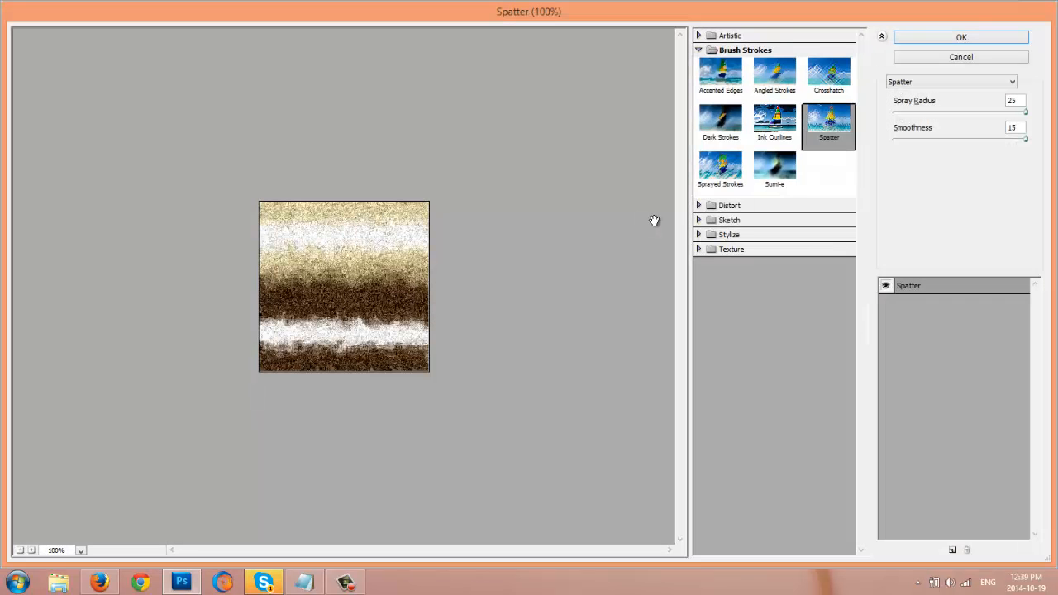
{"action": "mouse_move", "coordinate": [321, 275]}
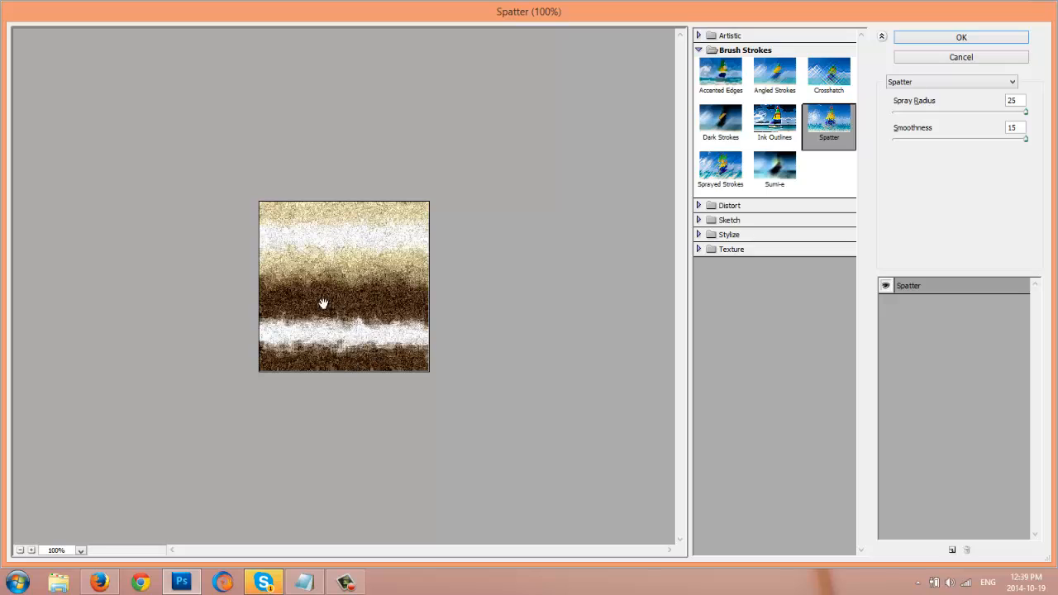
{"action": "mouse_move", "coordinate": [397, 333]}
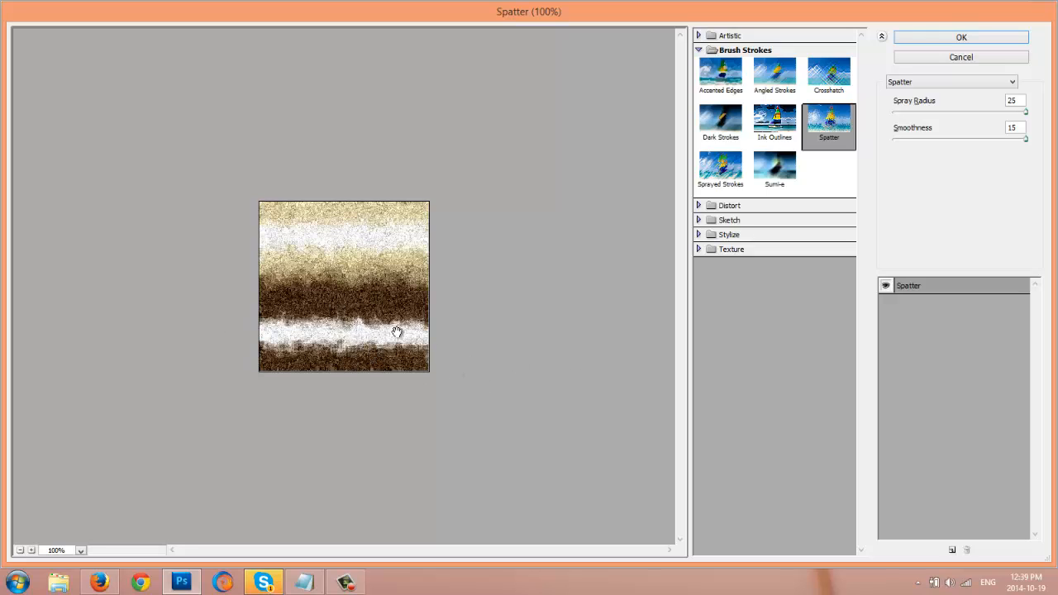
{"action": "mouse_move", "coordinate": [933, 73]}
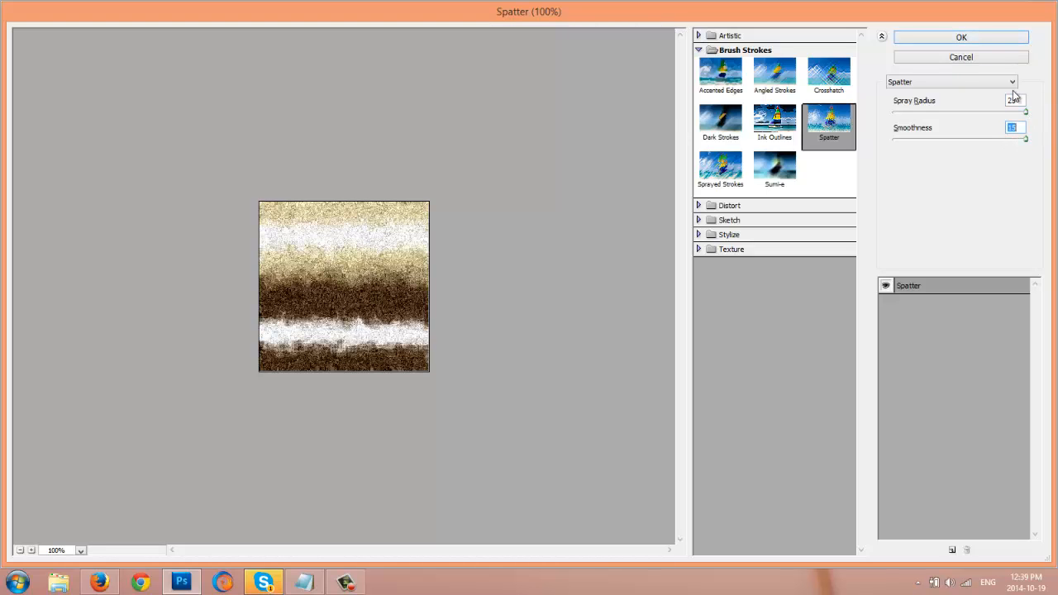
{"action": "left_click", "coordinate": [961, 36]}
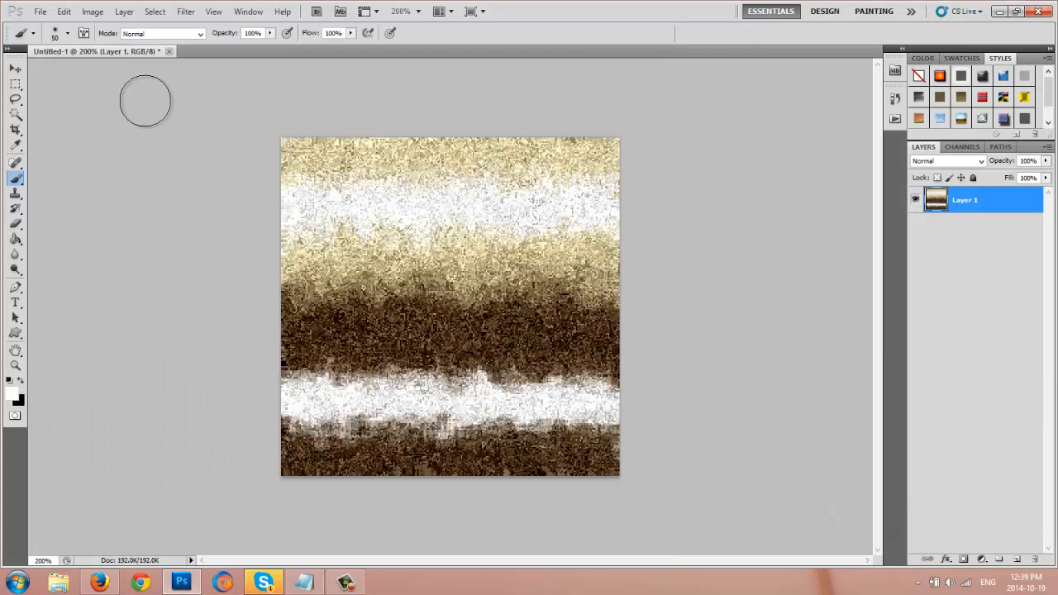
Step: Apply Sprayed Strokes with stroke length 20, spray radius 25, vertical direction
{"action": "left_click", "coordinate": [185, 11]}
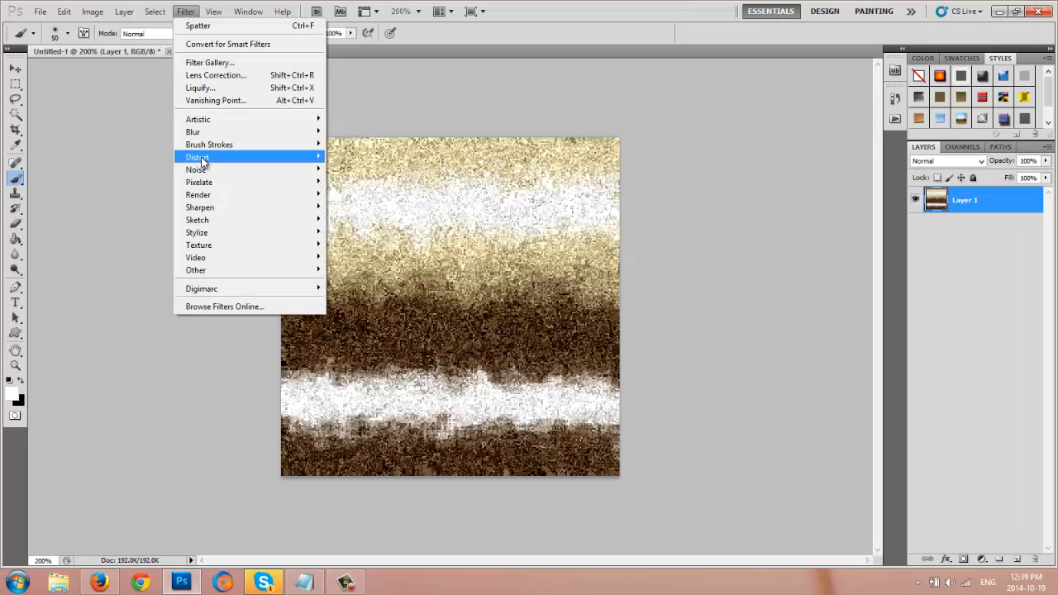
{"action": "left_click", "coordinate": [364, 220]}
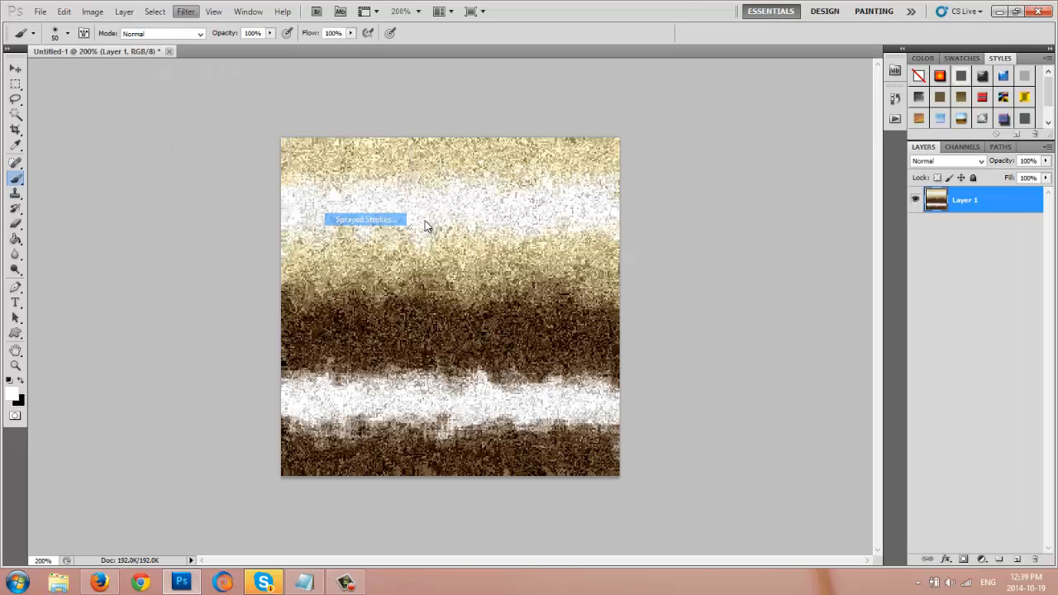
{"action": "left_click", "coordinate": [365, 220]}
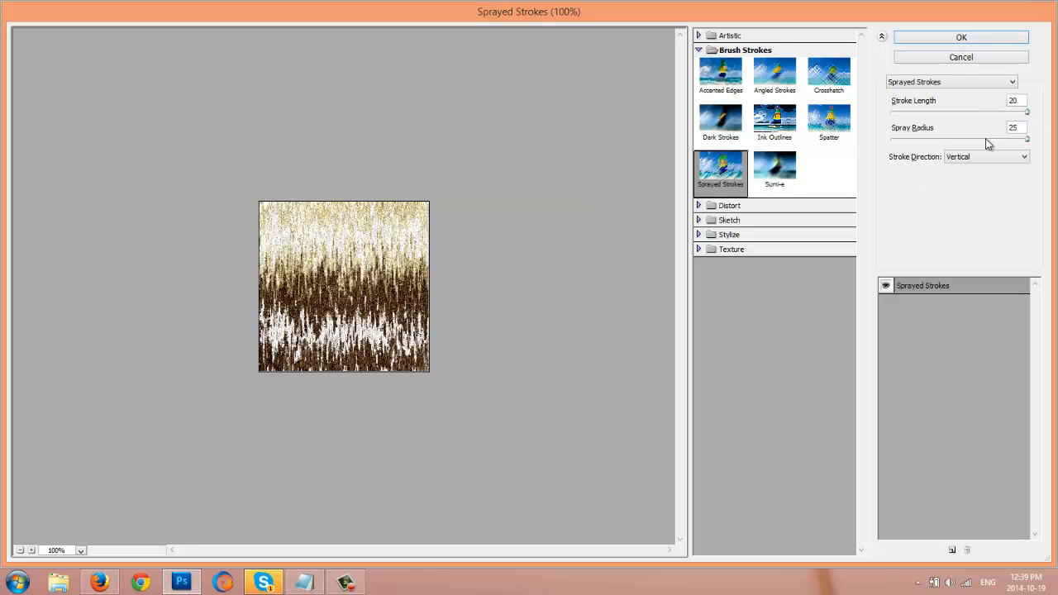
{"action": "mouse_move", "coordinate": [1029, 140]}
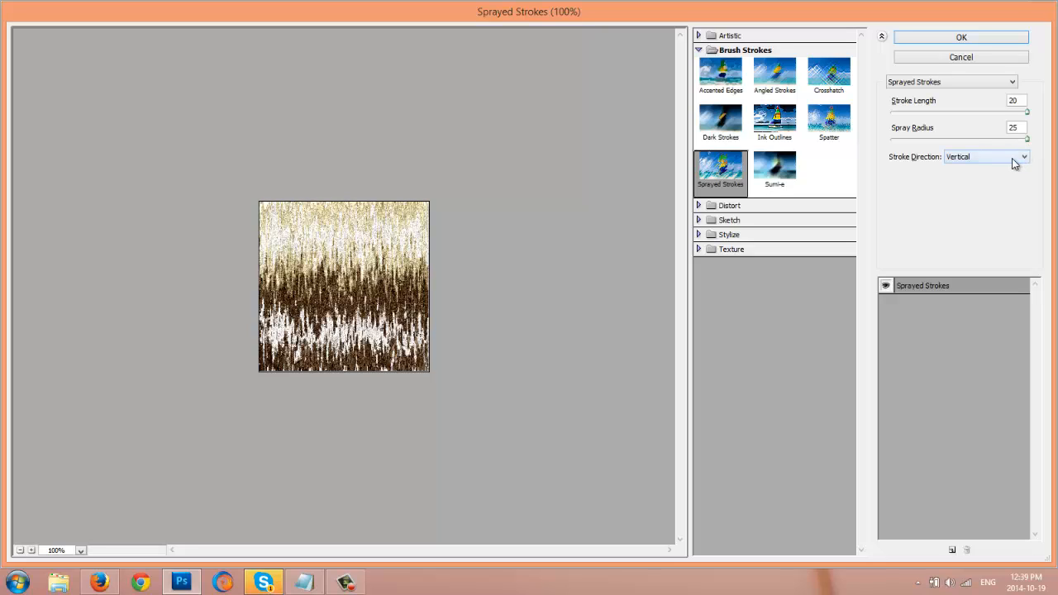
{"action": "left_click", "coordinate": [985, 157]}
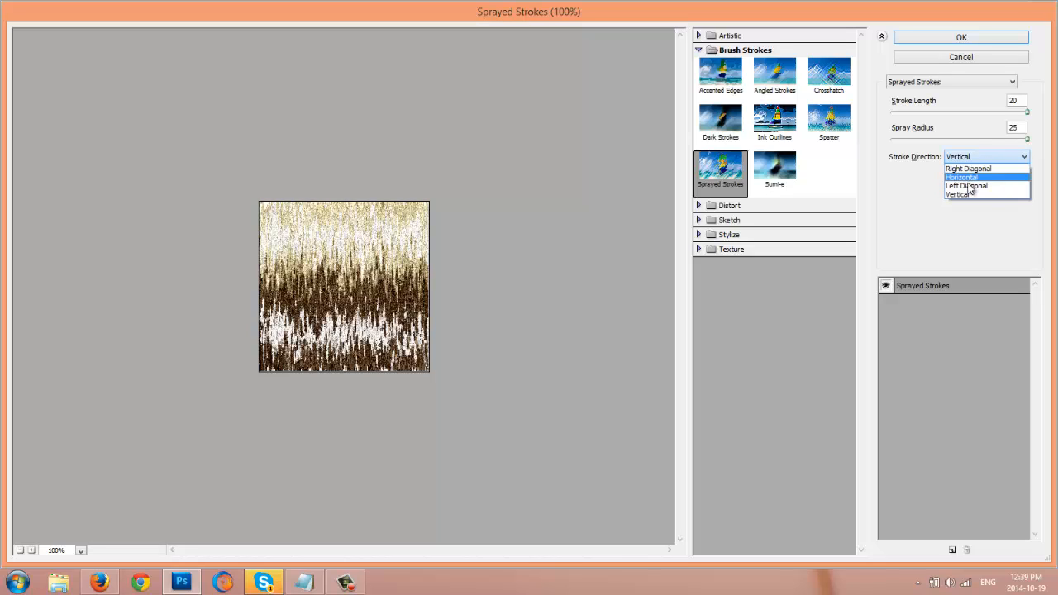
{"action": "left_click", "coordinate": [959, 194]}
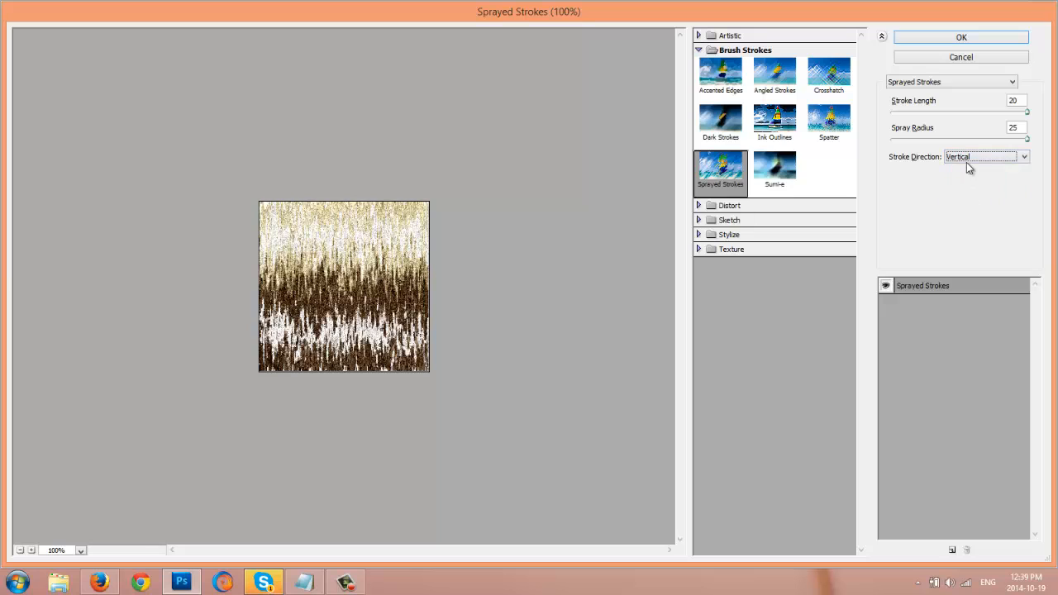
{"action": "left_click", "coordinate": [987, 156]}
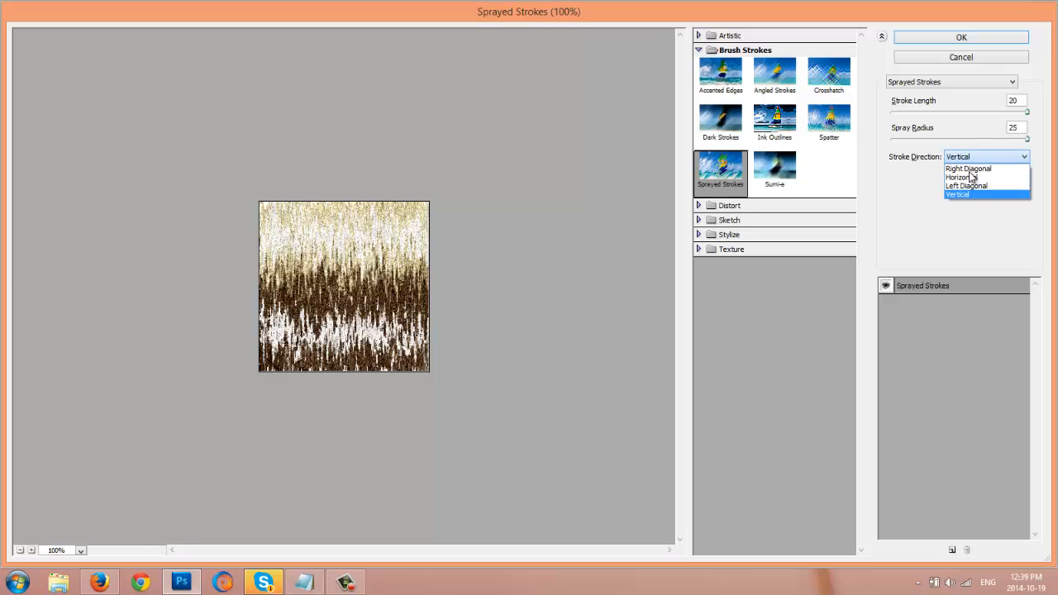
{"action": "left_click", "coordinate": [966, 186]}
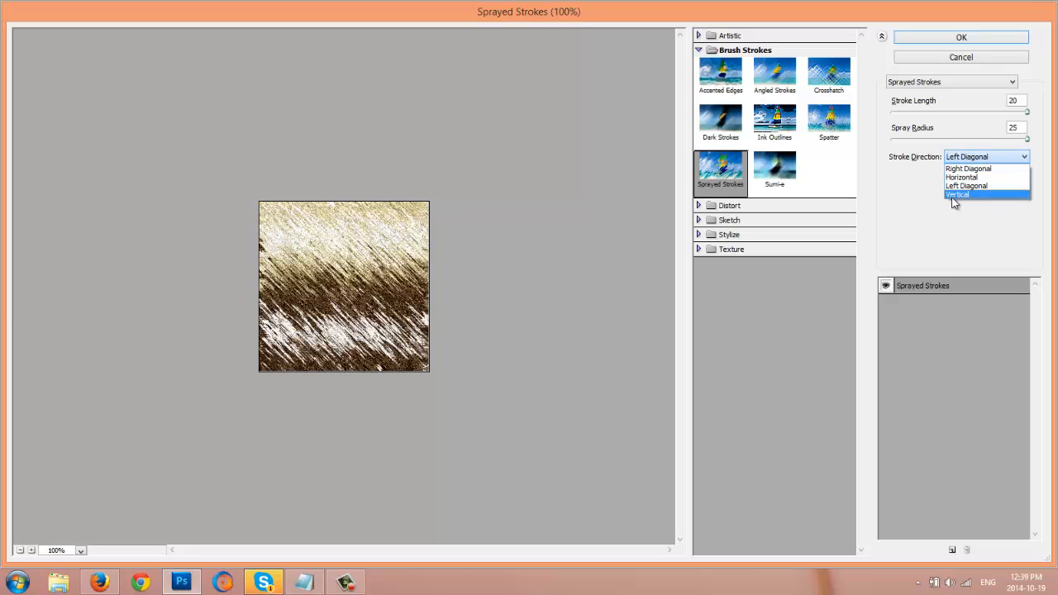
{"action": "left_click", "coordinate": [957, 194]}
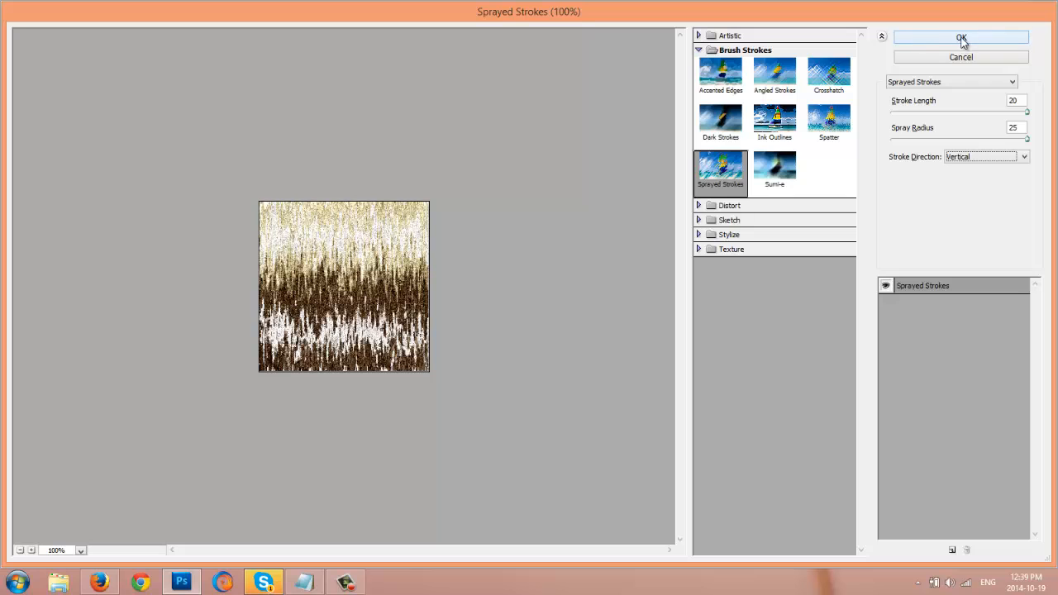
{"action": "left_click", "coordinate": [961, 37]}
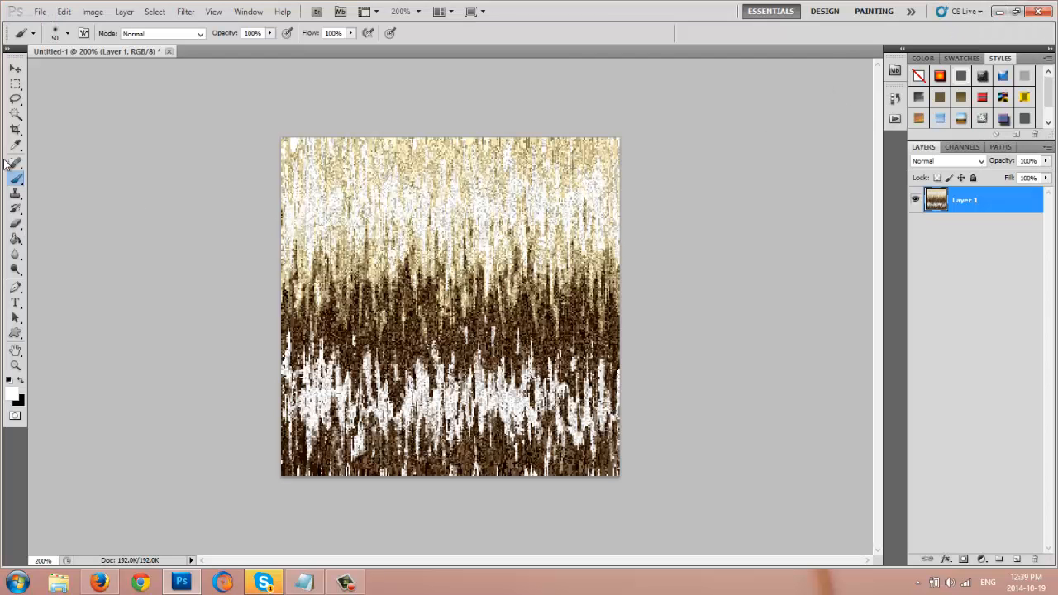
{"action": "left_click", "coordinate": [15, 367]}
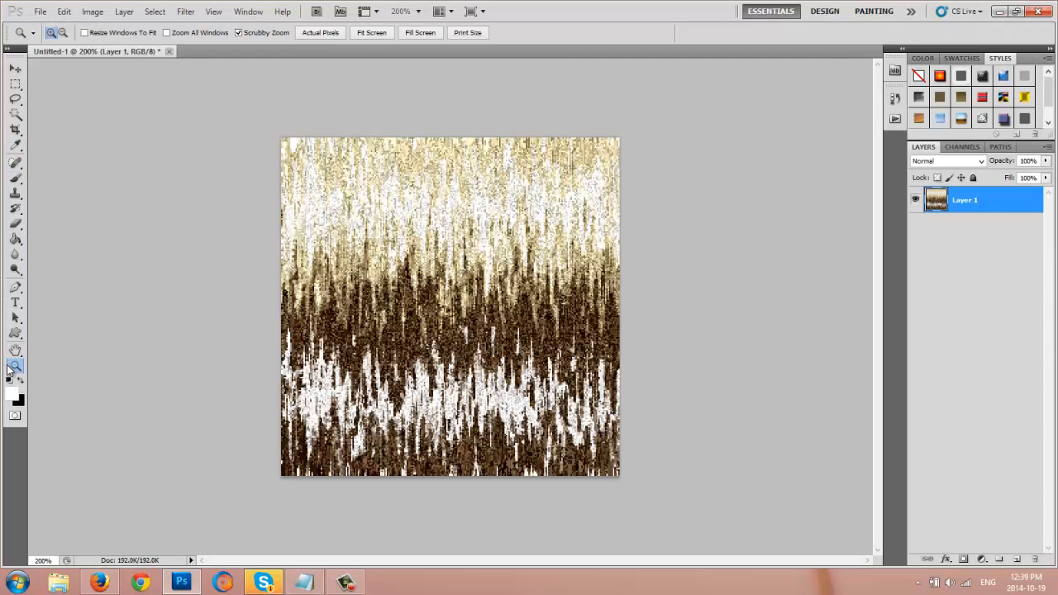
{"action": "left_click", "coordinate": [320, 33]}
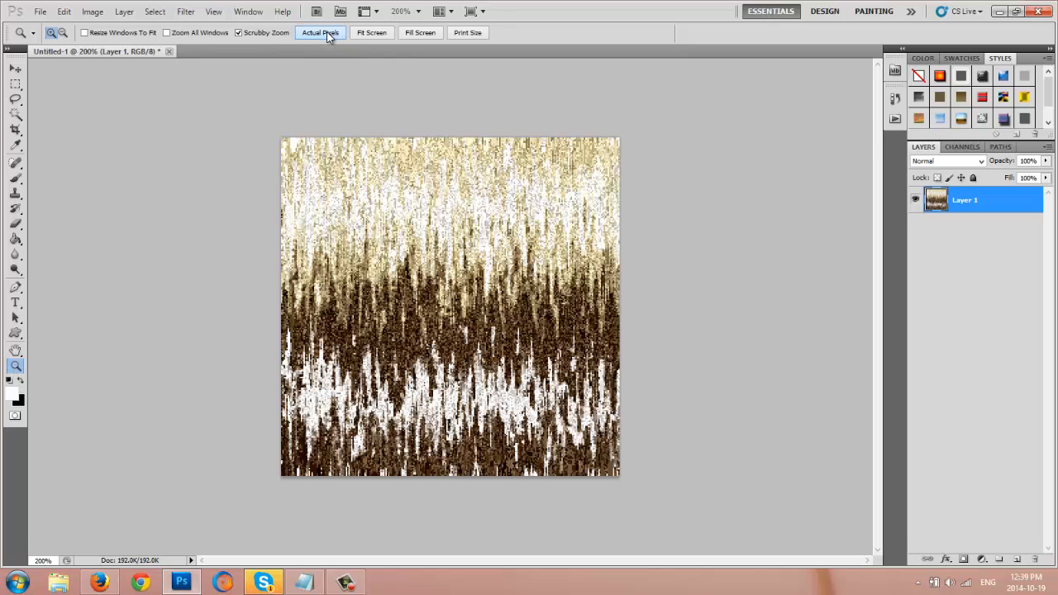
{"action": "left_click", "coordinate": [320, 32]}
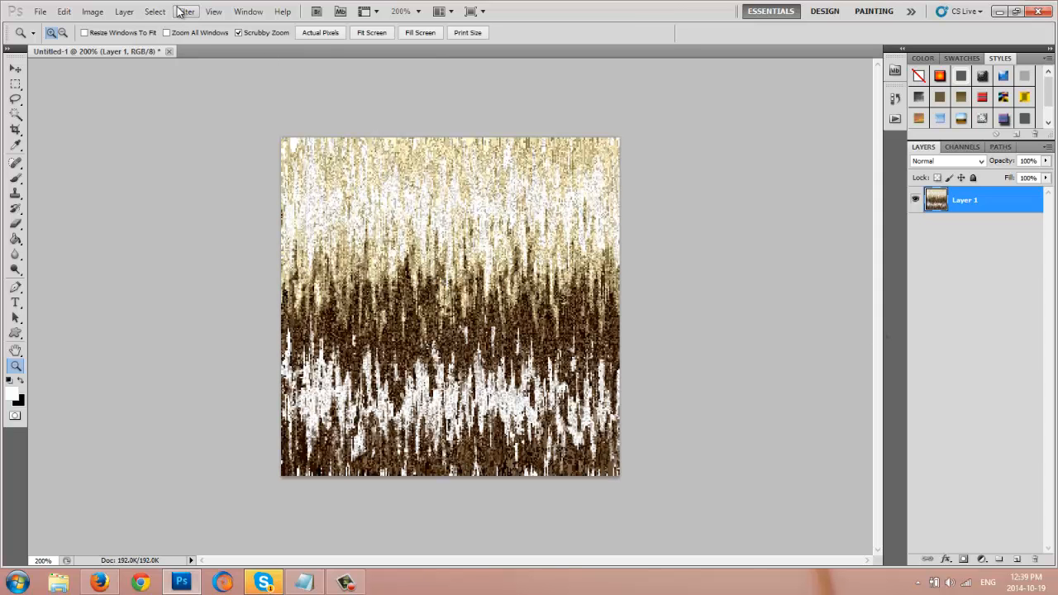
Step: Apply a Motion Blur at angle 90° and distance 25 pixels
{"action": "left_click", "coordinate": [185, 11]}
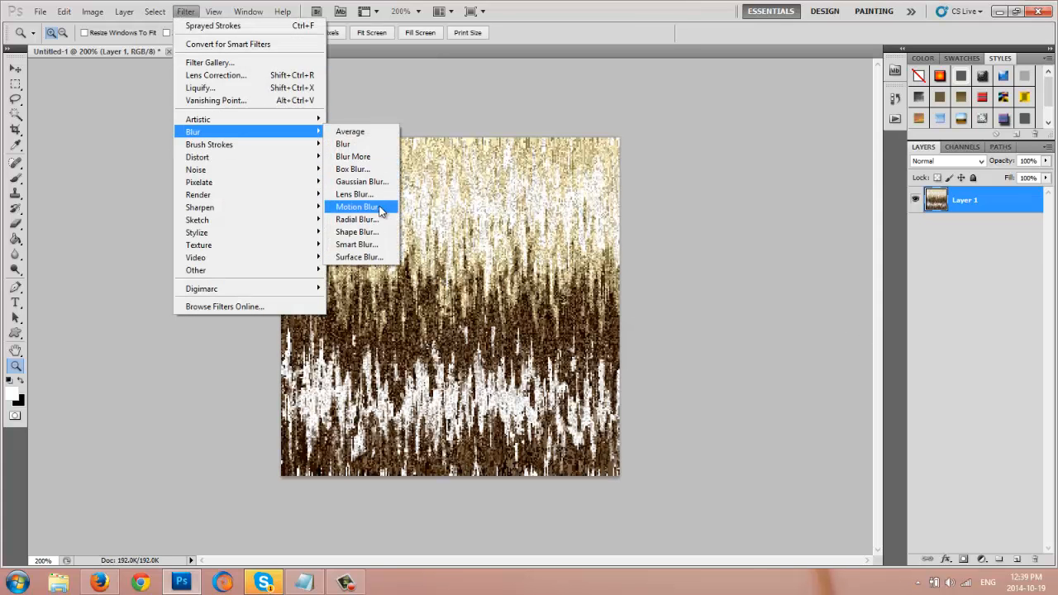
{"action": "left_click", "coordinate": [356, 207]}
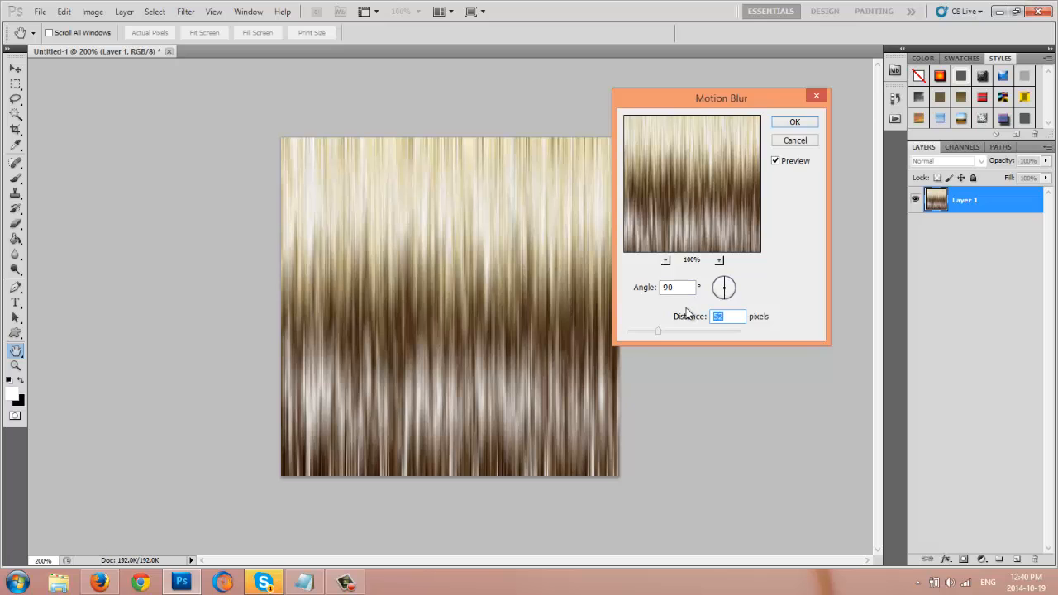
{"action": "type", "text": "43"}
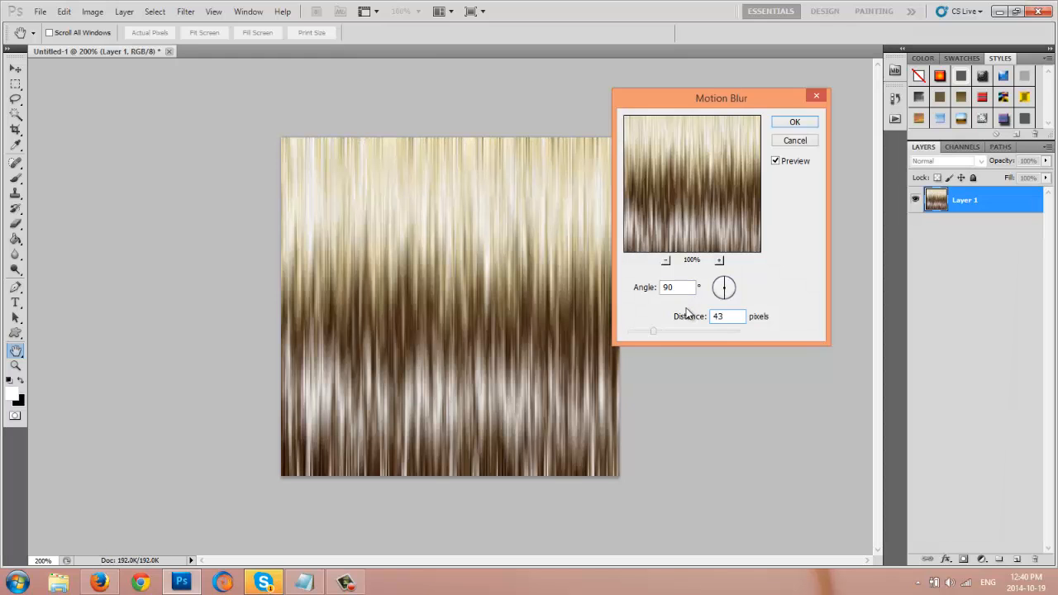
{"action": "left_click", "coordinate": [727, 316]}
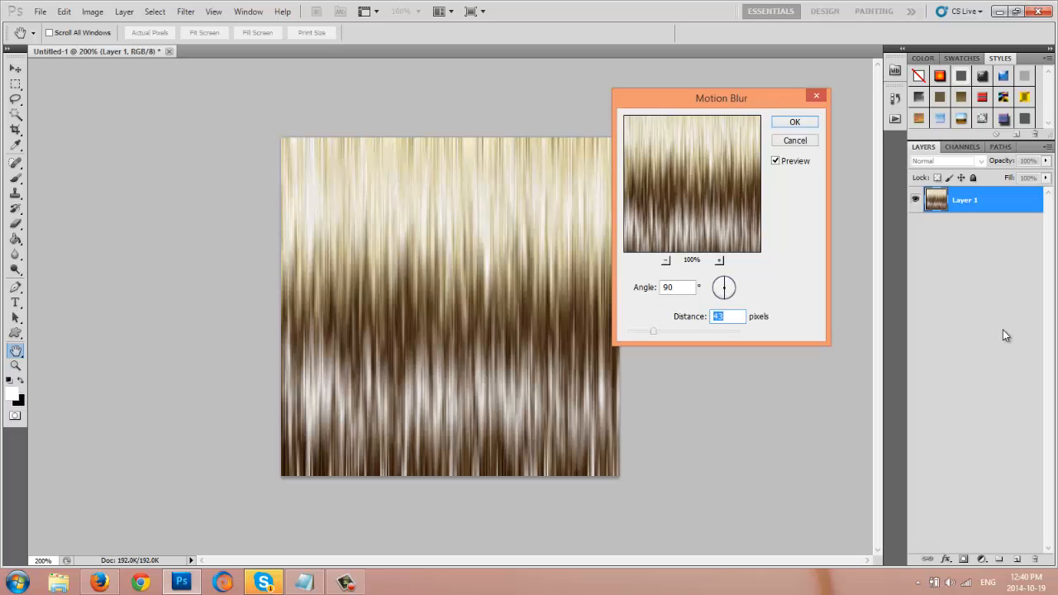
{"action": "type", "text": "34"}
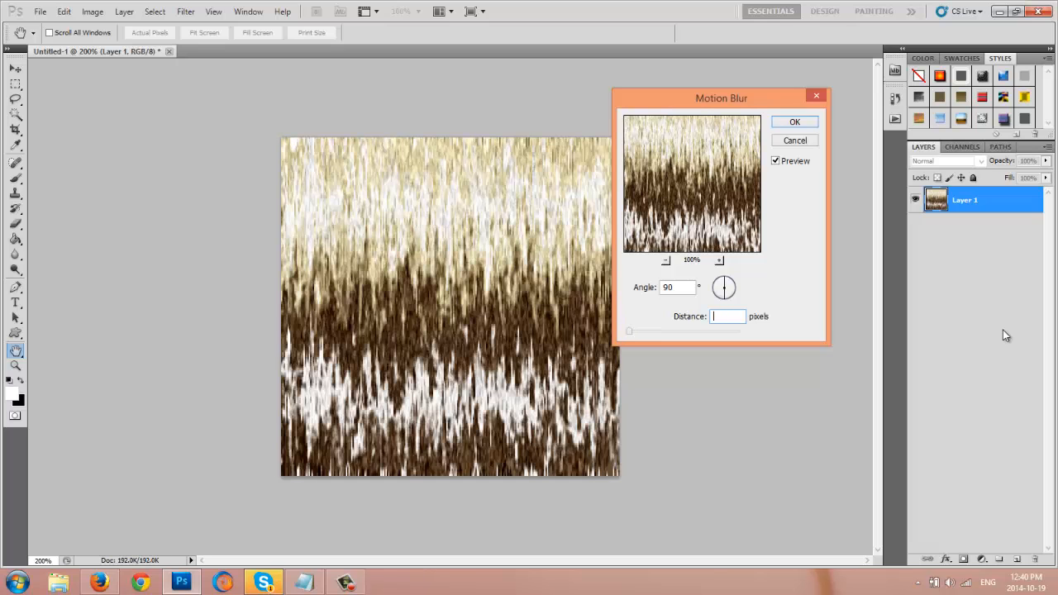
{"action": "type", "text": "25"}
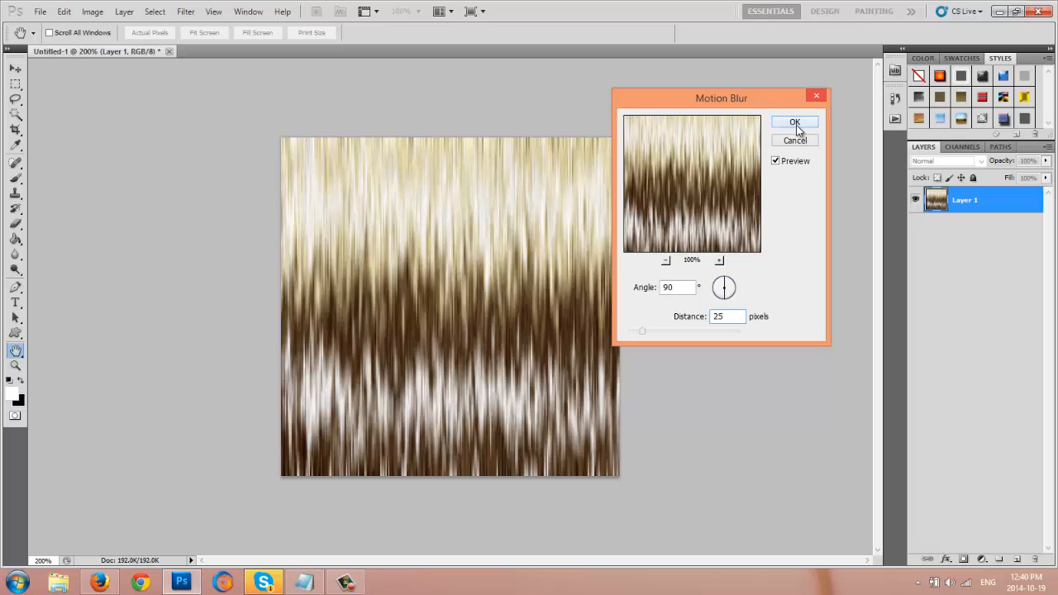
{"action": "left_click", "coordinate": [794, 122]}
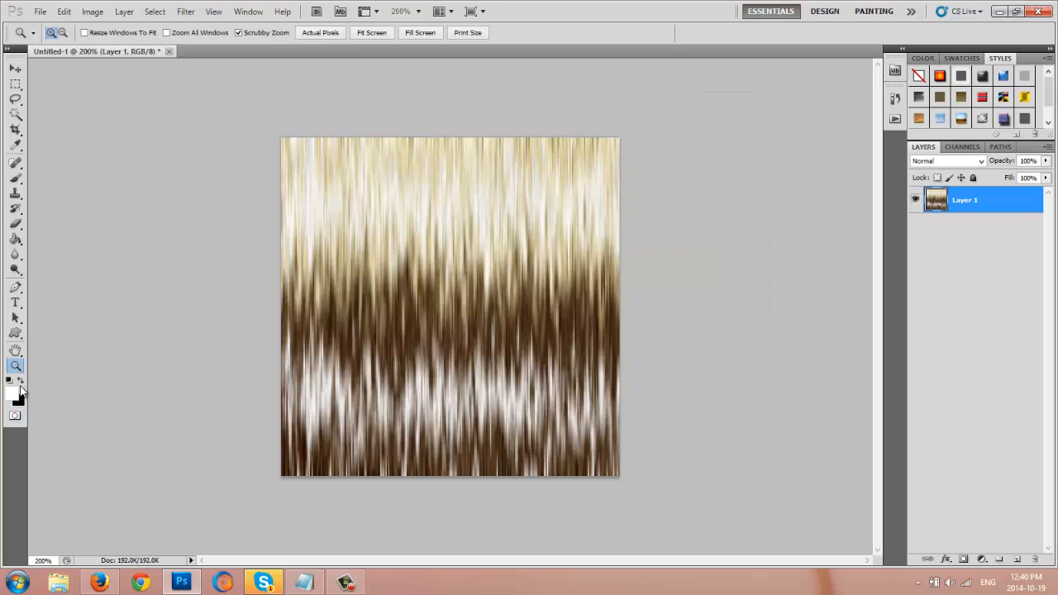
{"action": "left_click", "coordinate": [320, 32]}
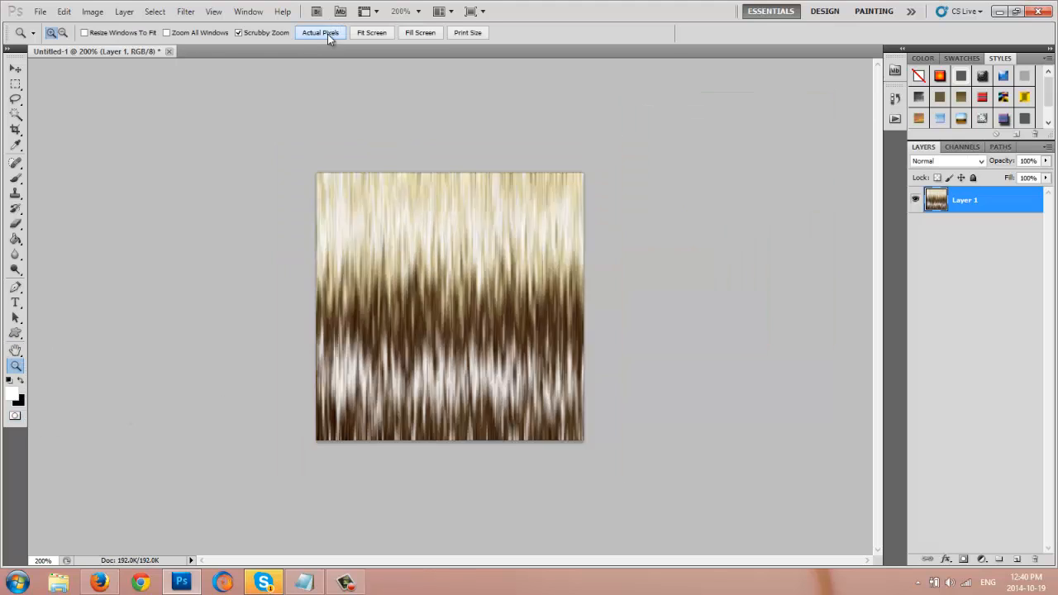
{"action": "left_click", "coordinate": [320, 32]}
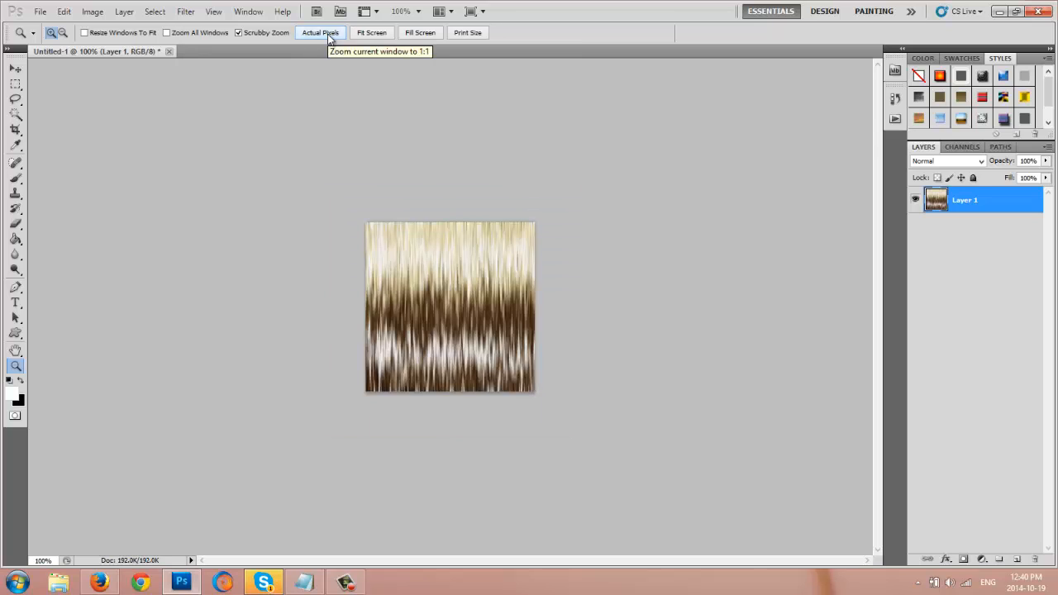
{"action": "mouse_move", "coordinate": [257, 163]}
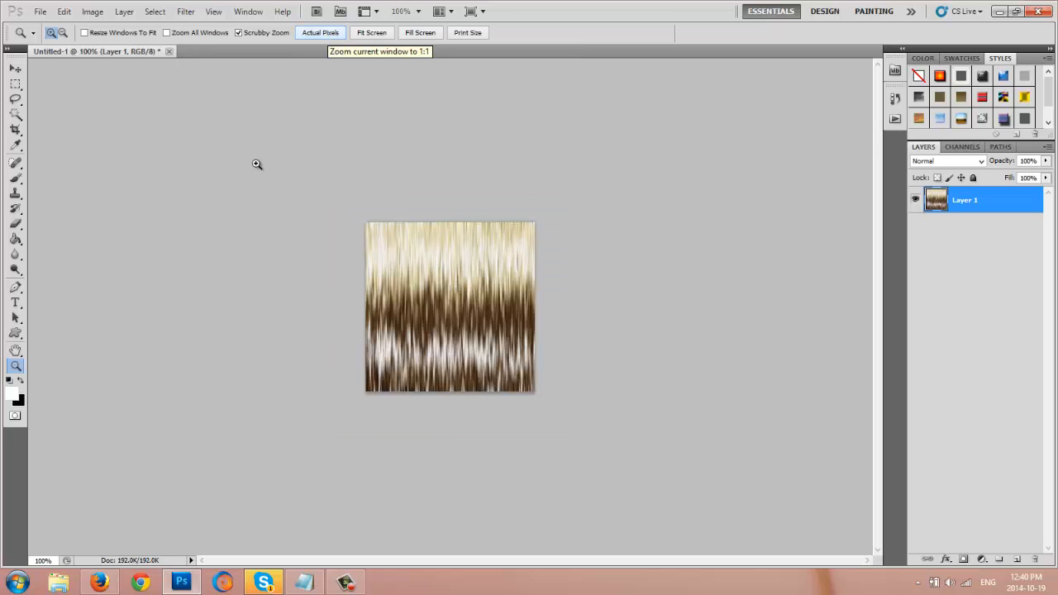
{"action": "left_click", "coordinate": [257, 163]}
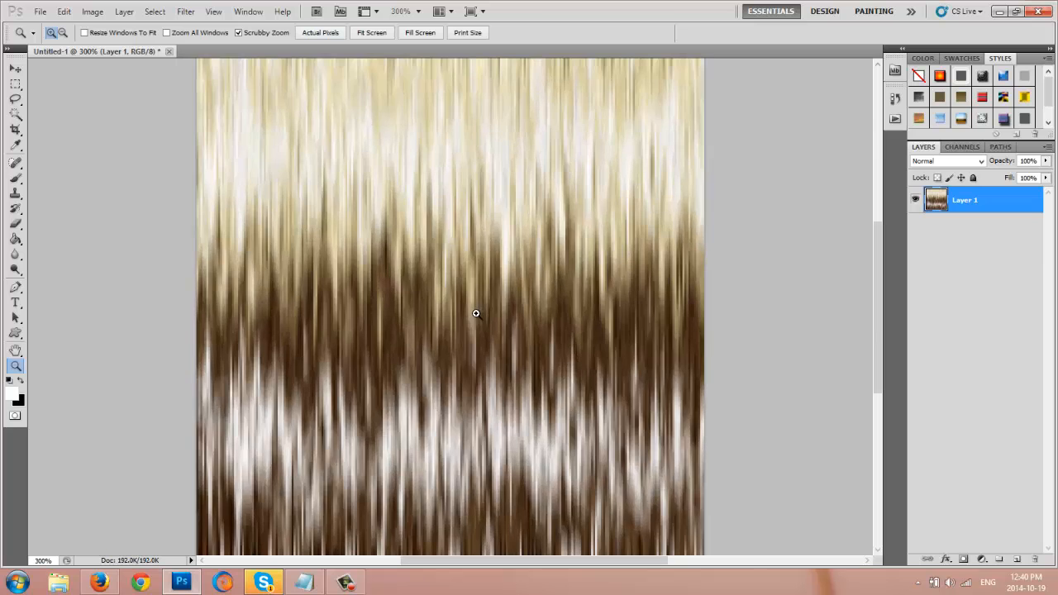
{"action": "left_click", "coordinate": [321, 33]}
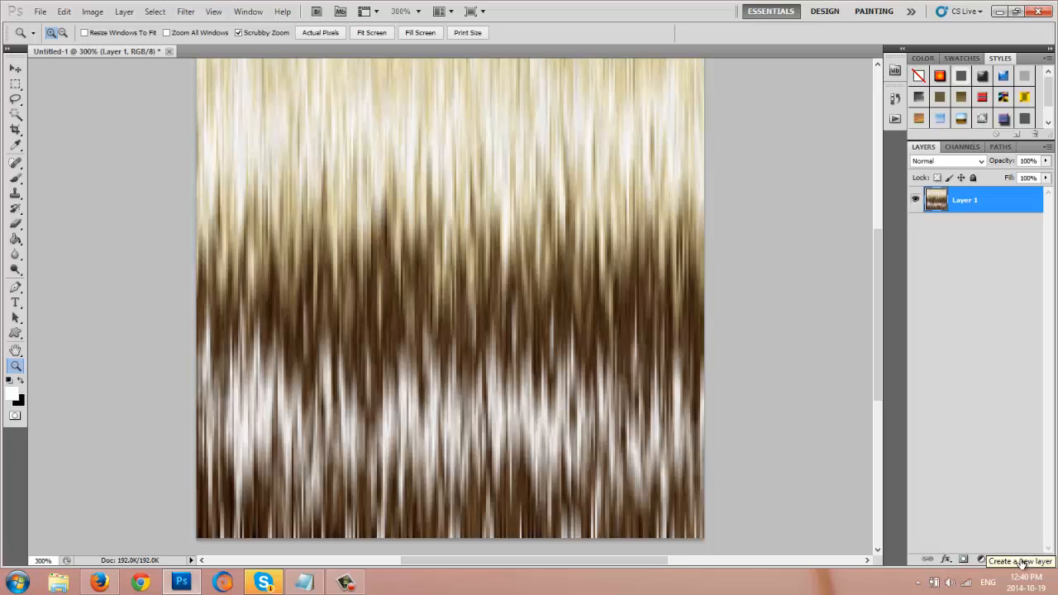
Step: Add an empty Layer 2 and set the foreground colour to dark brown #3c220a
{"action": "left_click", "coordinate": [1007, 559]}
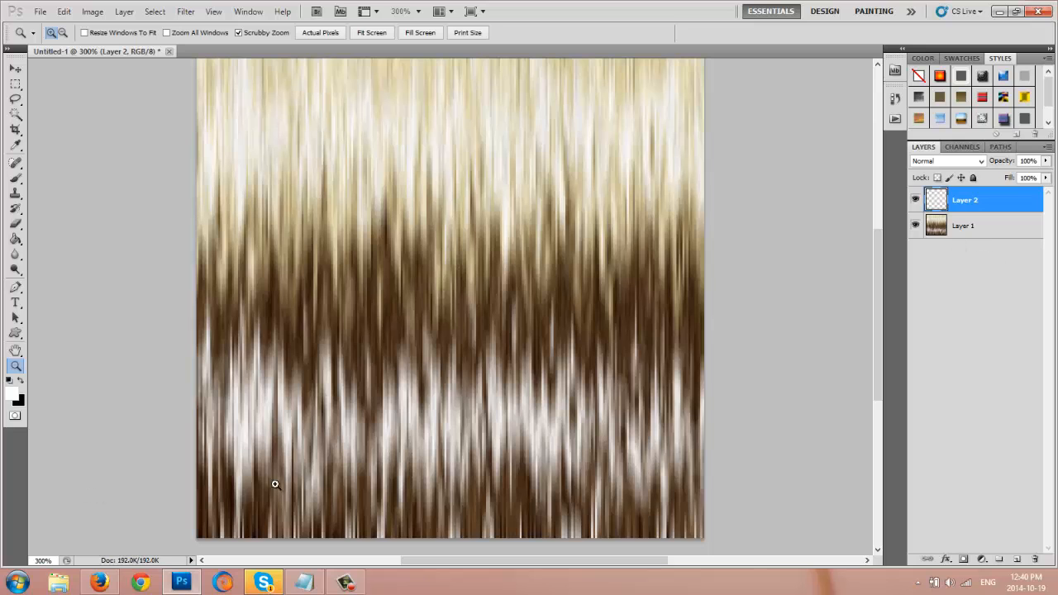
{"action": "left_click", "coordinate": [15, 129]}
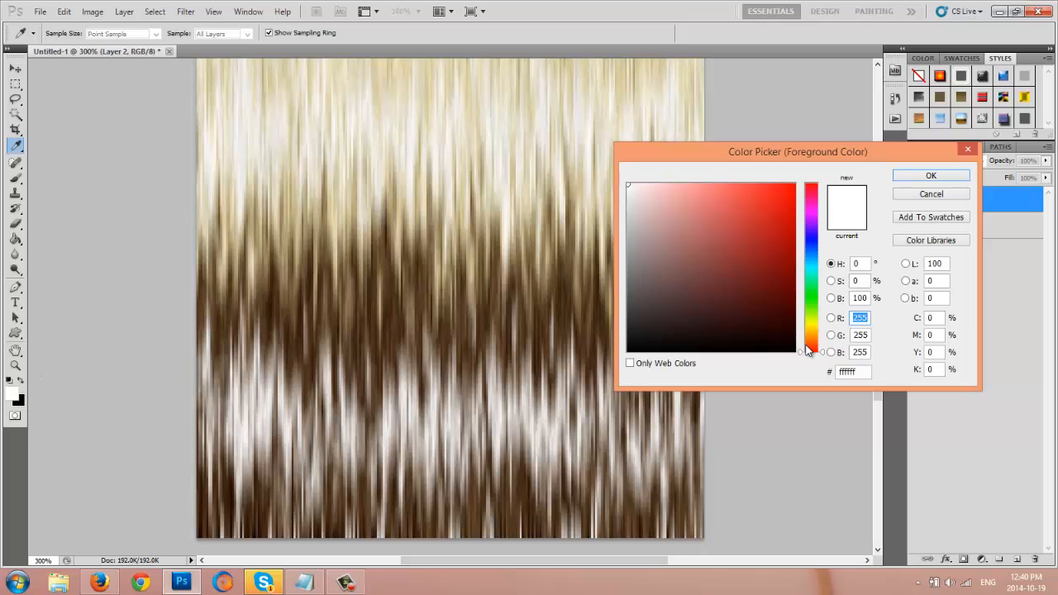
{"action": "left_click", "coordinate": [811, 329]}
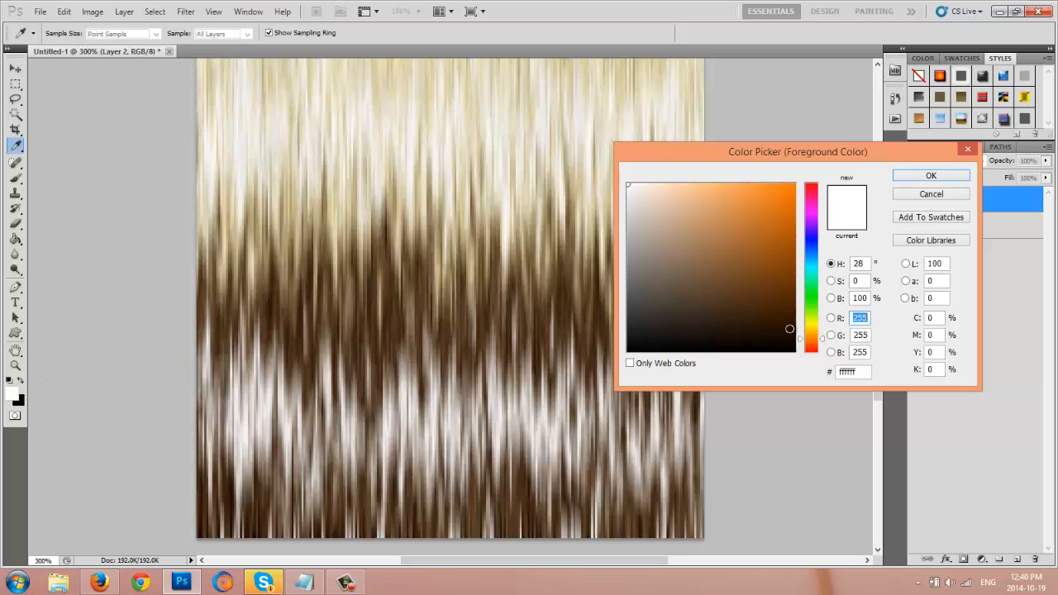
{"action": "left_click", "coordinate": [767, 314]}
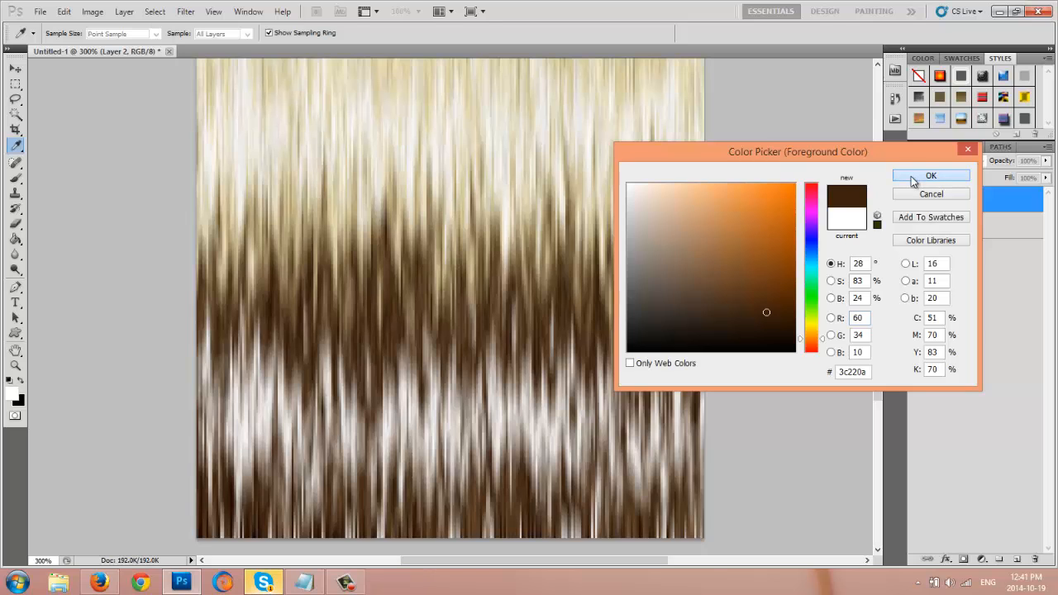
{"action": "left_click", "coordinate": [932, 175]}
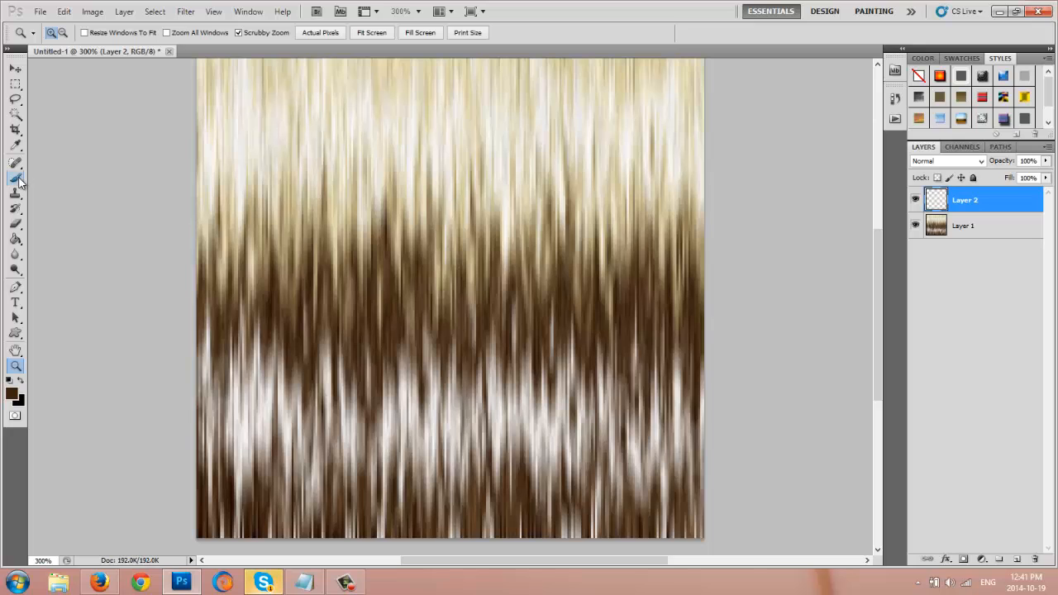
Step: Brush dark brown over the lower half of the canvas on Layer 2
{"action": "left_click", "coordinate": [15, 179]}
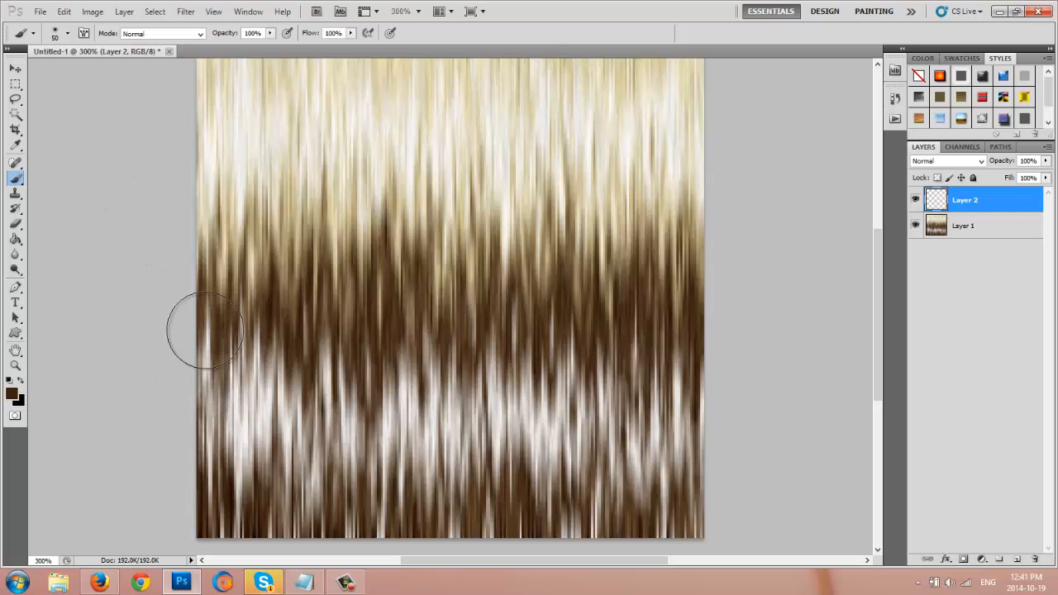
{"action": "left_click_drag", "start_coordinate": [215, 331], "coordinate": [240, 496]}
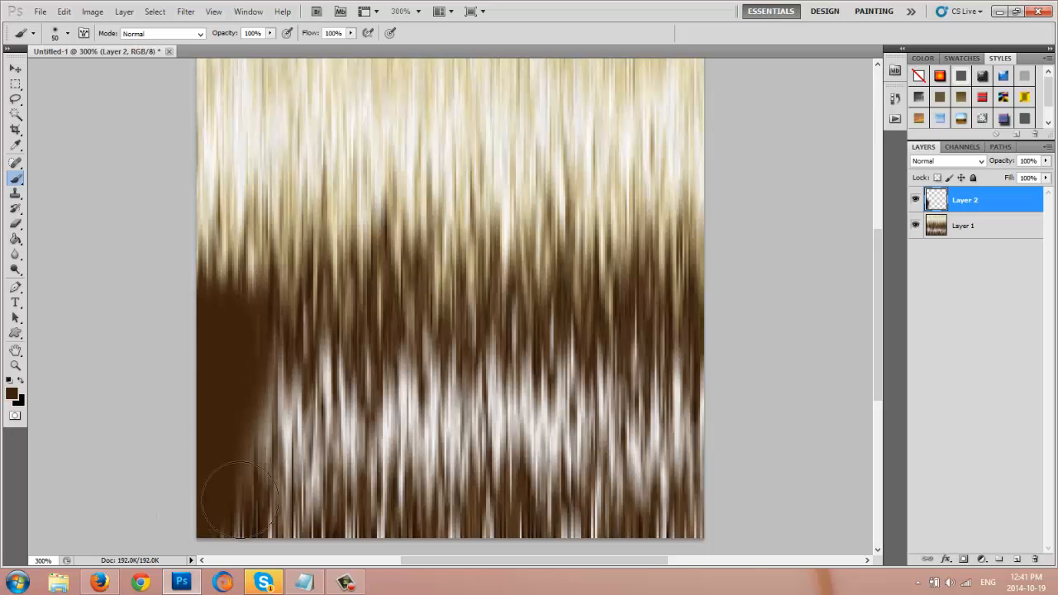
{"action": "left_click_drag", "start_coordinate": [248, 500], "coordinate": [418, 476]}
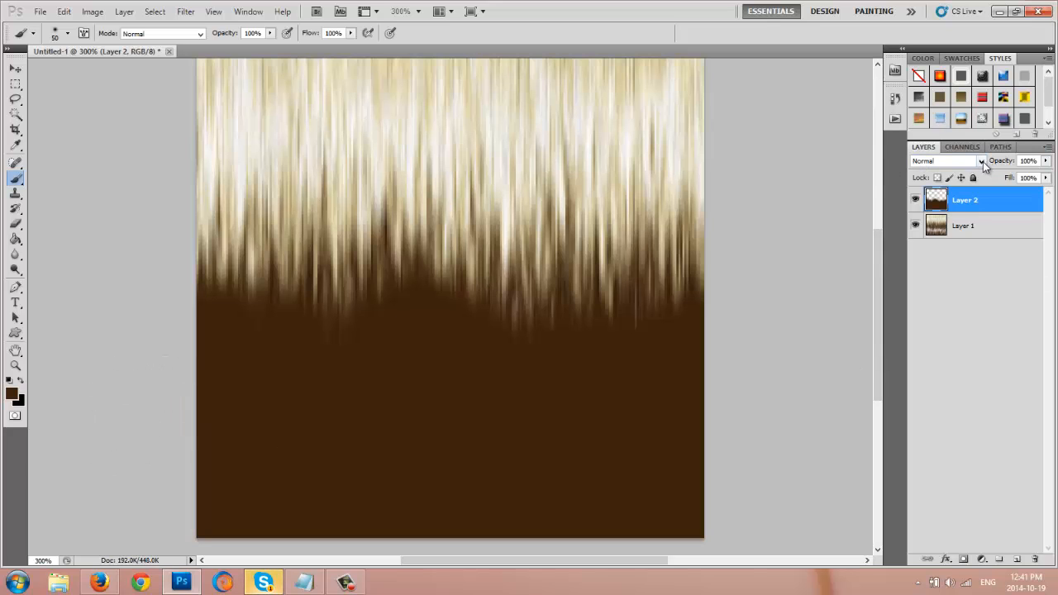
Step: Try Soft Light, then set Layer 2 to Multiply at 89% opacity
{"action": "left_click", "coordinate": [946, 160]}
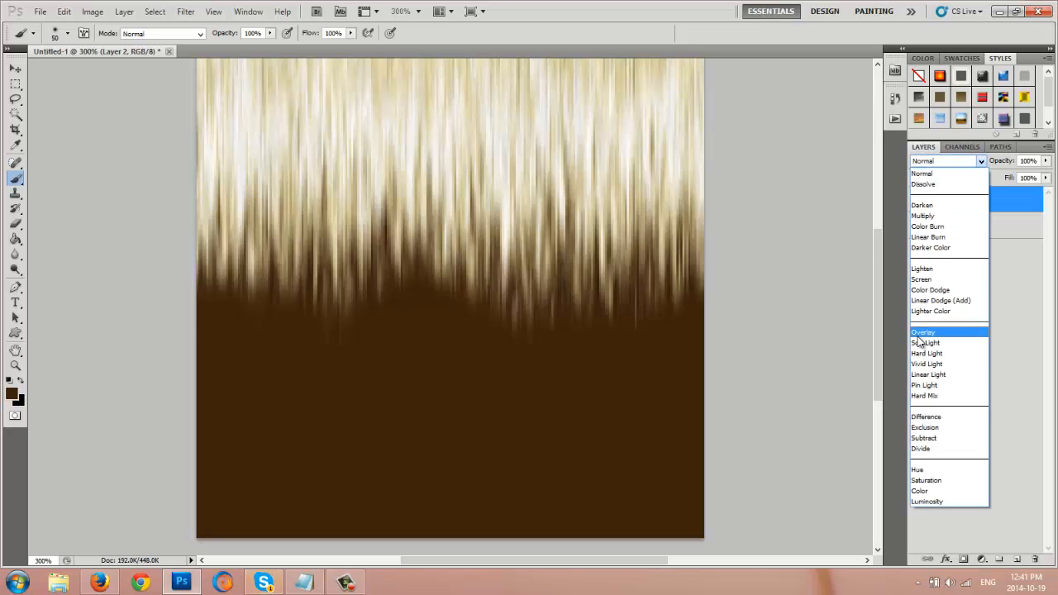
{"action": "left_click", "coordinate": [926, 342]}
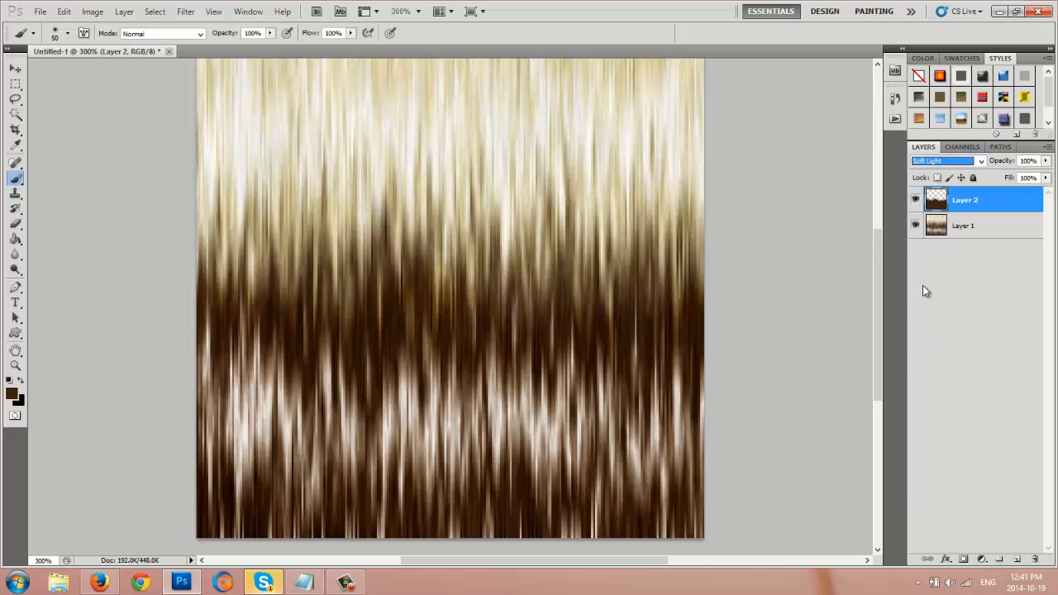
{"action": "left_click", "coordinate": [945, 161]}
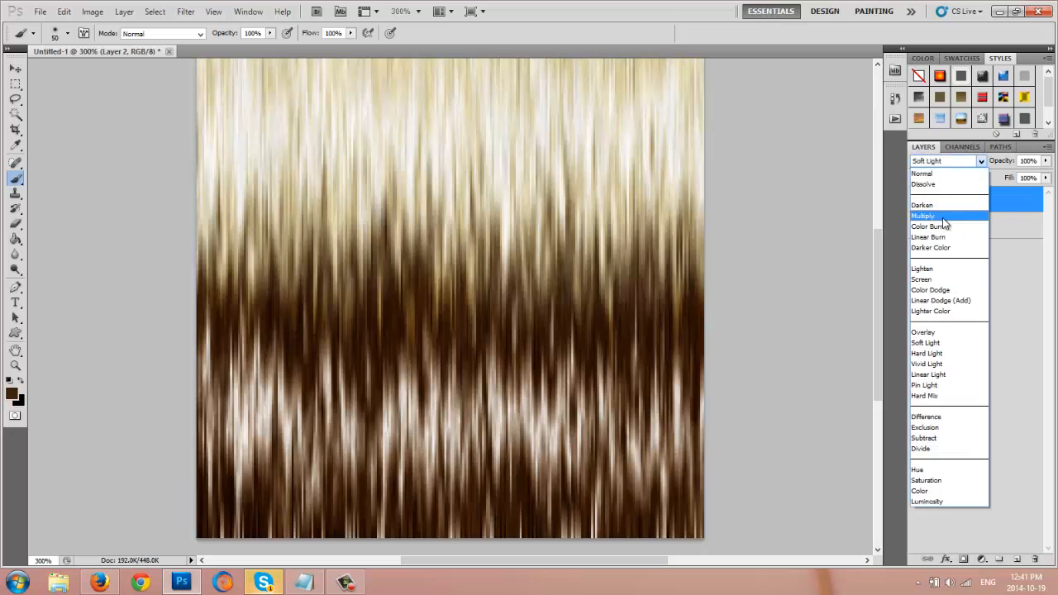
{"action": "left_click", "coordinate": [923, 216]}
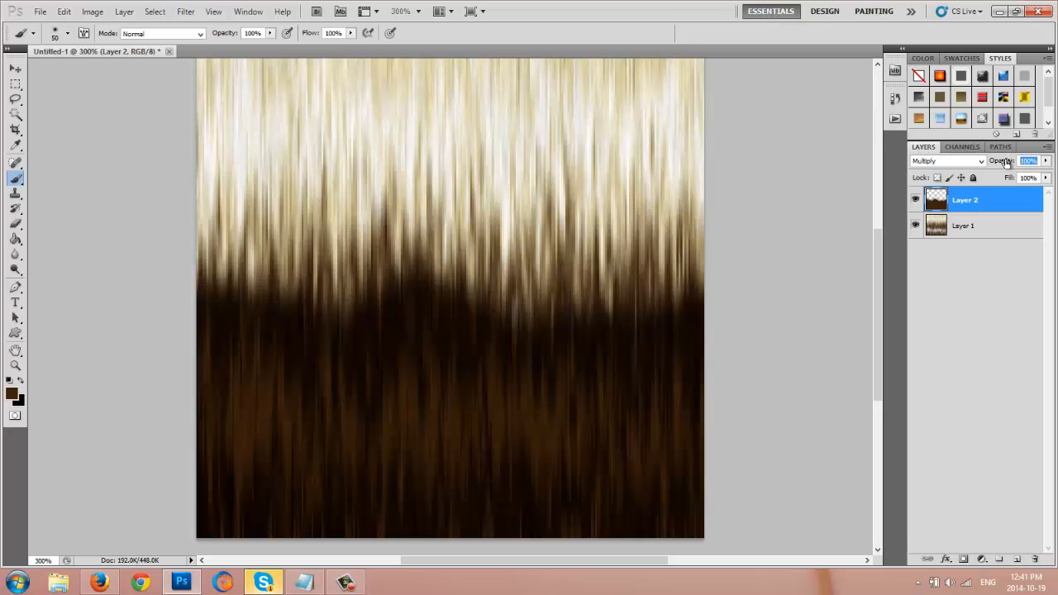
{"action": "type", "text": "75"}
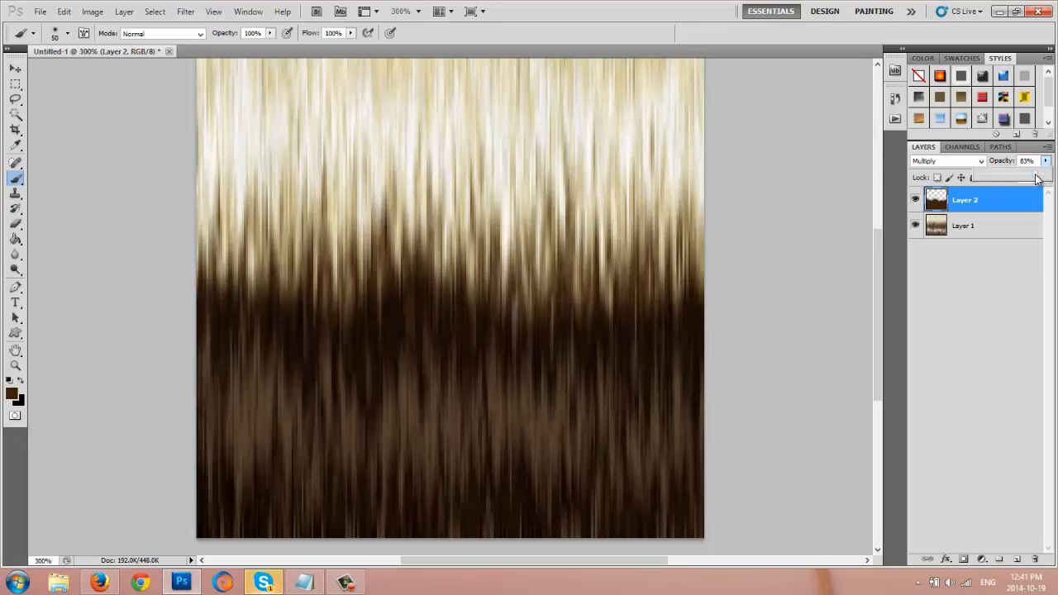
{"action": "left_click_drag", "start_coordinate": [1029, 177], "coordinate": [1036, 177]}
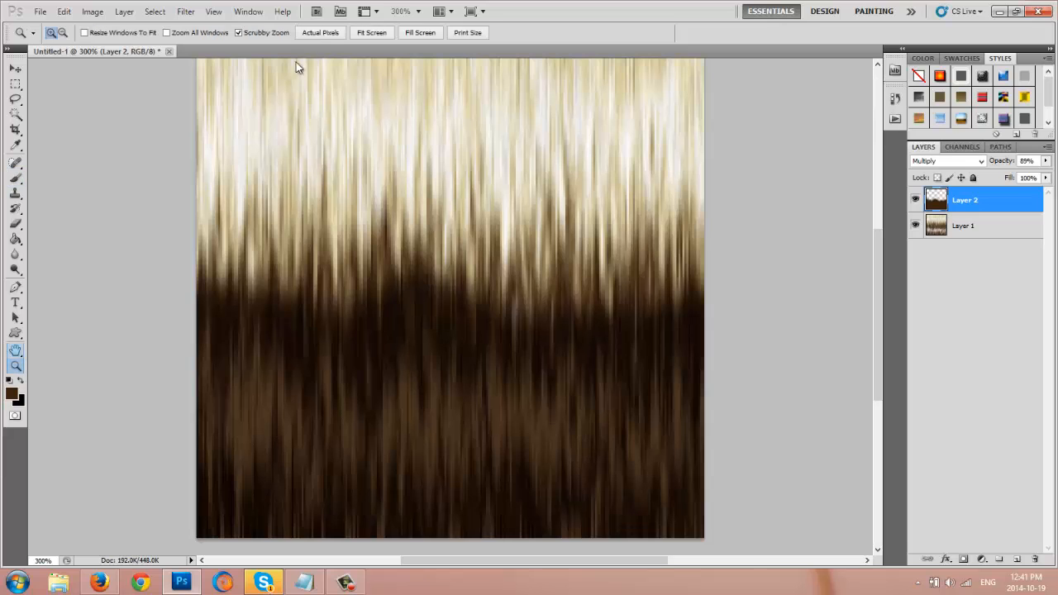
{"action": "left_click", "coordinate": [320, 32]}
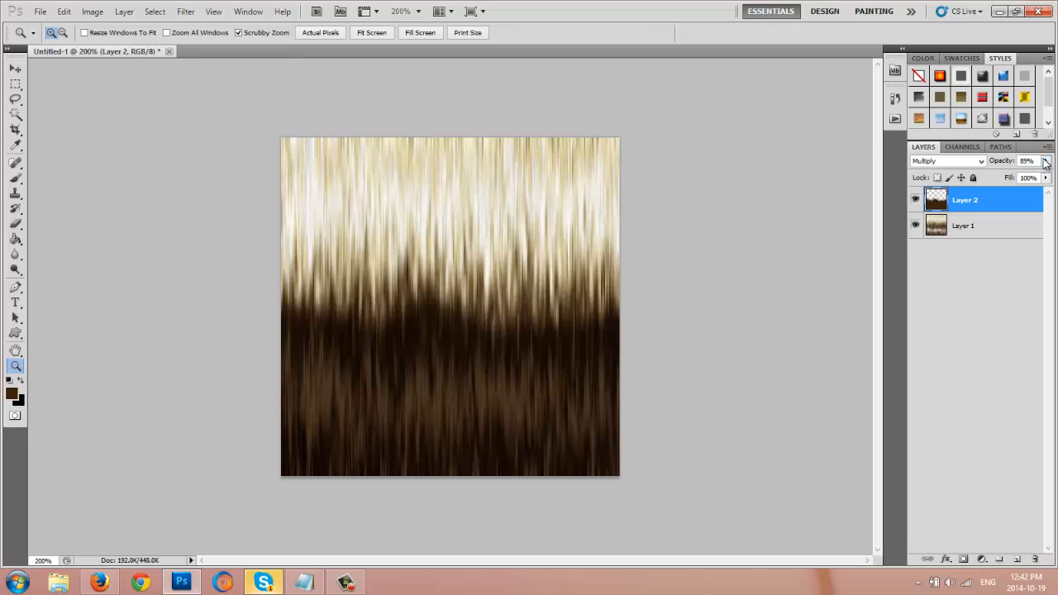
{"action": "mouse_move", "coordinate": [469, 248]}
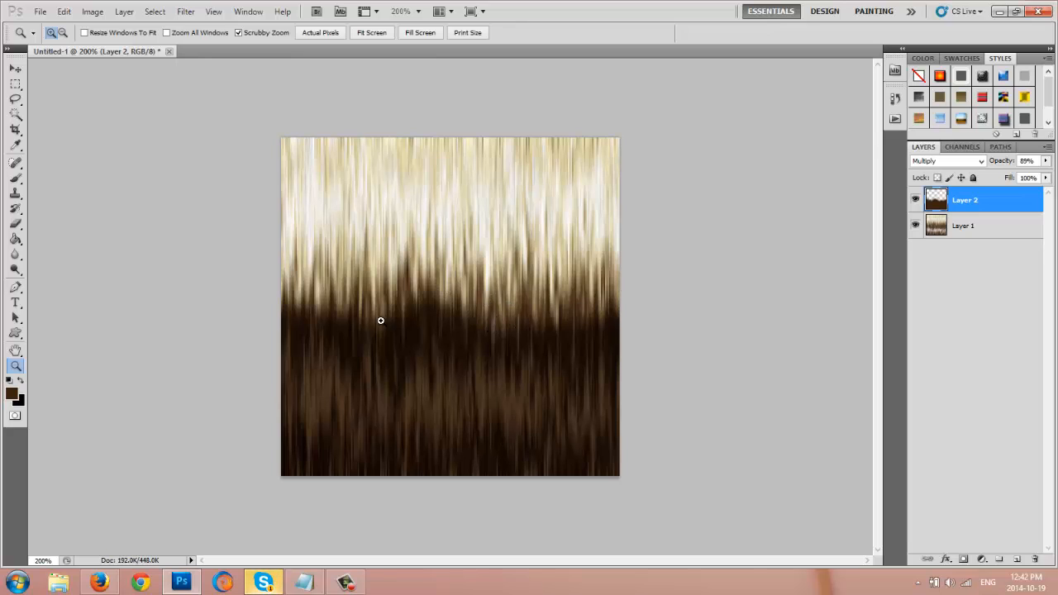
{"action": "mouse_move", "coordinate": [585, 281]}
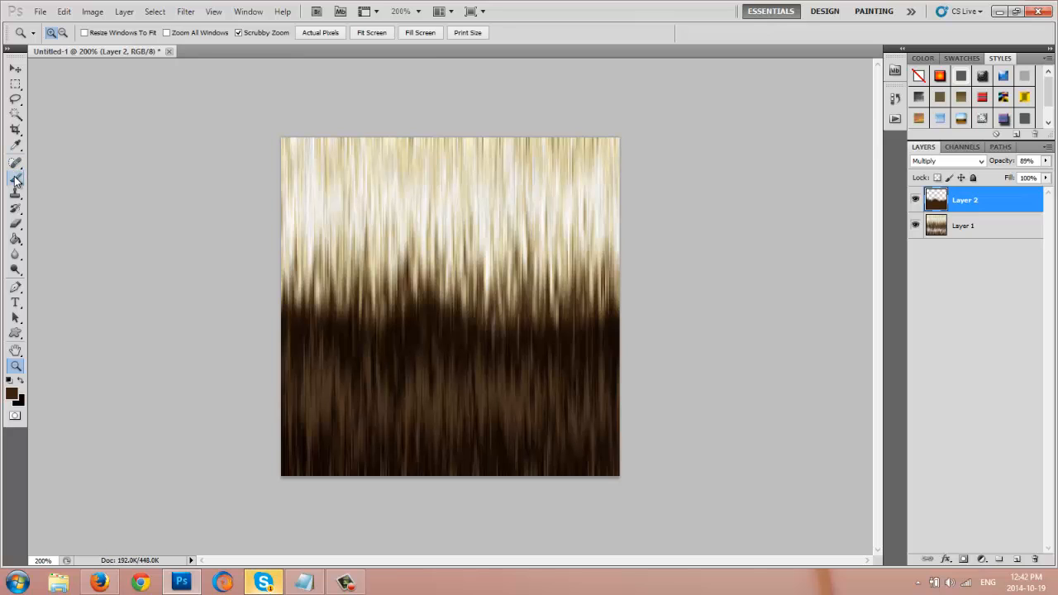
{"action": "left_click", "coordinate": [15, 177]}
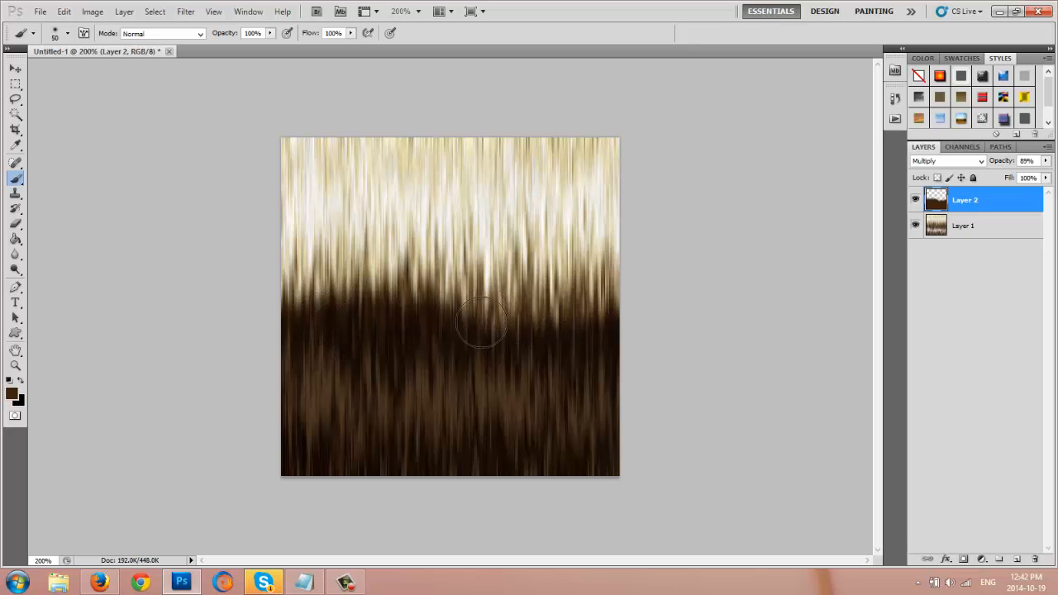
{"action": "left_click_drag", "start_coordinate": [482, 322], "coordinate": [597, 316]}
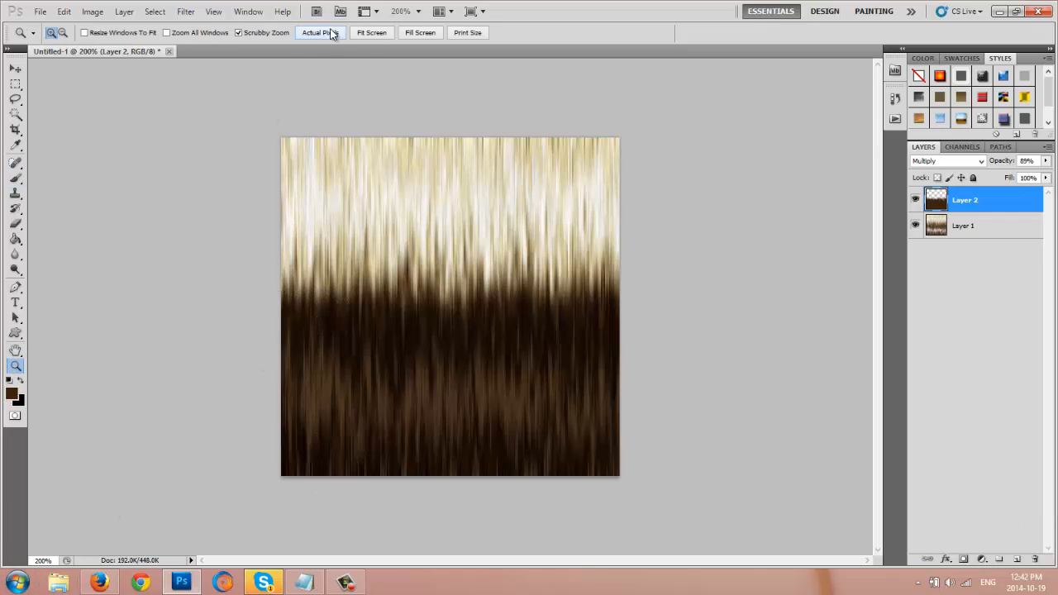
{"action": "left_click", "coordinate": [320, 32]}
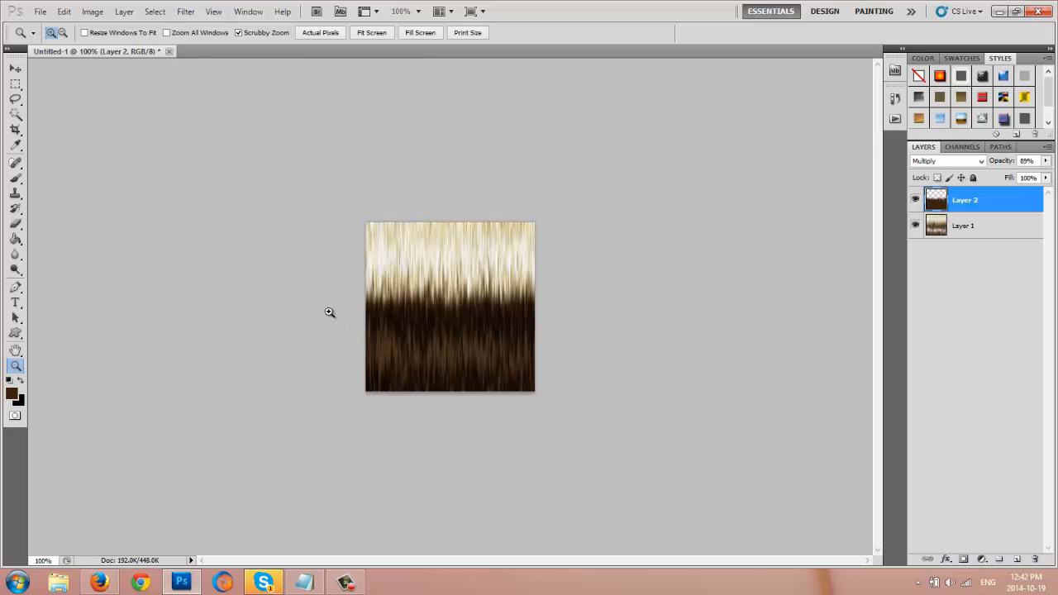
{"action": "mouse_move", "coordinate": [348, 308]}
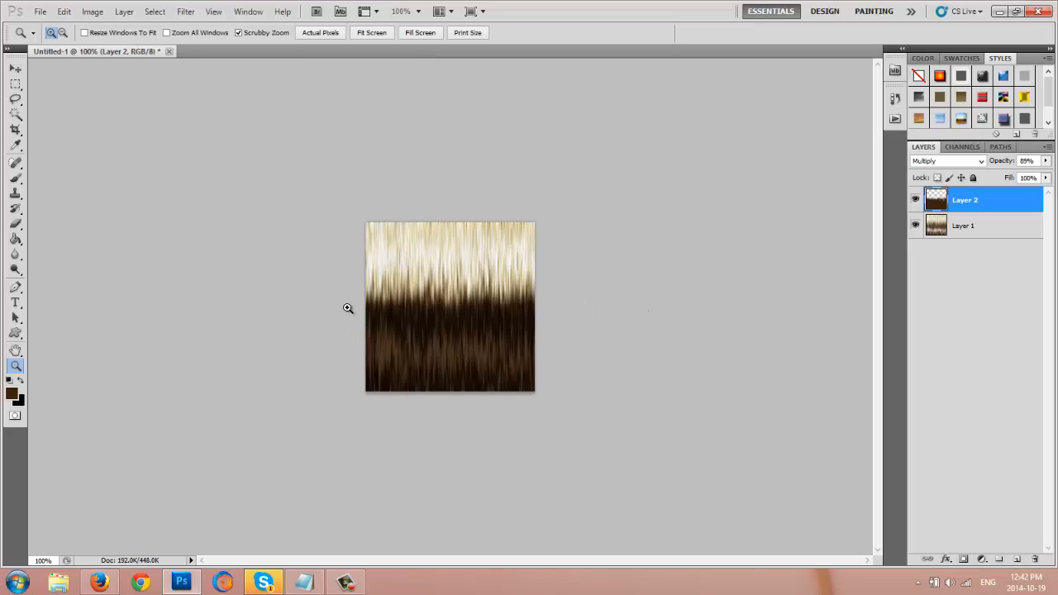
{"action": "mouse_move", "coordinate": [606, 296]}
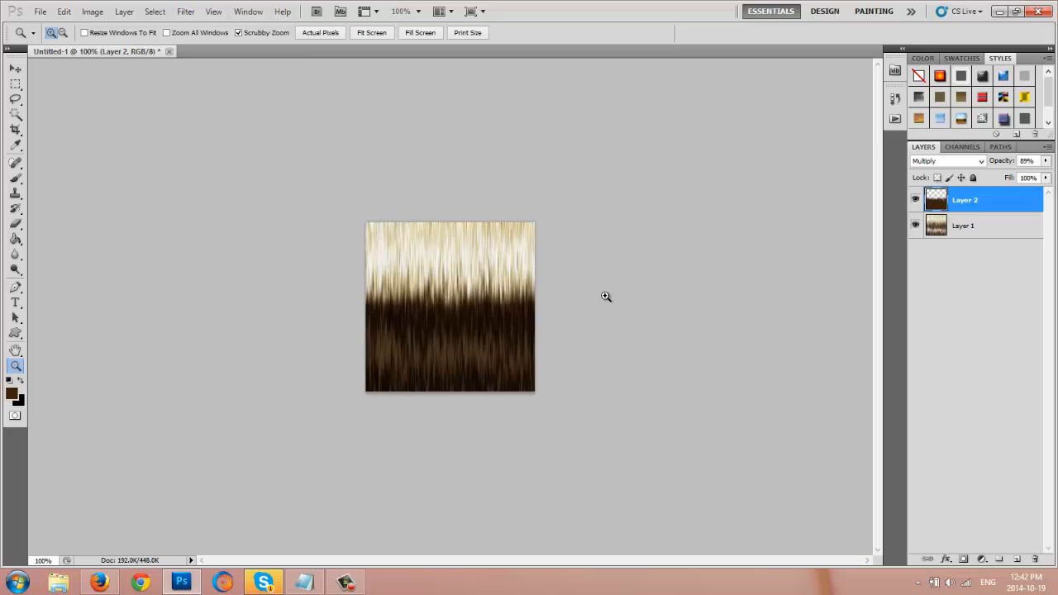
{"action": "mouse_move", "coordinate": [995, 97]}
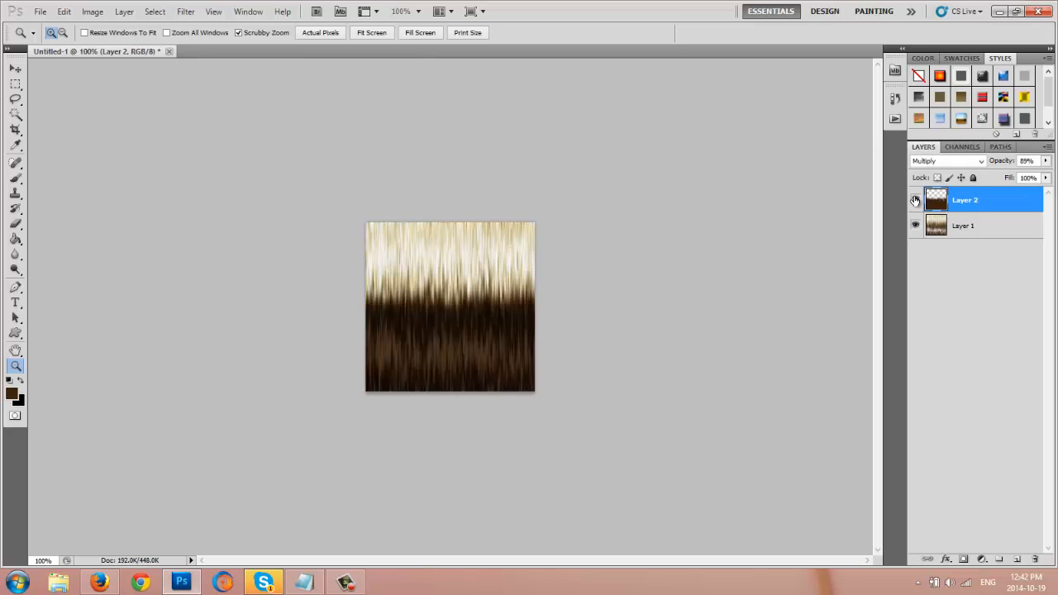
{"action": "left_click", "coordinate": [916, 199]}
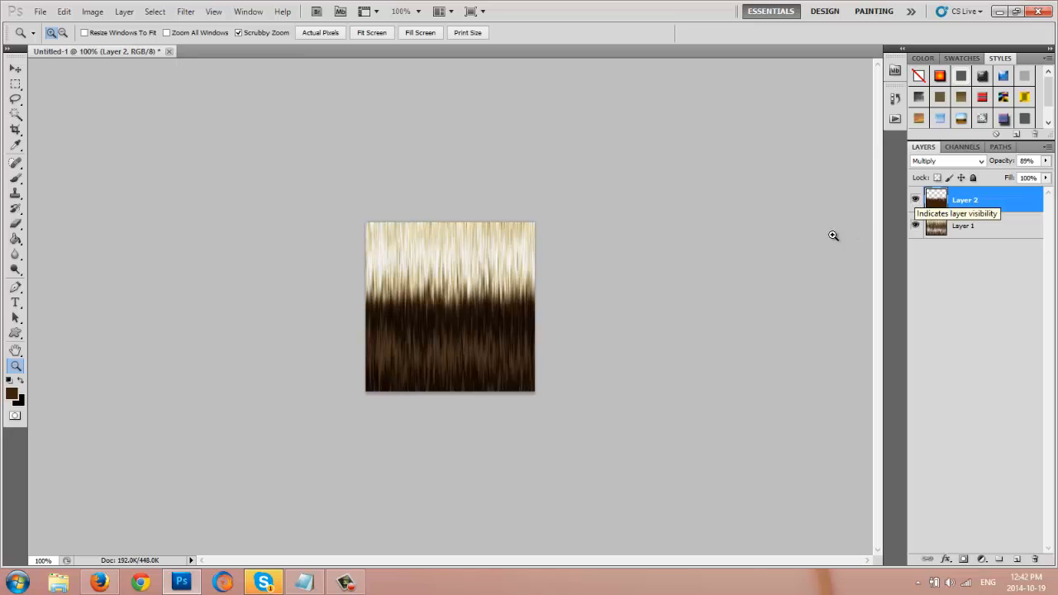
{"action": "mouse_move", "coordinate": [731, 245]}
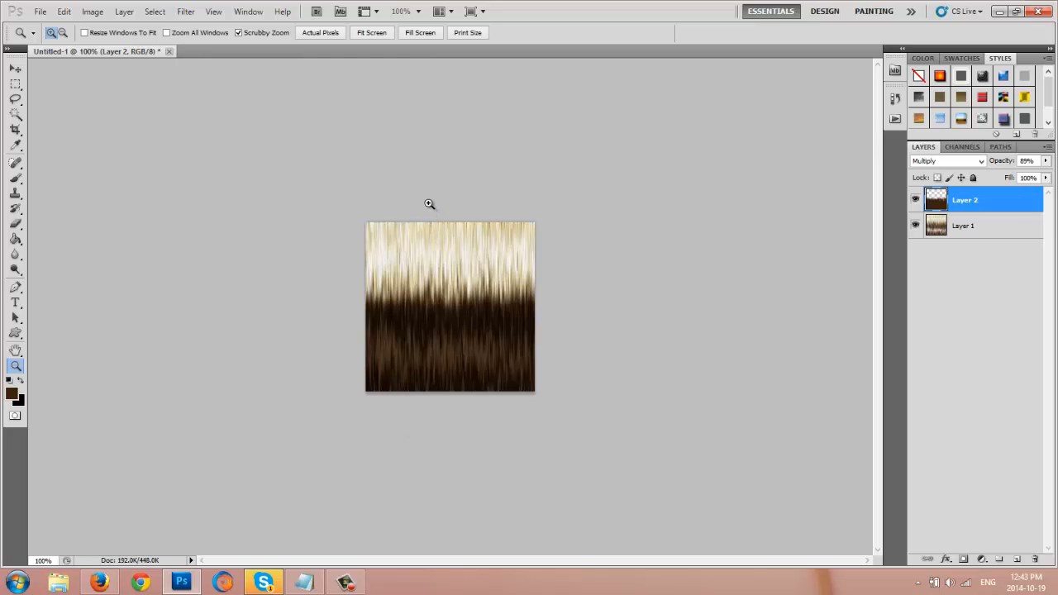
{"action": "mouse_move", "coordinate": [349, 447]}
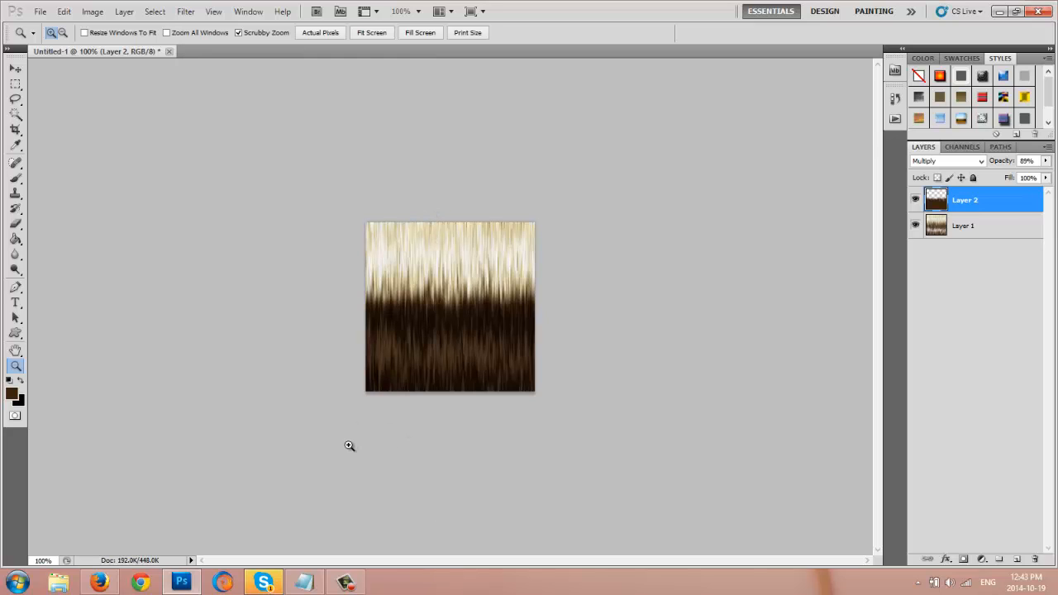
{"action": "mouse_move", "coordinate": [743, 299]}
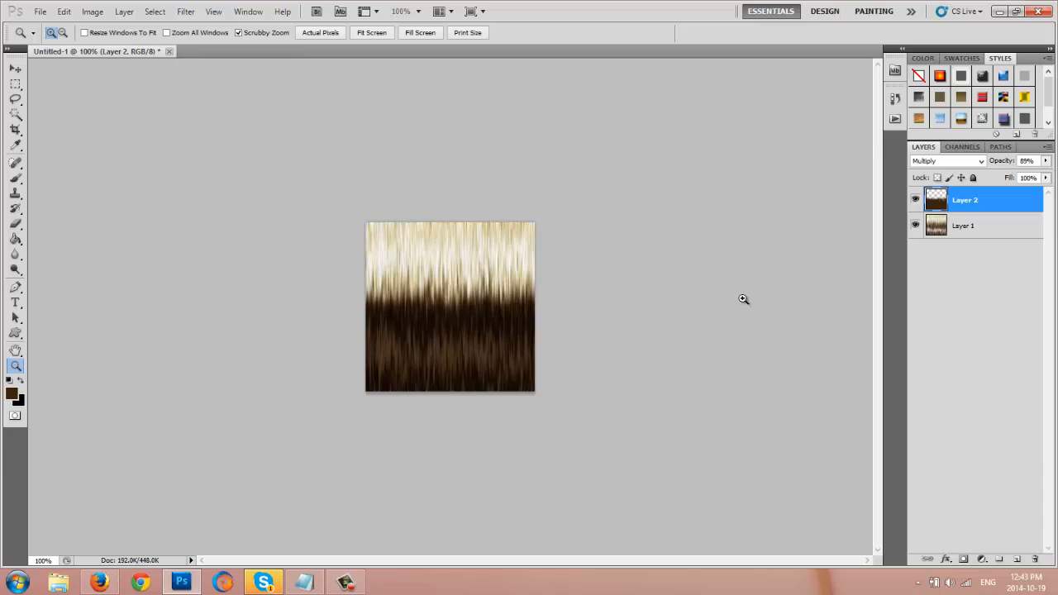
{"action": "mouse_move", "coordinate": [738, 297]}
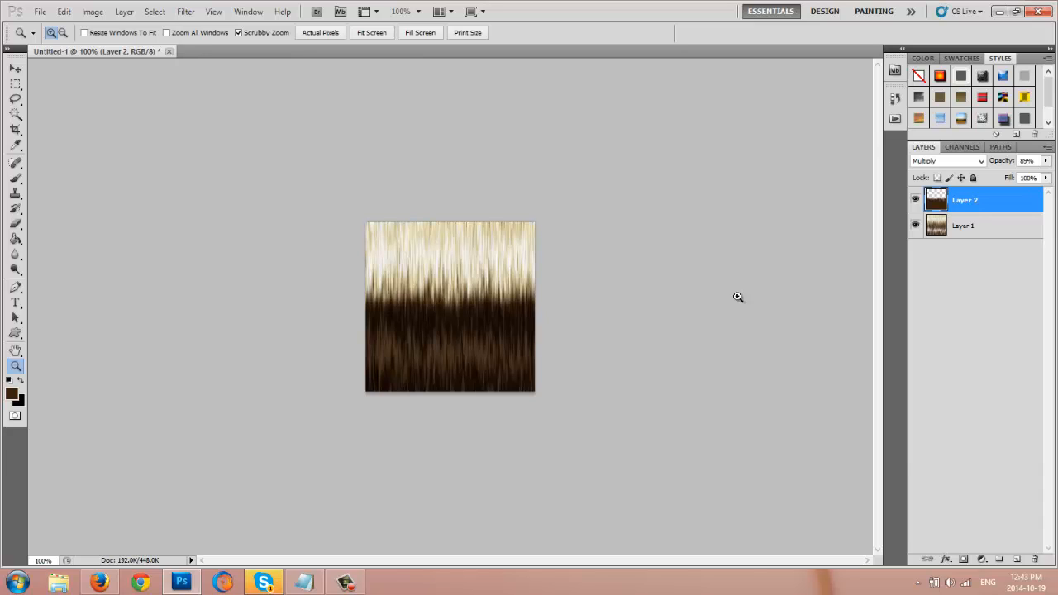
{"action": "mouse_move", "coordinate": [731, 288]}
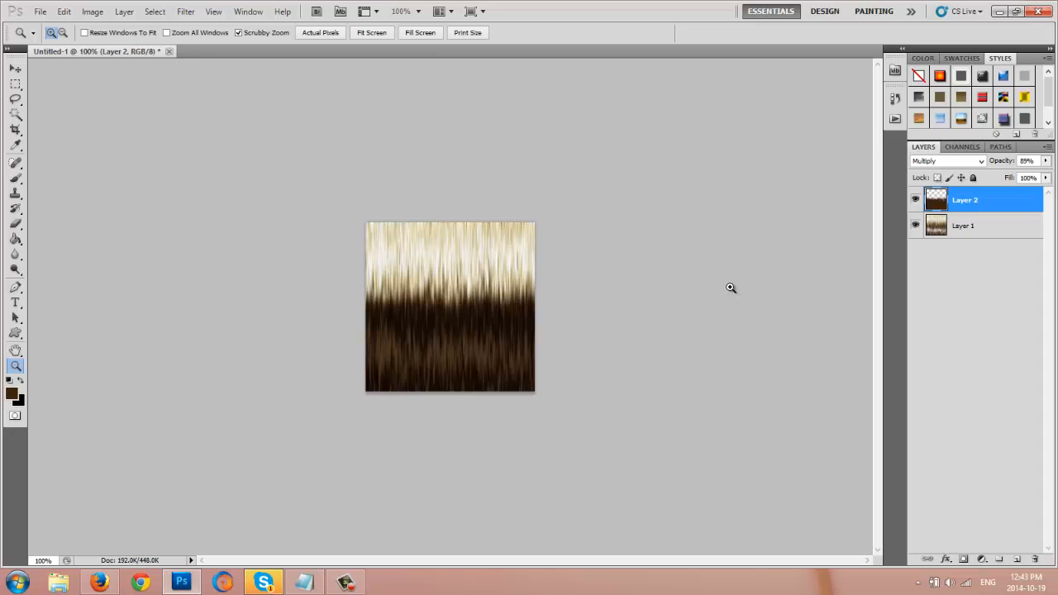
{"action": "mouse_move", "coordinate": [670, 352]}
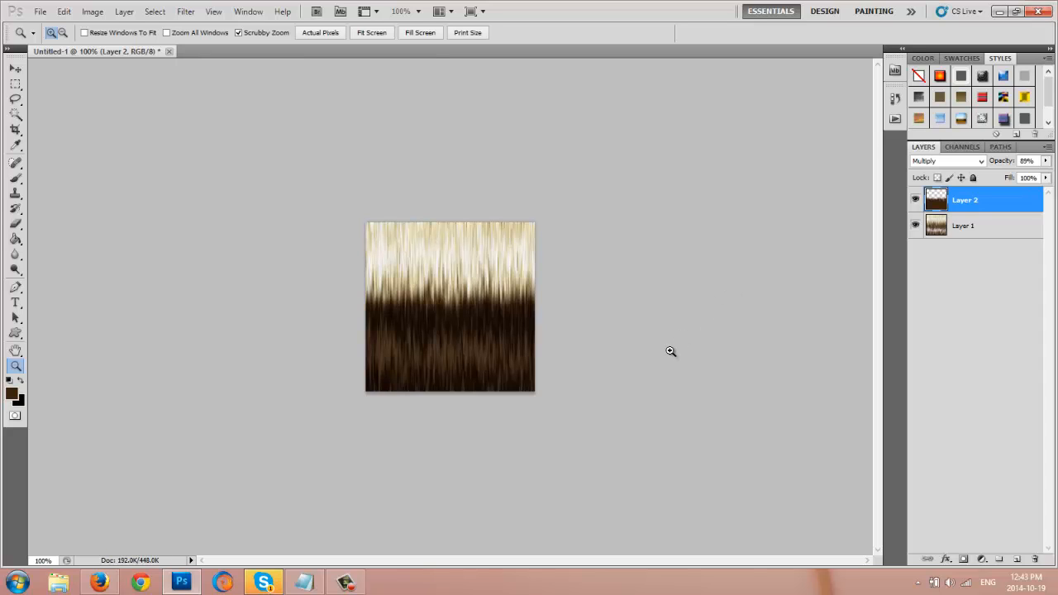